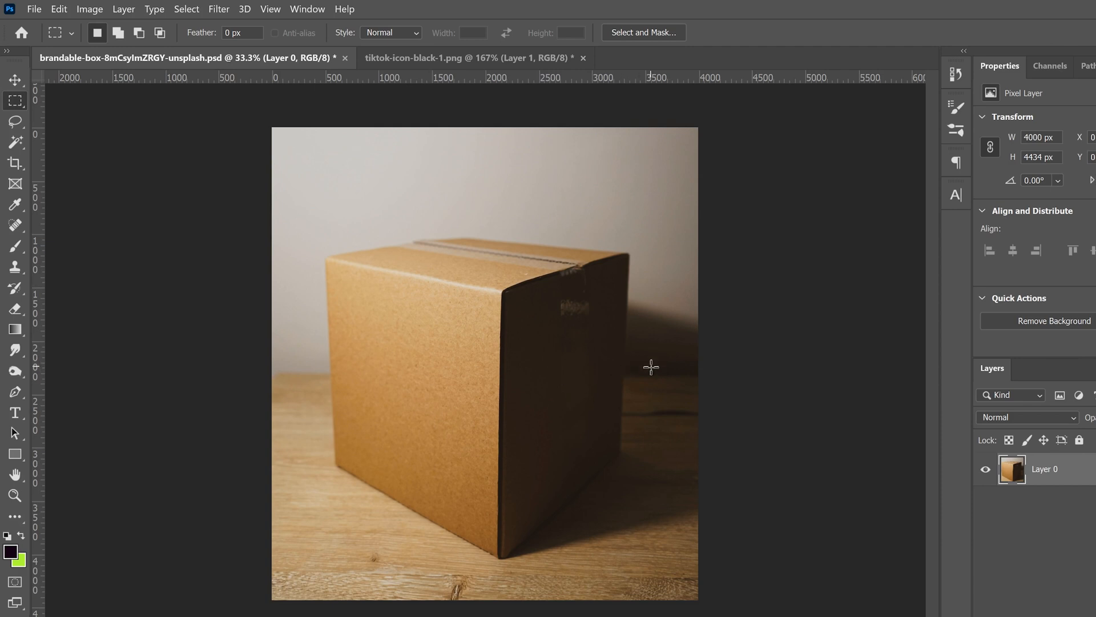
Step: Add a new empty Layer 1 above the cardboard box photo layer
left_click(468, 58)
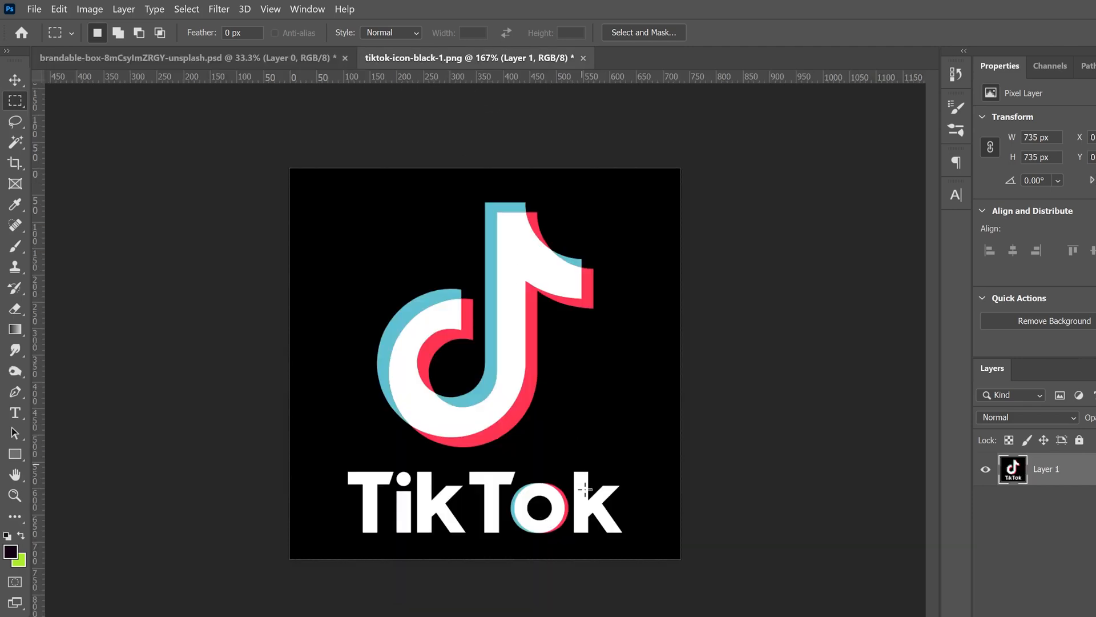
mouse_move(292, 76)
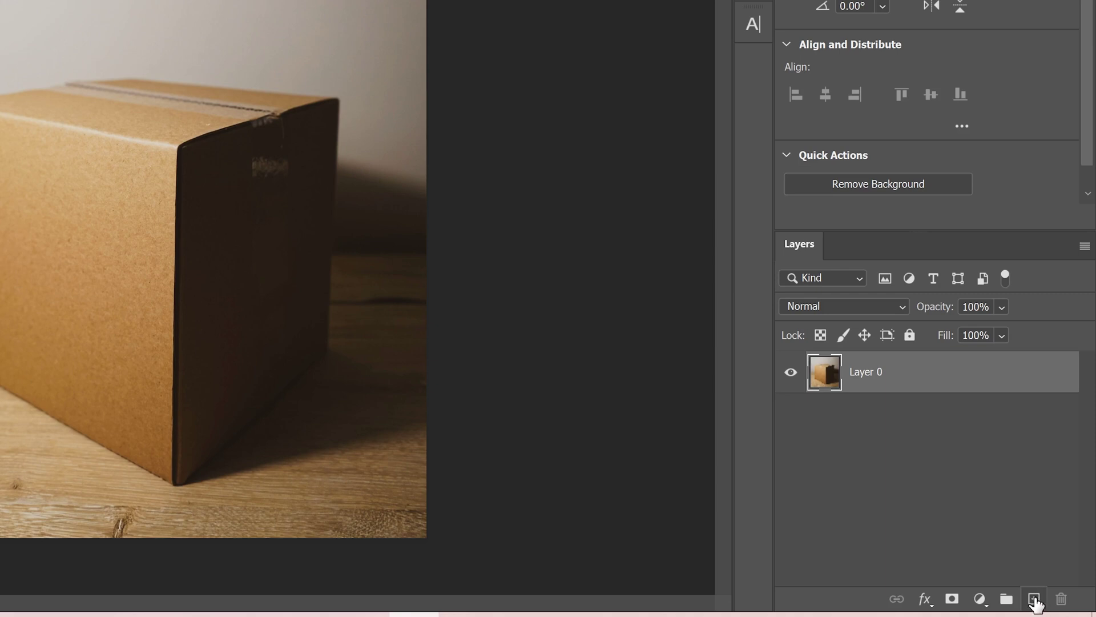
left_click(1033, 599)
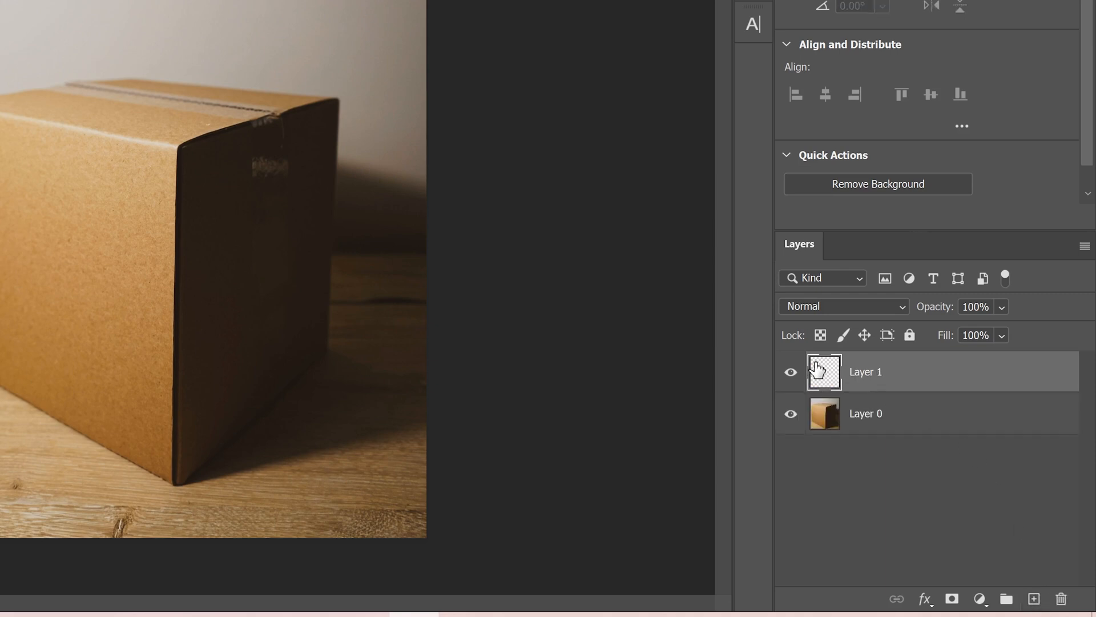
left_click(278, 13)
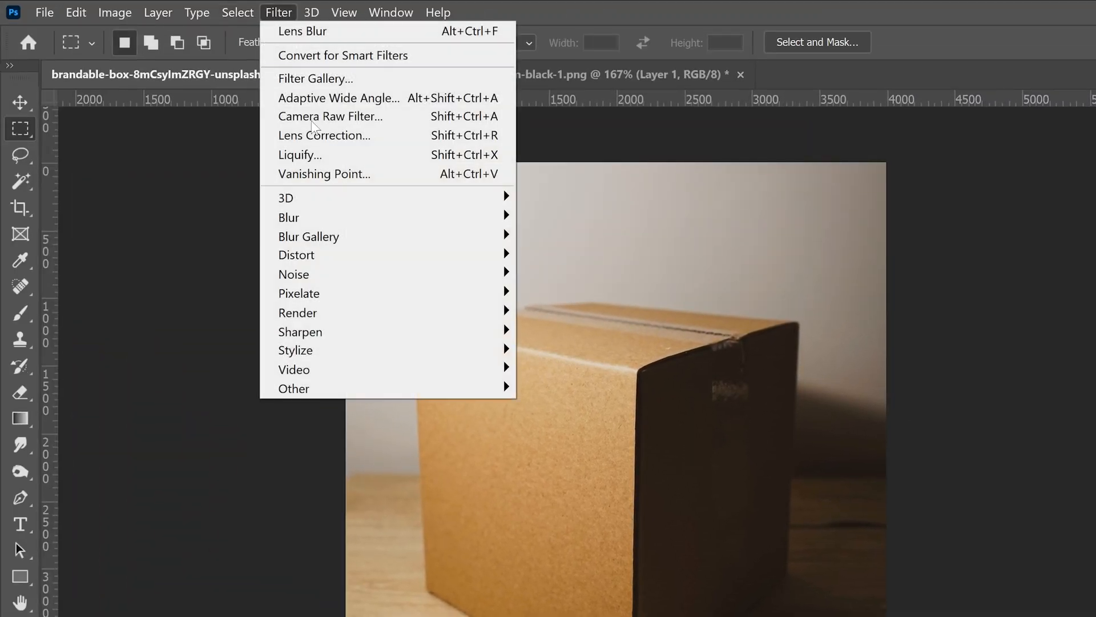
Step: Create a Vanishing Point plane on the box's front face from its four corners
left_click(323, 174)
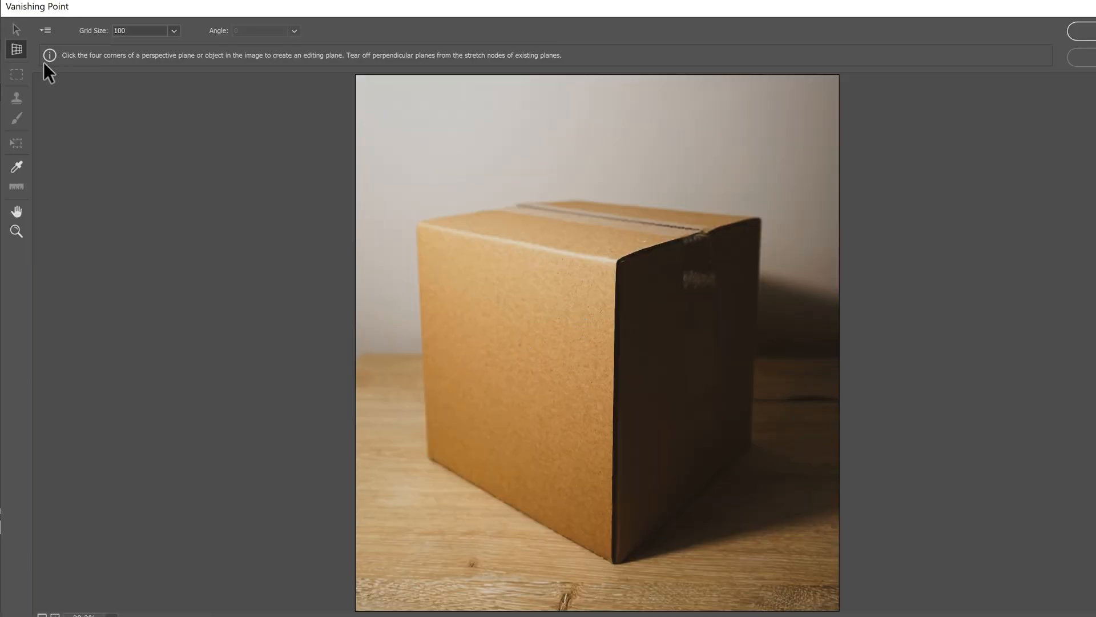
mouse_move(16, 49)
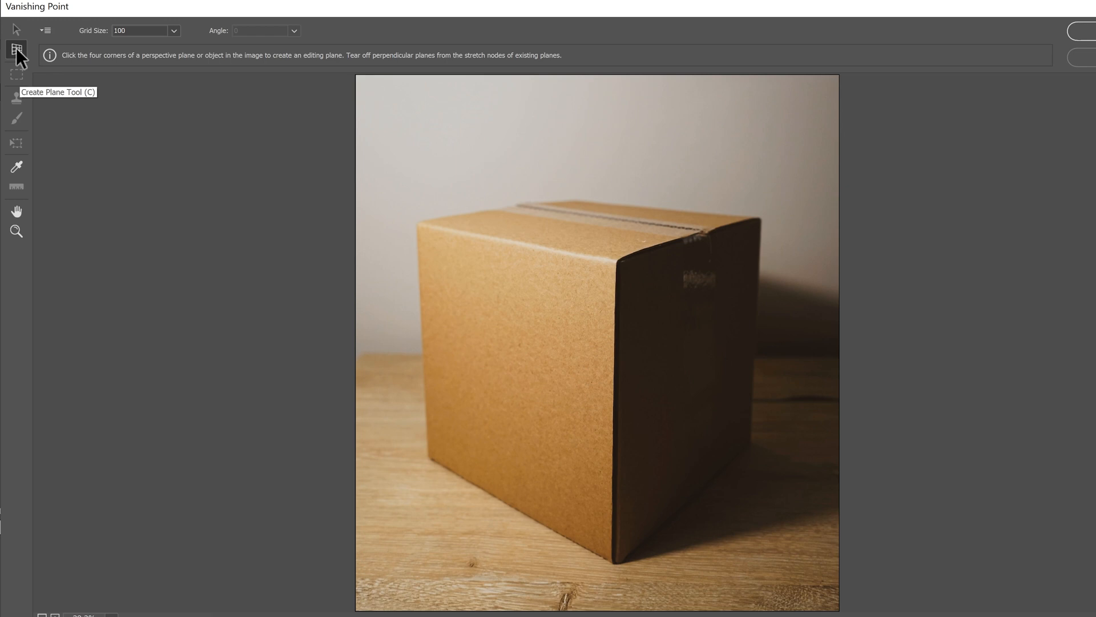
mouse_move(422, 229)
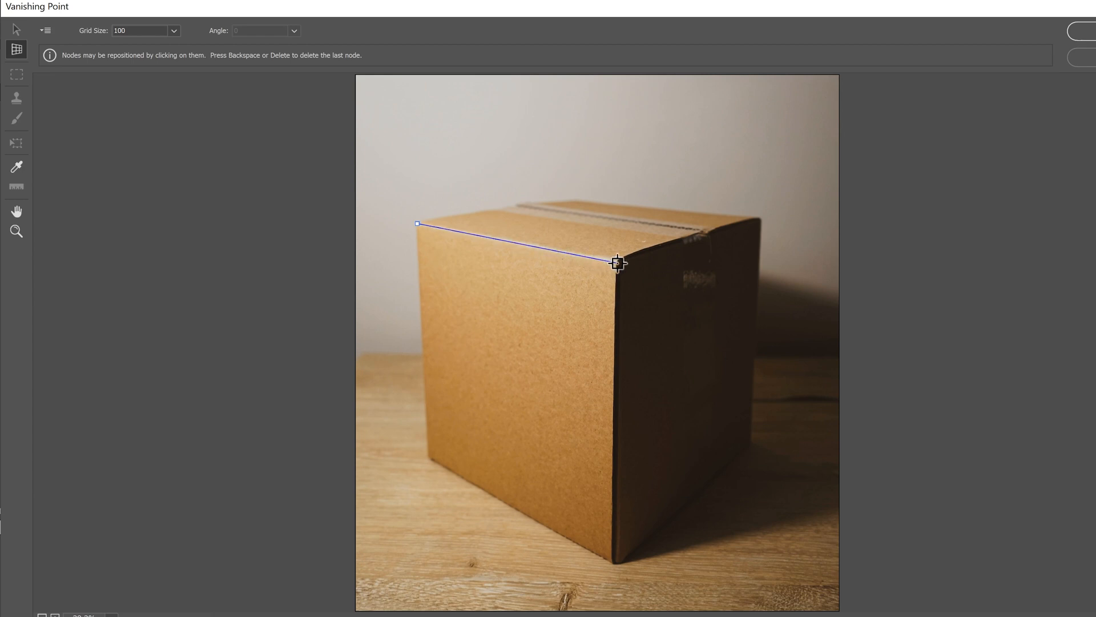
left_click(615, 560)
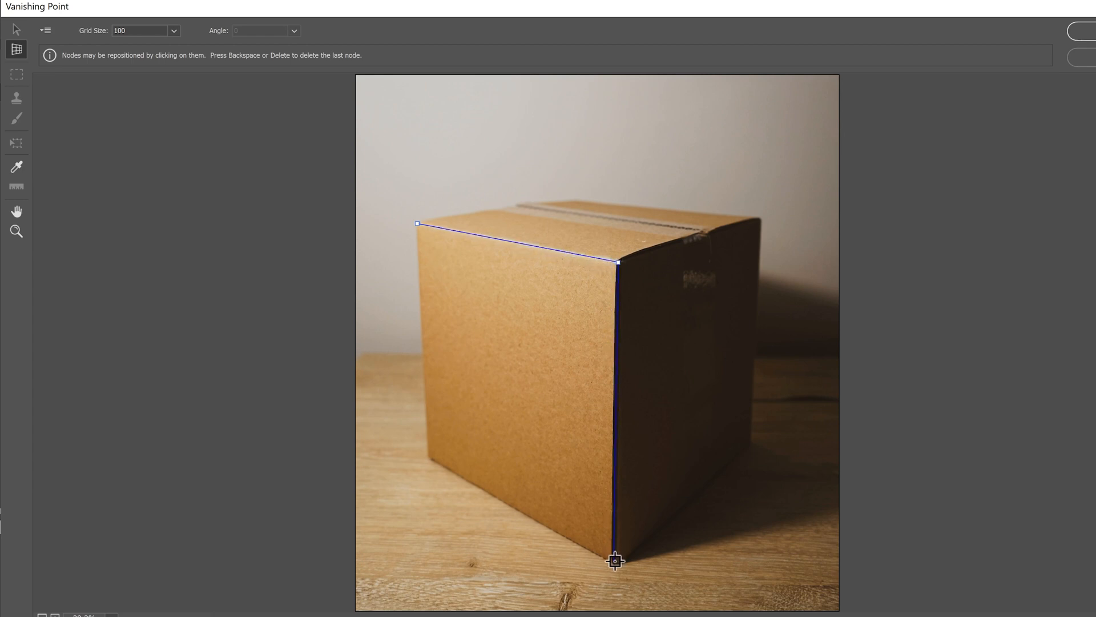
left_click(549, 531)
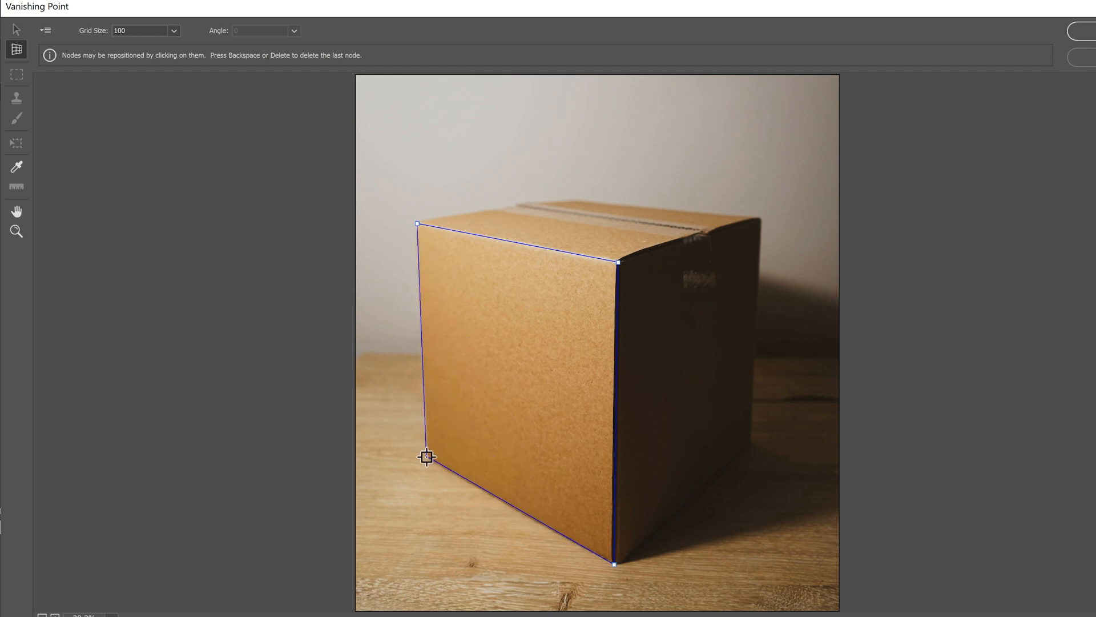
left_click(427, 457)
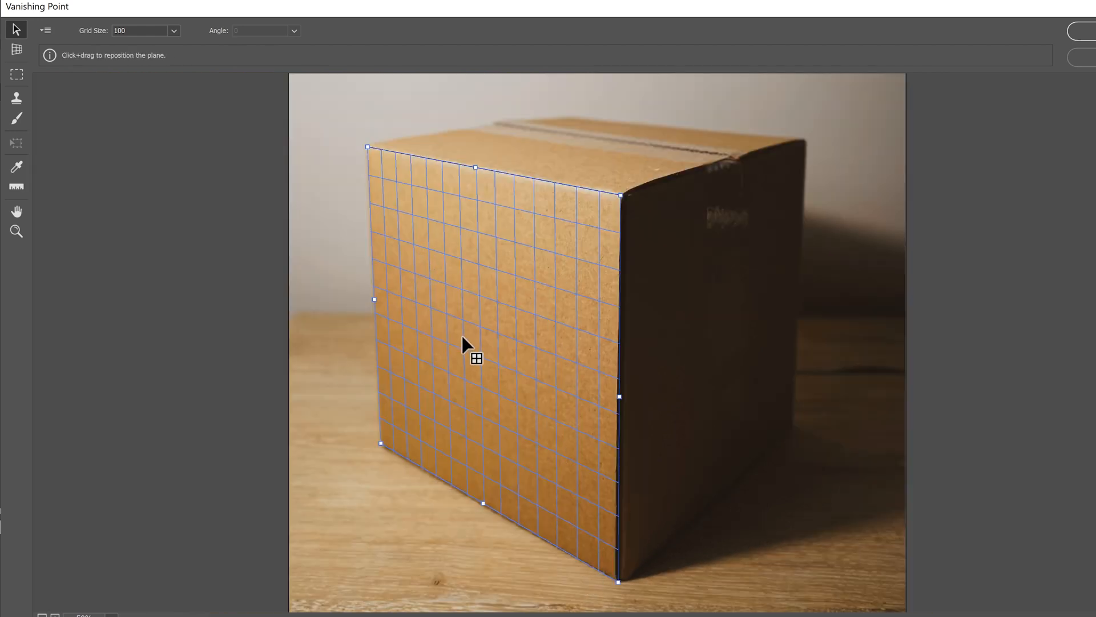
Step: Nudge the plane's nodes so the grid lines up with the box's front edges
left_click_drag(367, 147, 302, 159)
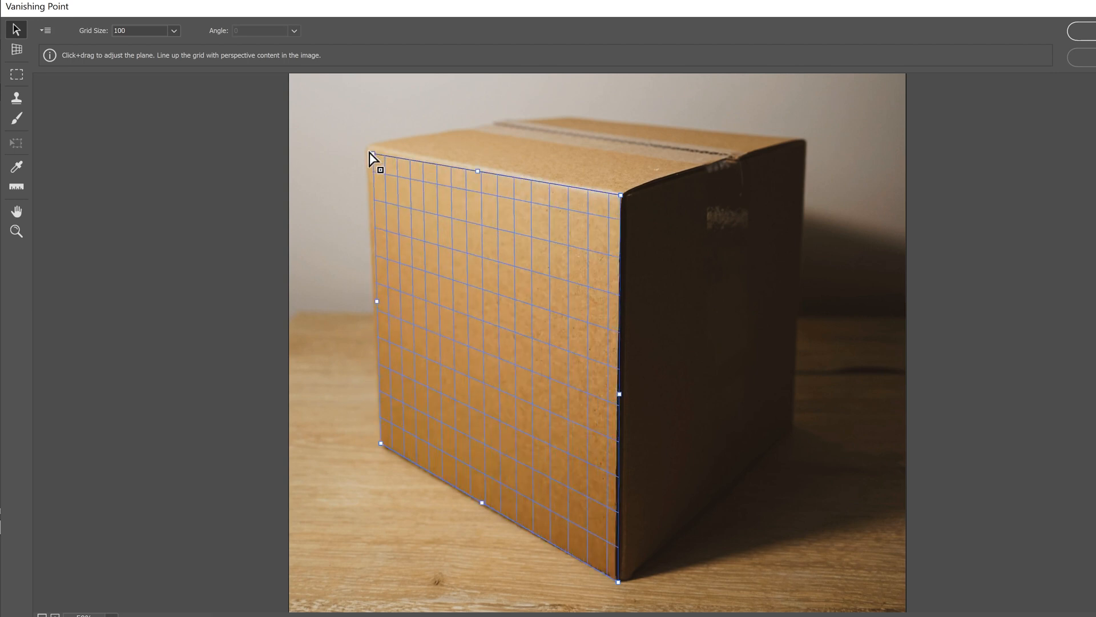
left_click_drag(377, 170, 377, 166)
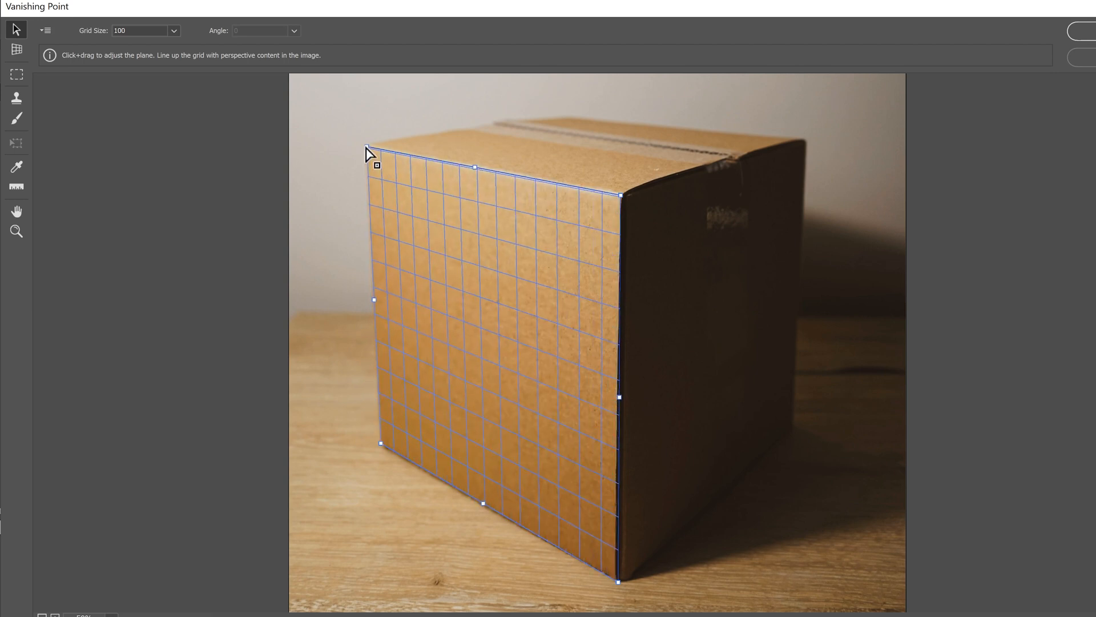
mouse_move(592, 388)
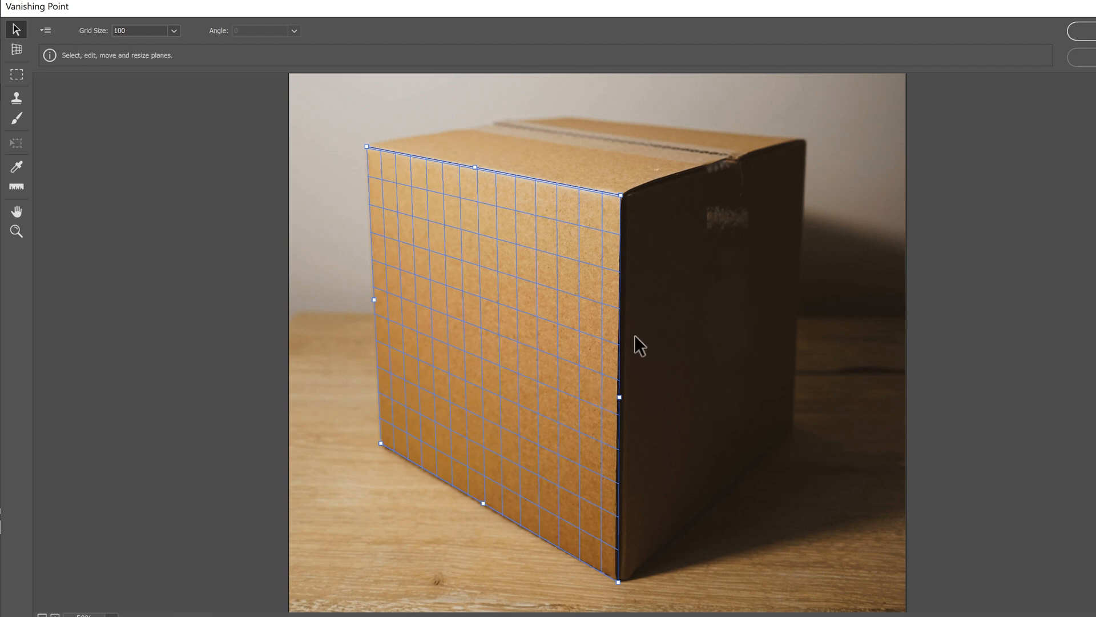
mouse_move(638, 377)
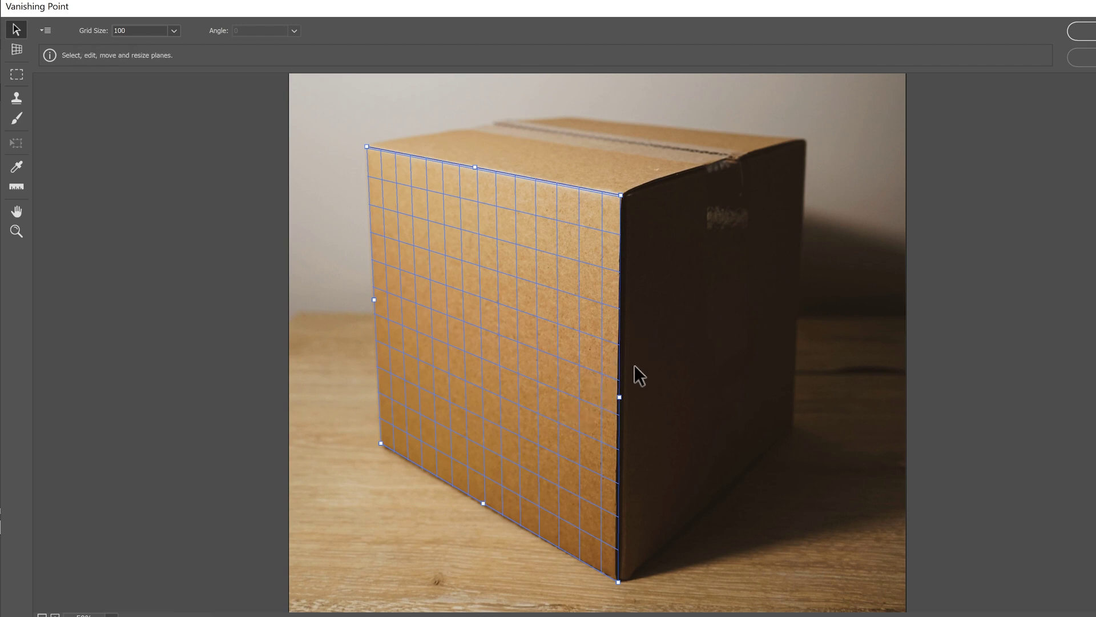
mouse_move(650, 407)
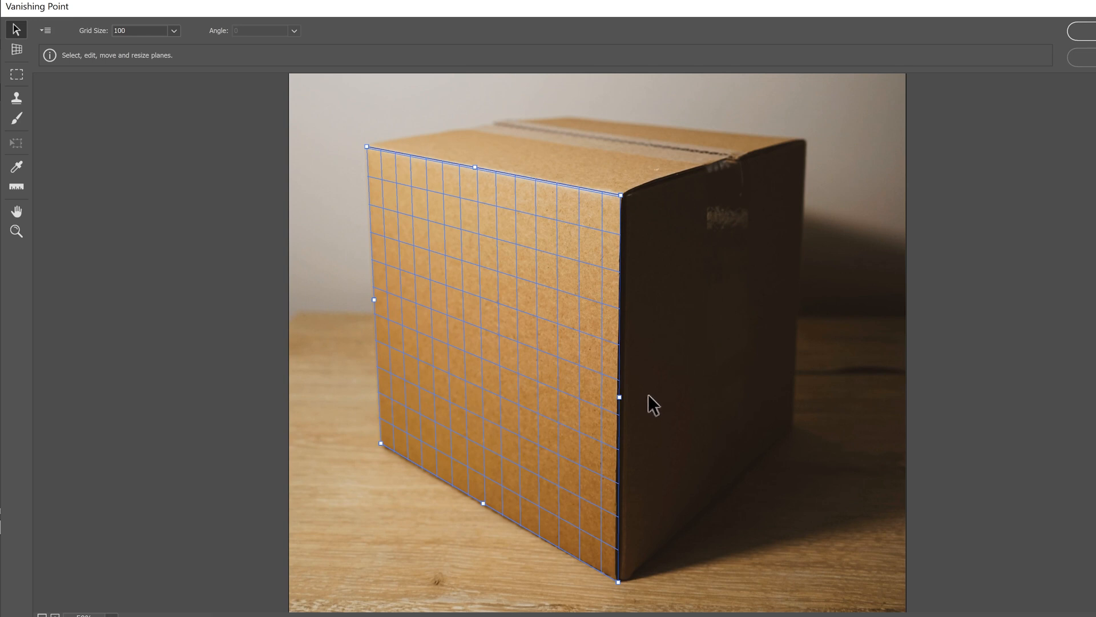
mouse_move(622, 411)
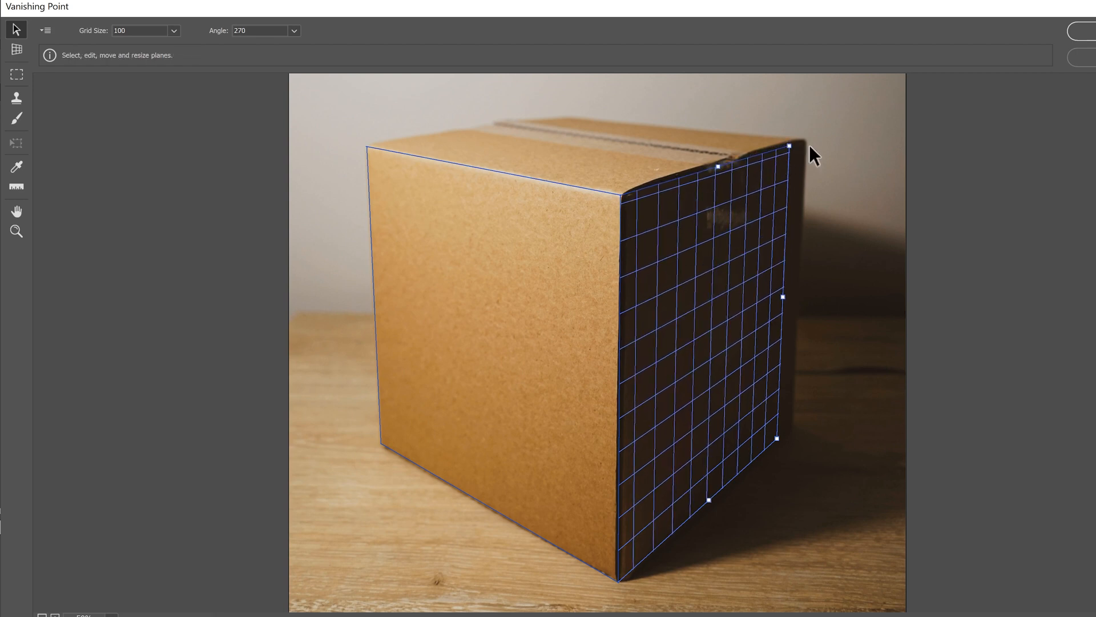
mouse_move(808, 303)
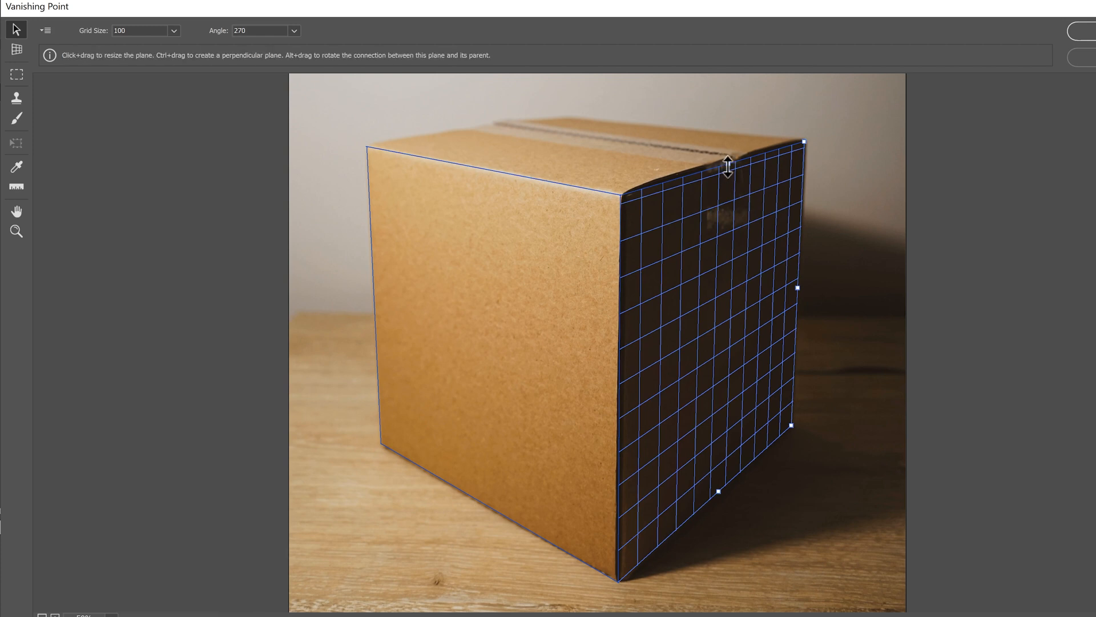
mouse_move(731, 171)
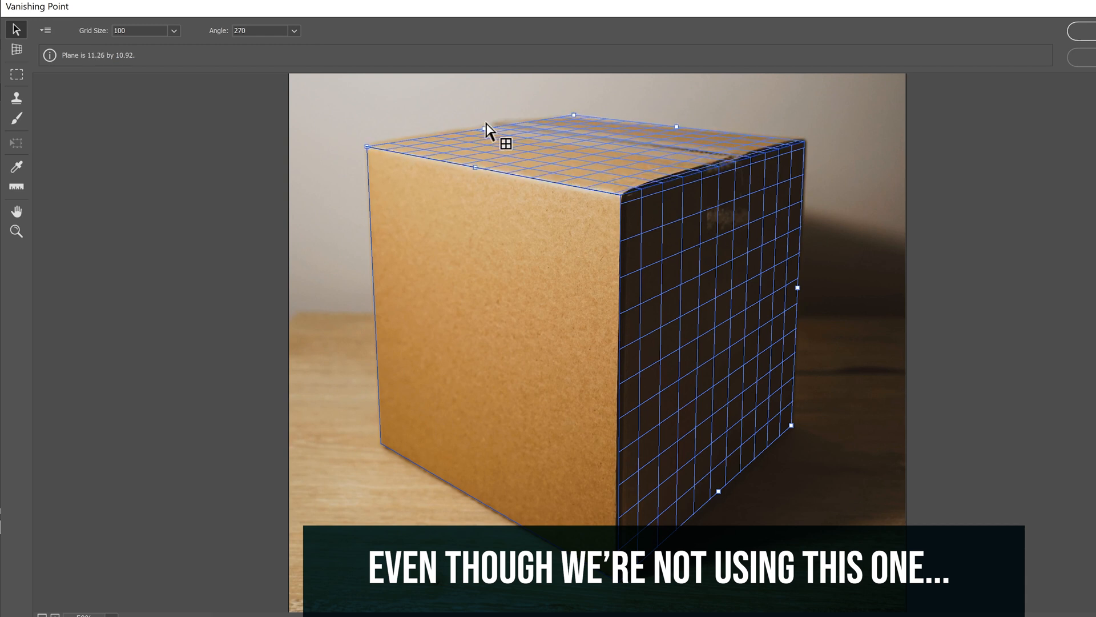
Step: Settle the torn-off perspective plane onto the top of the box
left_click(640, 193)
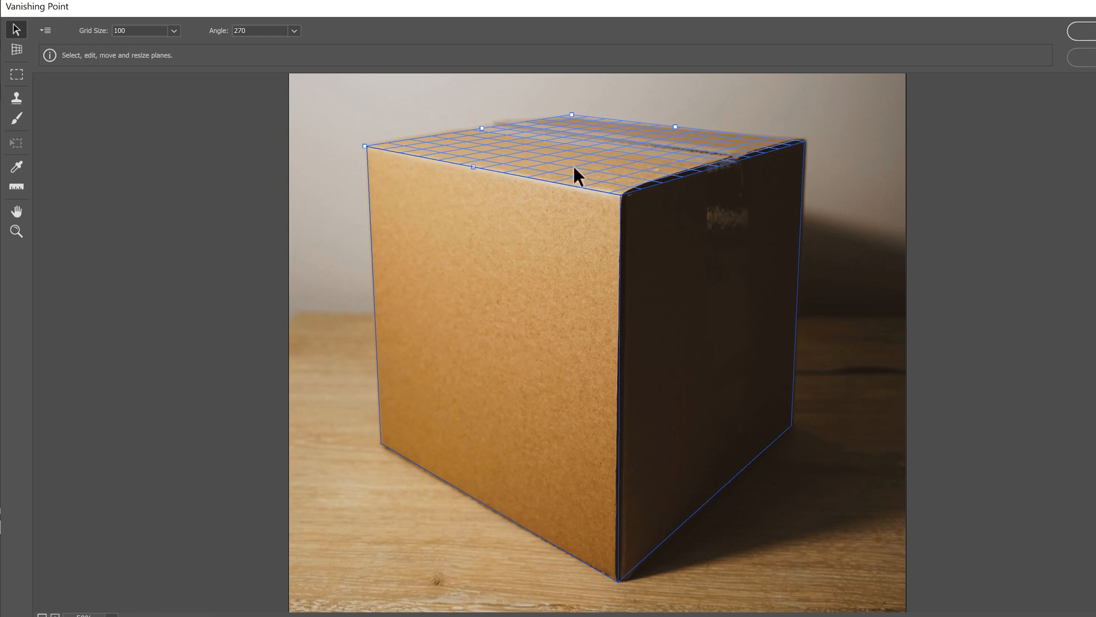
mouse_move(635, 290)
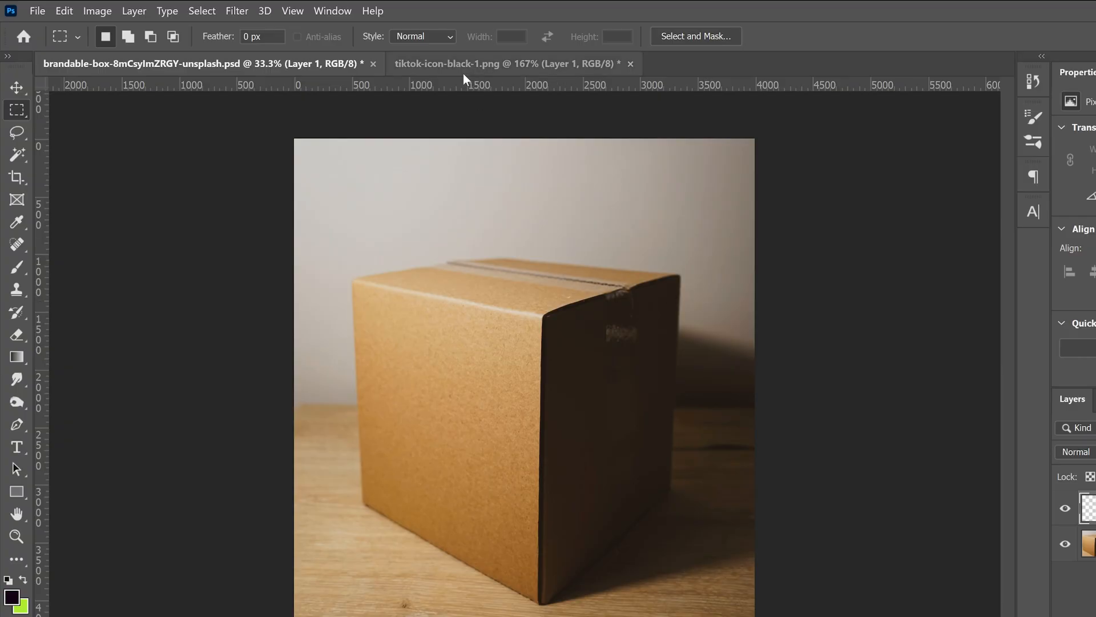
Step: Select all of the TikTok logo image and return to the box document's filters
left_click(507, 63)
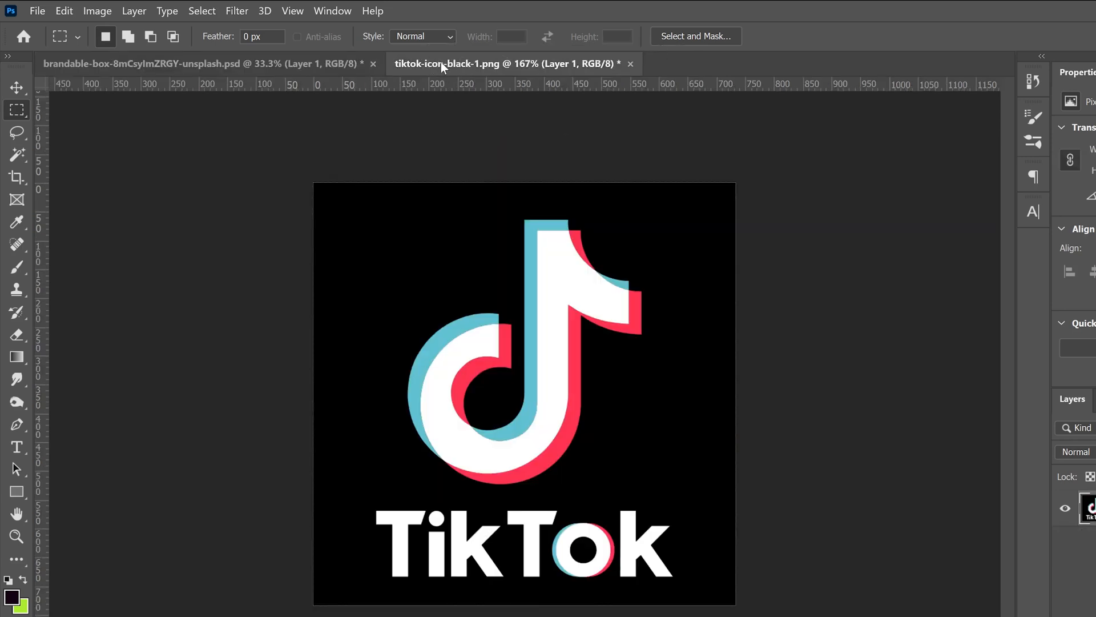
mouse_move(201, 11)
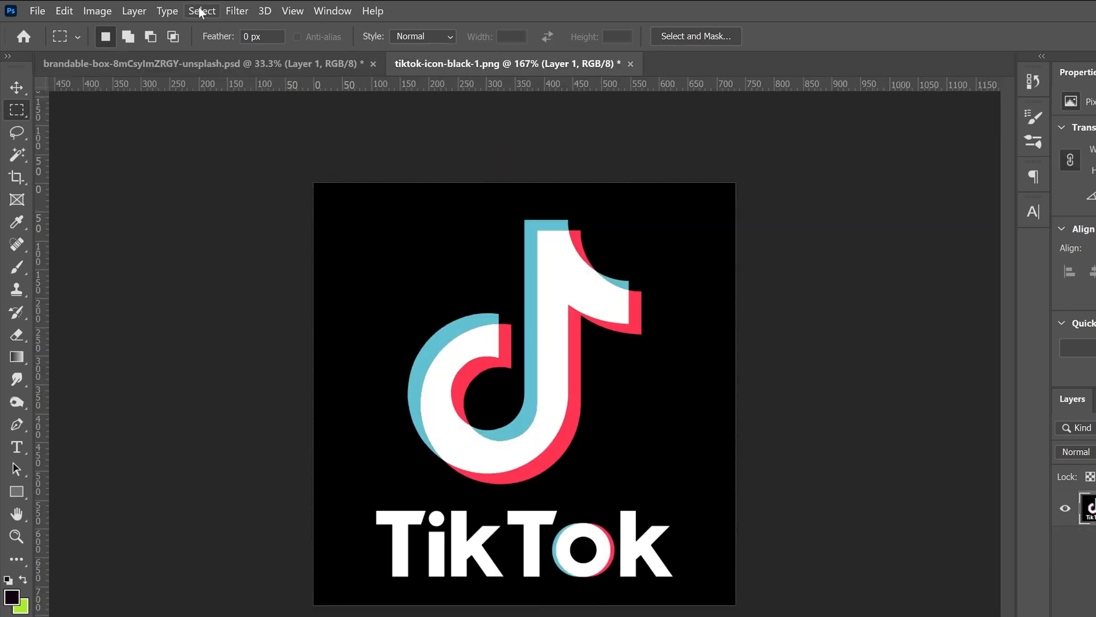
left_click(63, 10)
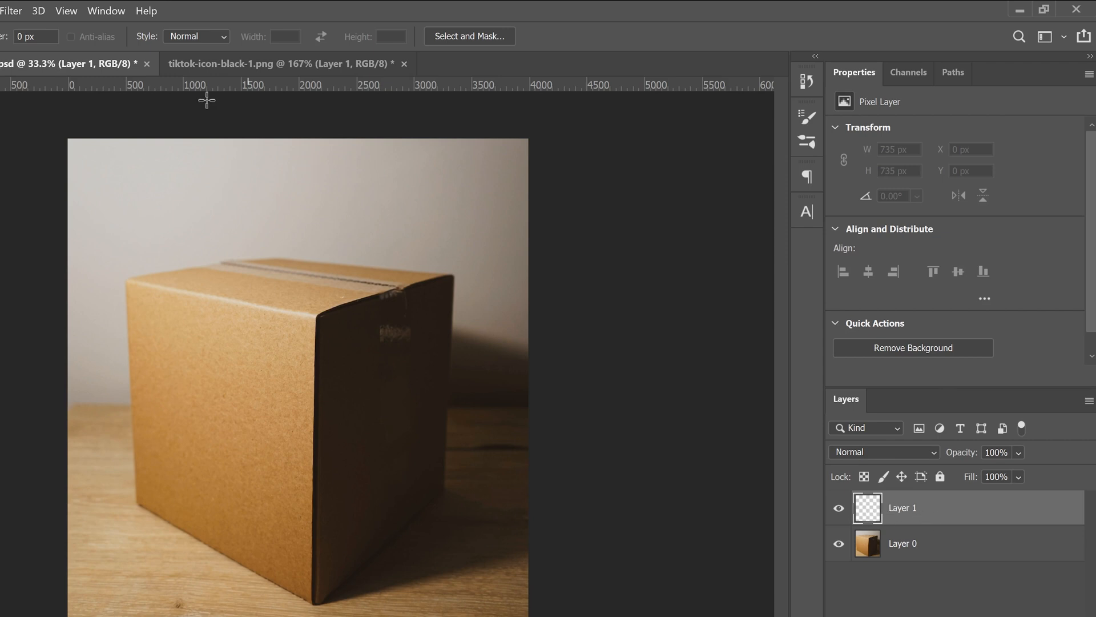
left_click(133, 11)
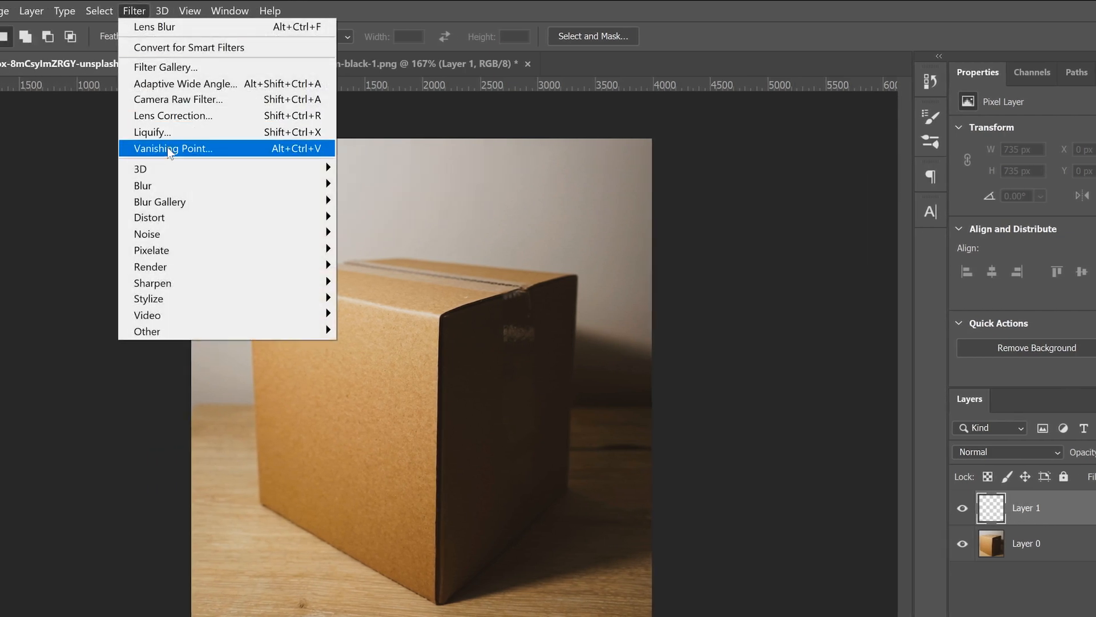
Step: Paste the copied TikTok logo into Vanishing Point and start transforming it
left_click(171, 148)
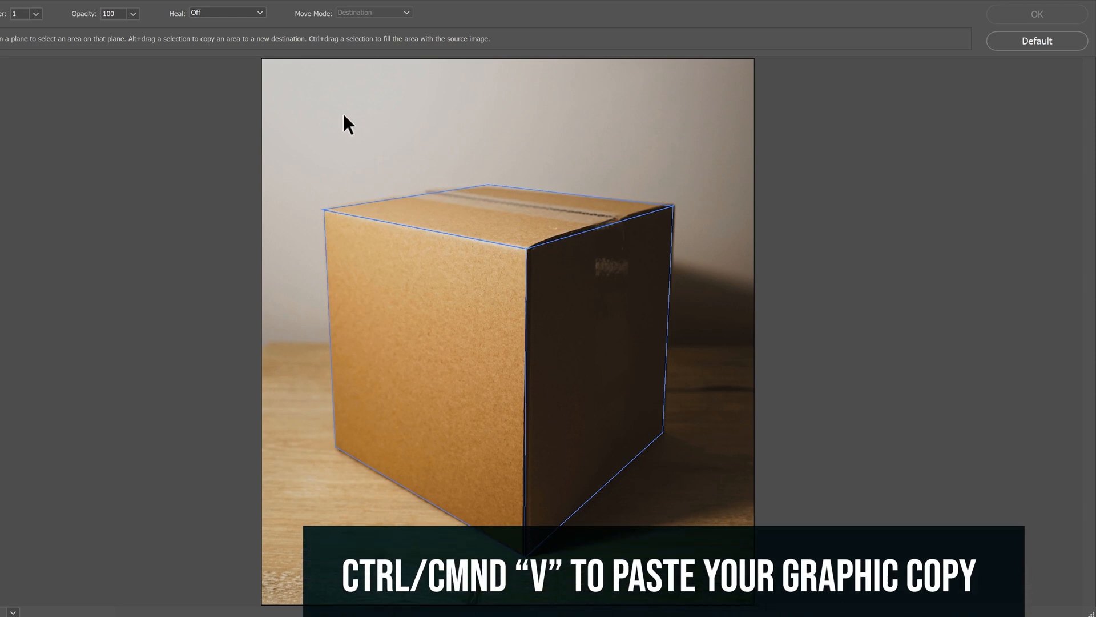
key("ctrl+v")
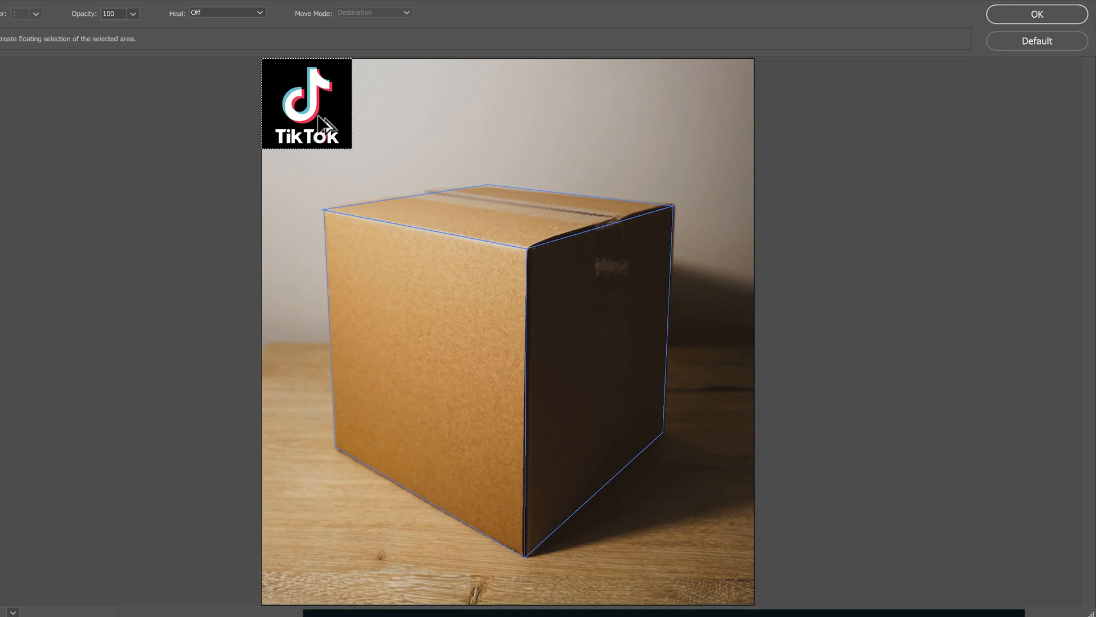
key("ctrl+t")
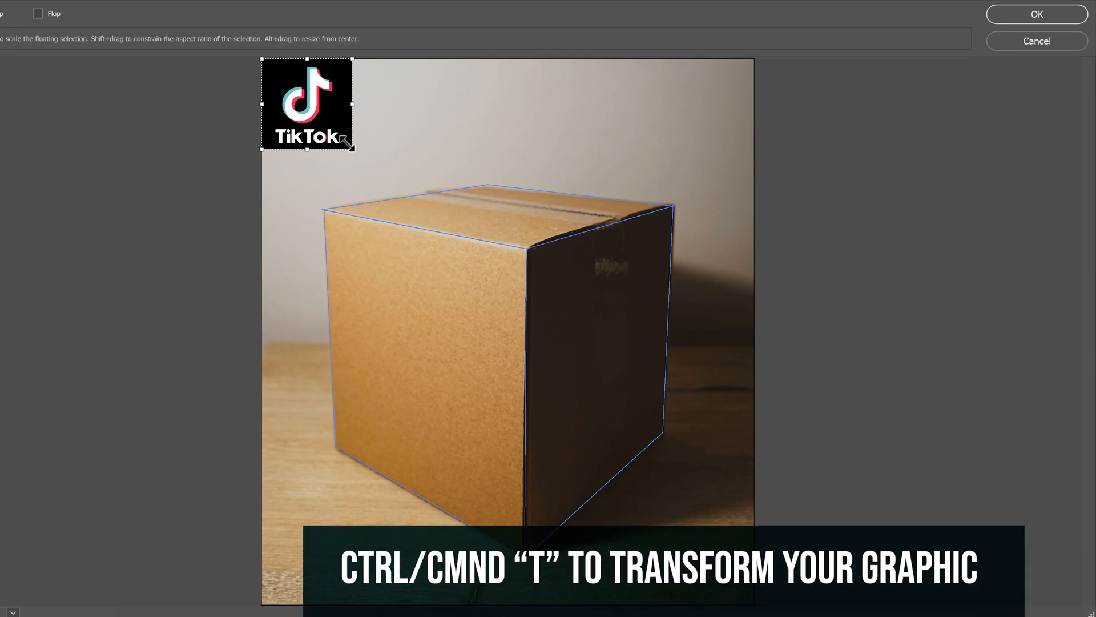
Step: Scale the logo down and move it onto the box's front-face plane
left_click_drag(352, 143, 432, 229)
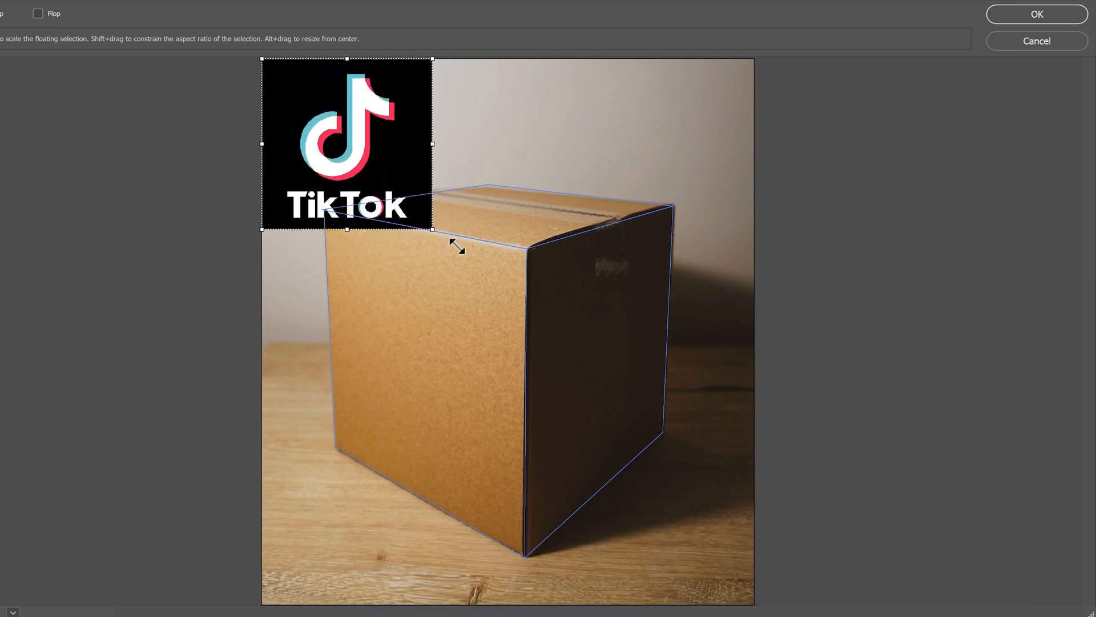
left_click_drag(431, 228, 364, 161)
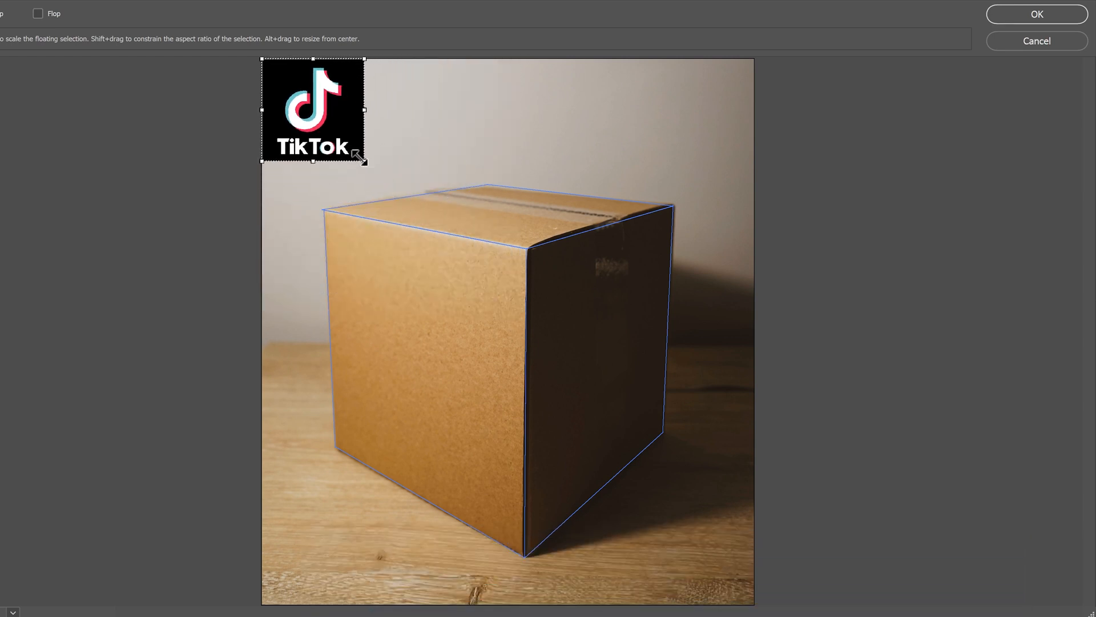
left_click_drag(364, 162, 357, 154)
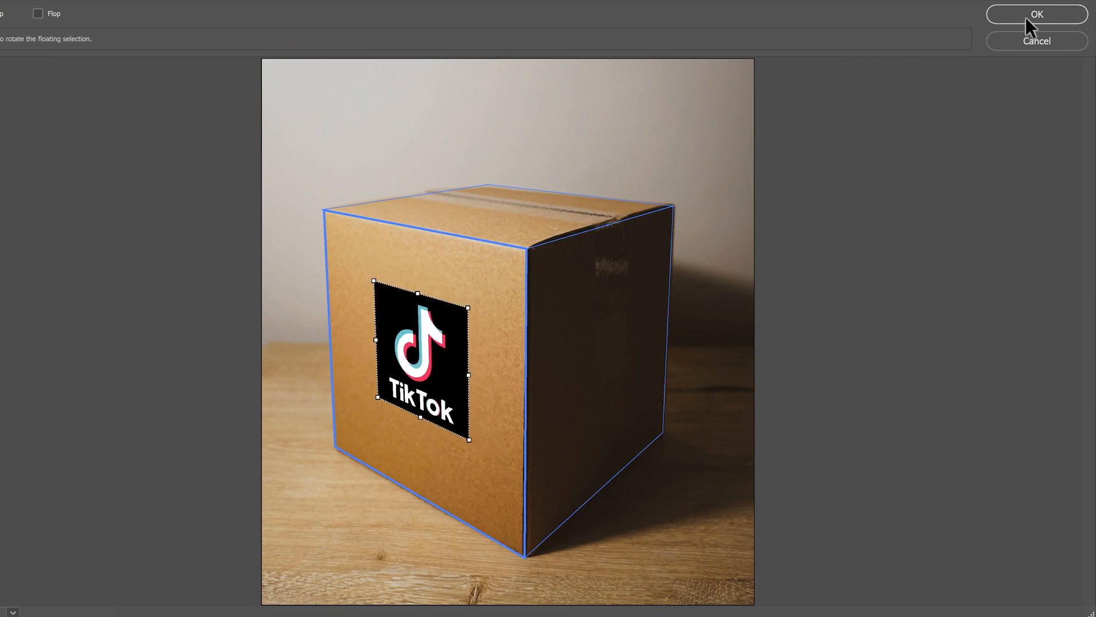
Step: Apply the front logo, then paste, transform and place a second logo on the box's right side
left_click(1036, 13)
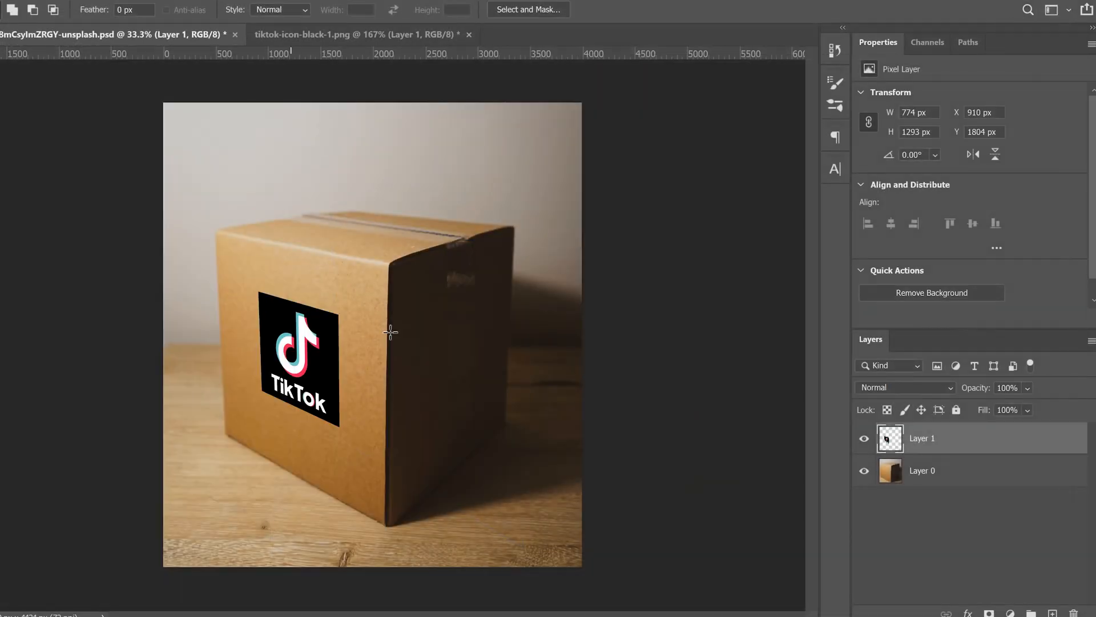
mouse_move(390, 332)
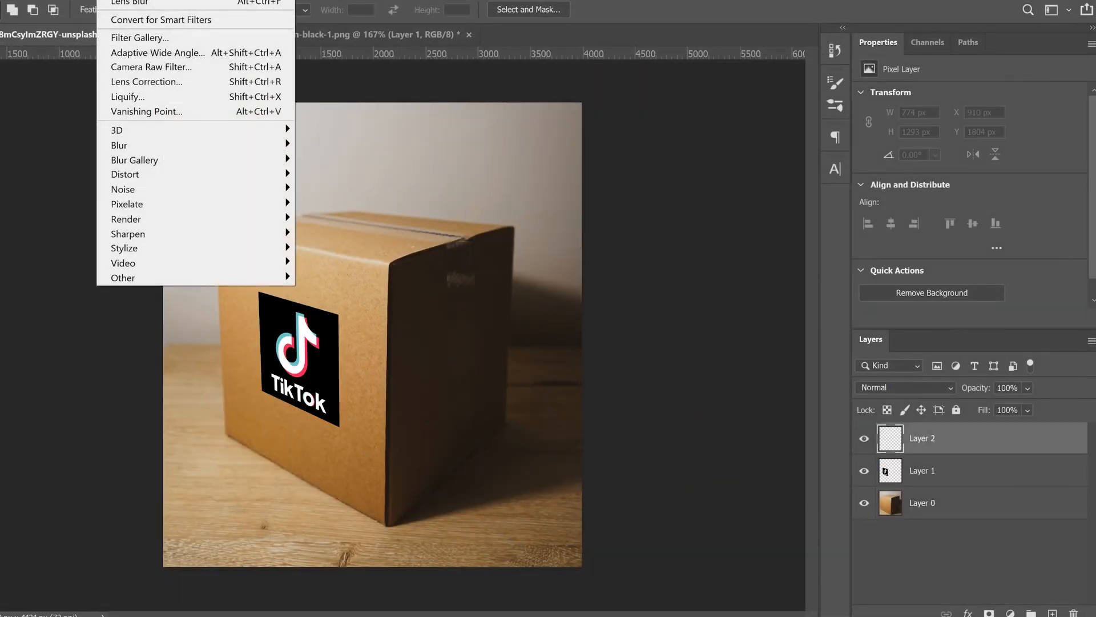
left_click(147, 111)
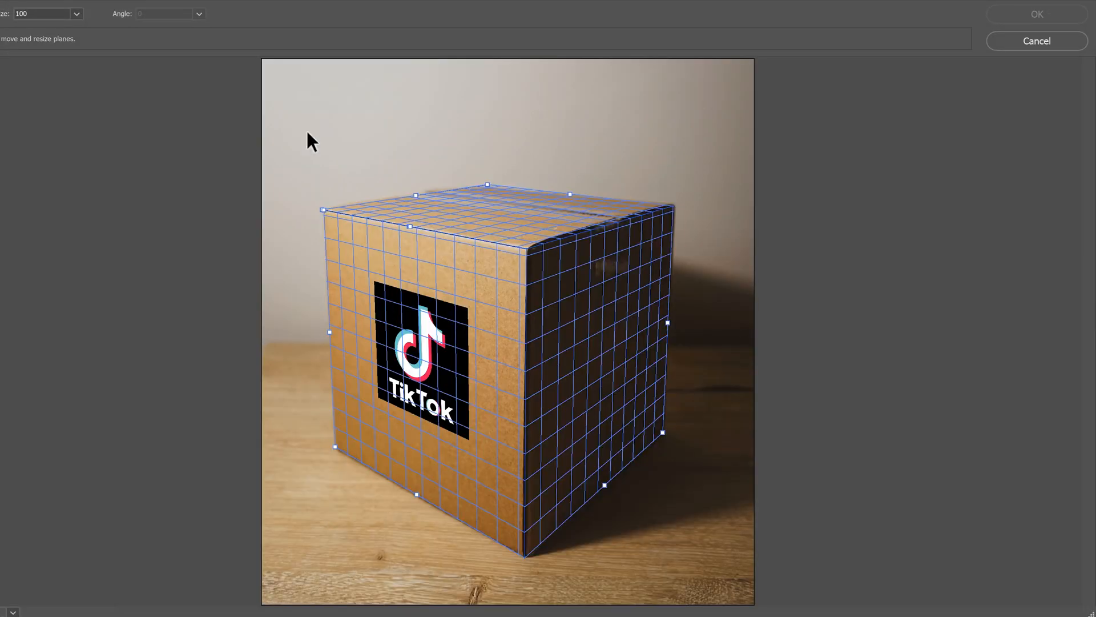
key("ctrl+v")
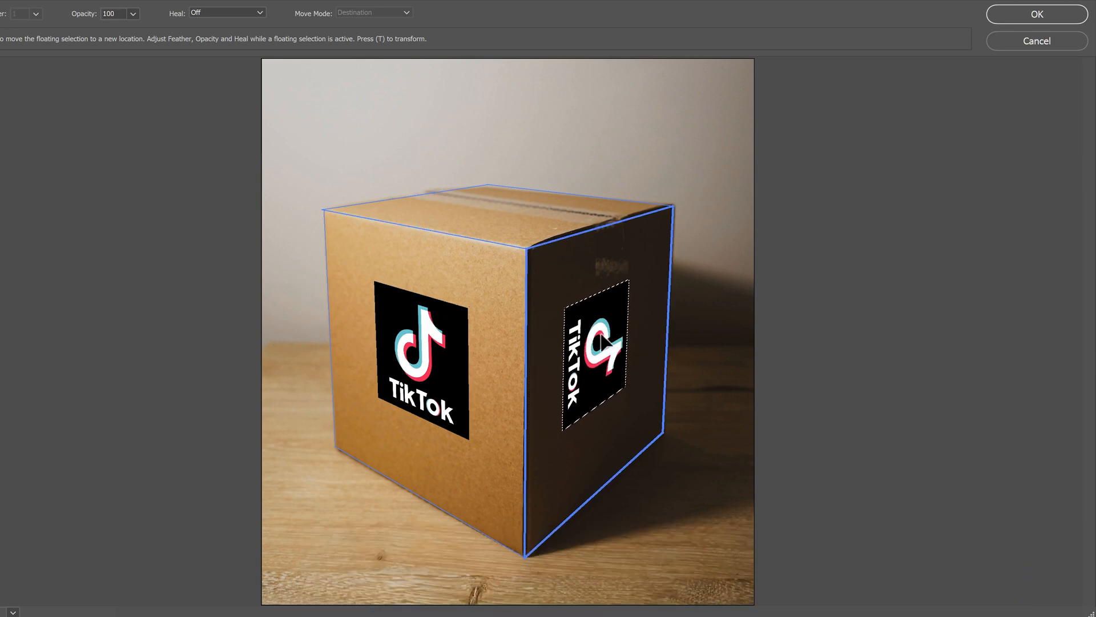
key("t")
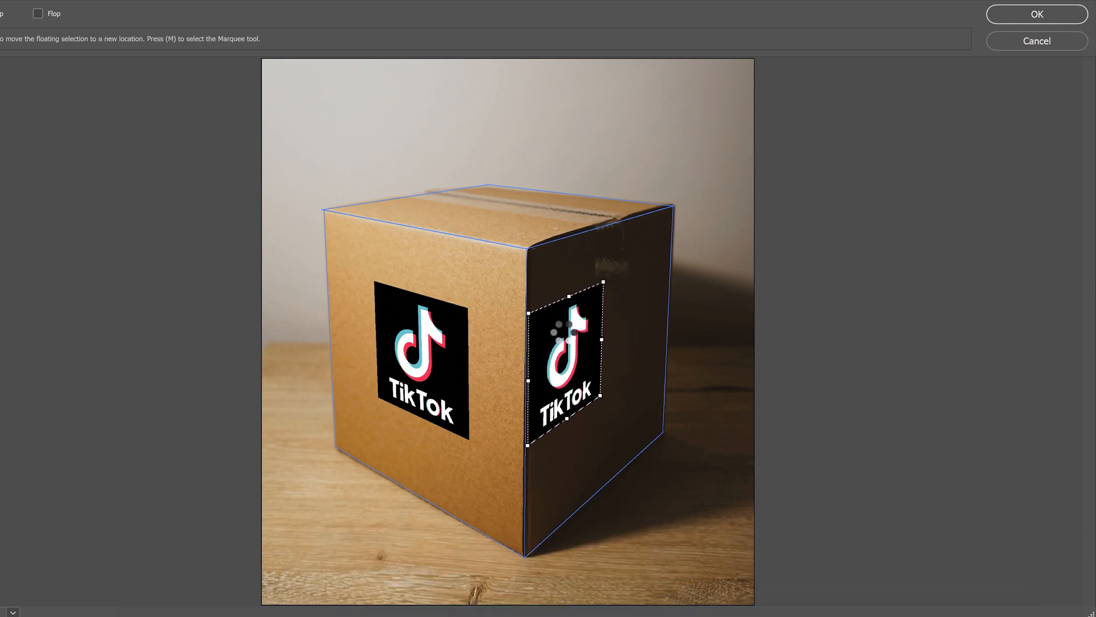
mouse_move(605, 272)
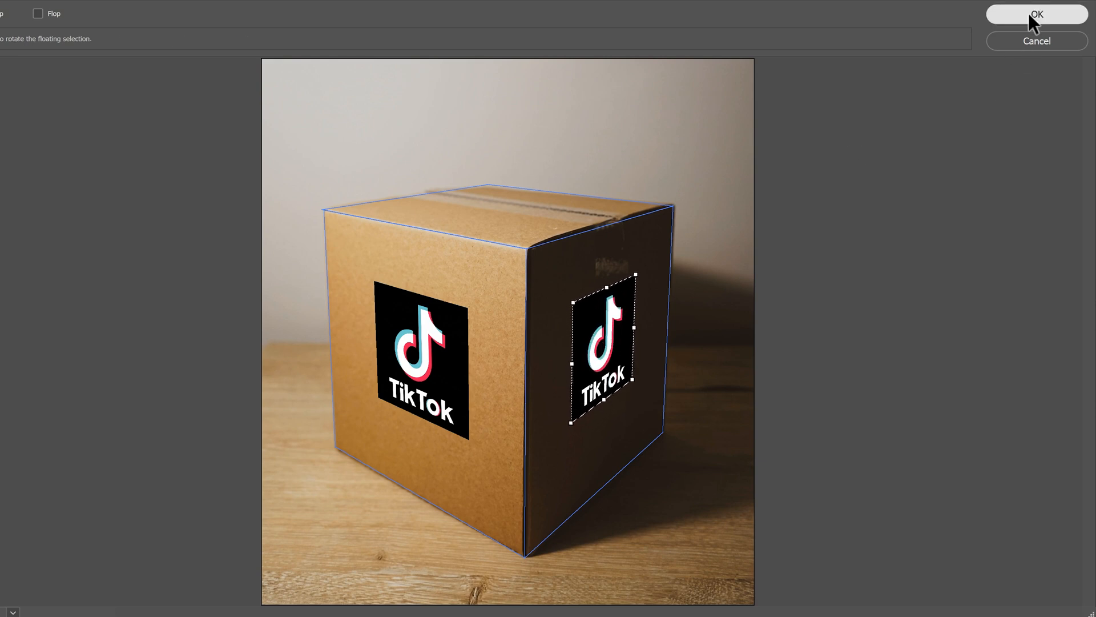
left_click(1037, 13)
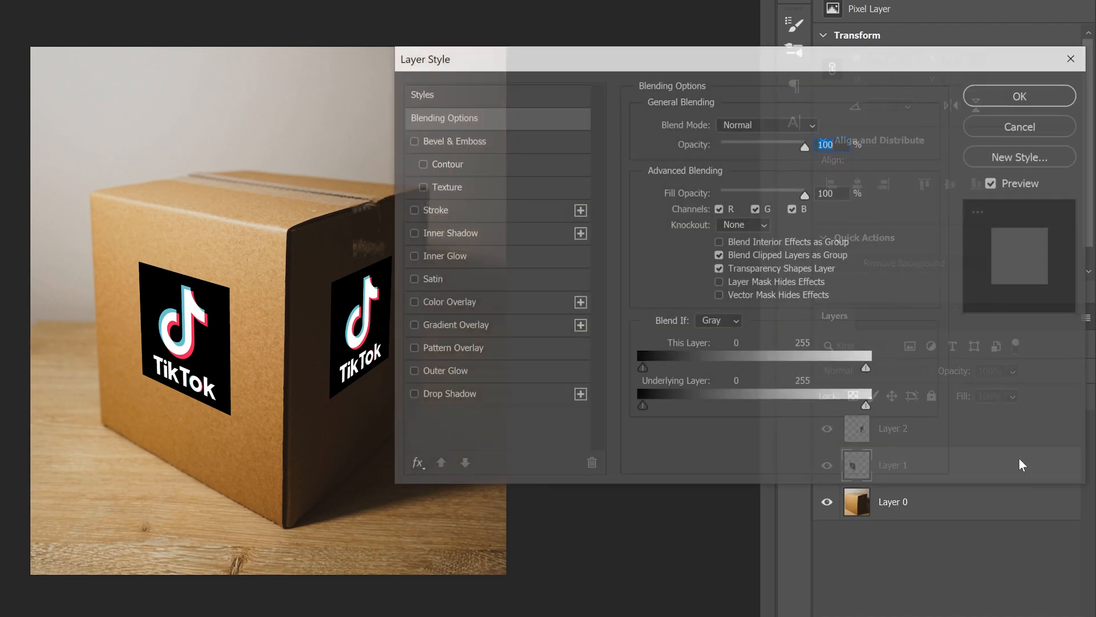
Step: Apply an Underlying Layer Blend If so cardboard texture shows through the front logo
left_click_drag(424, 59, 457, 45)
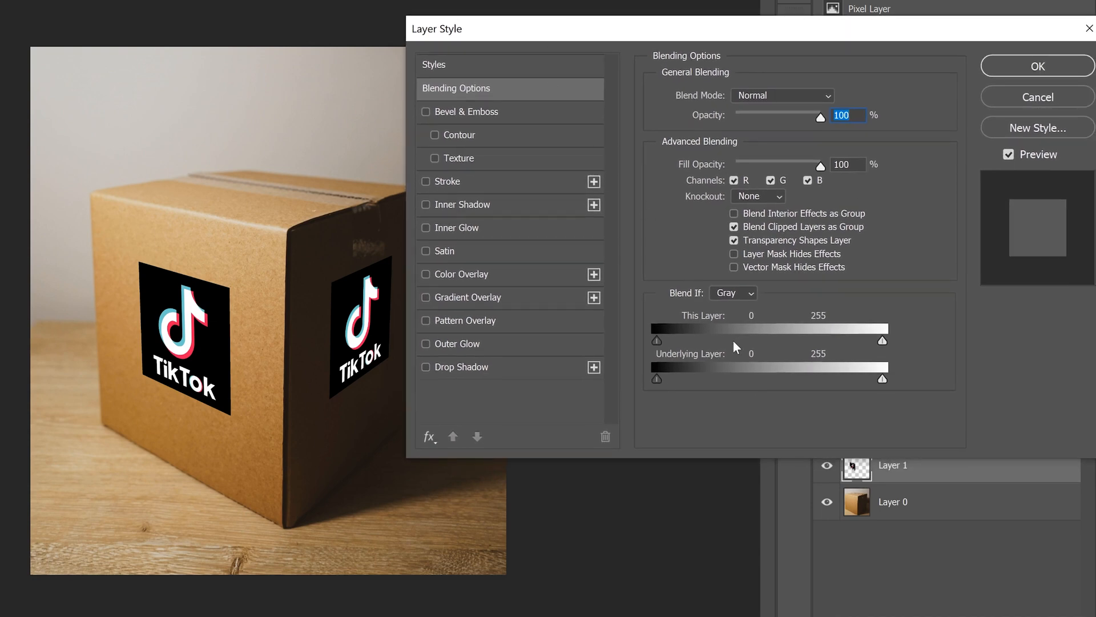
mouse_move(688, 297)
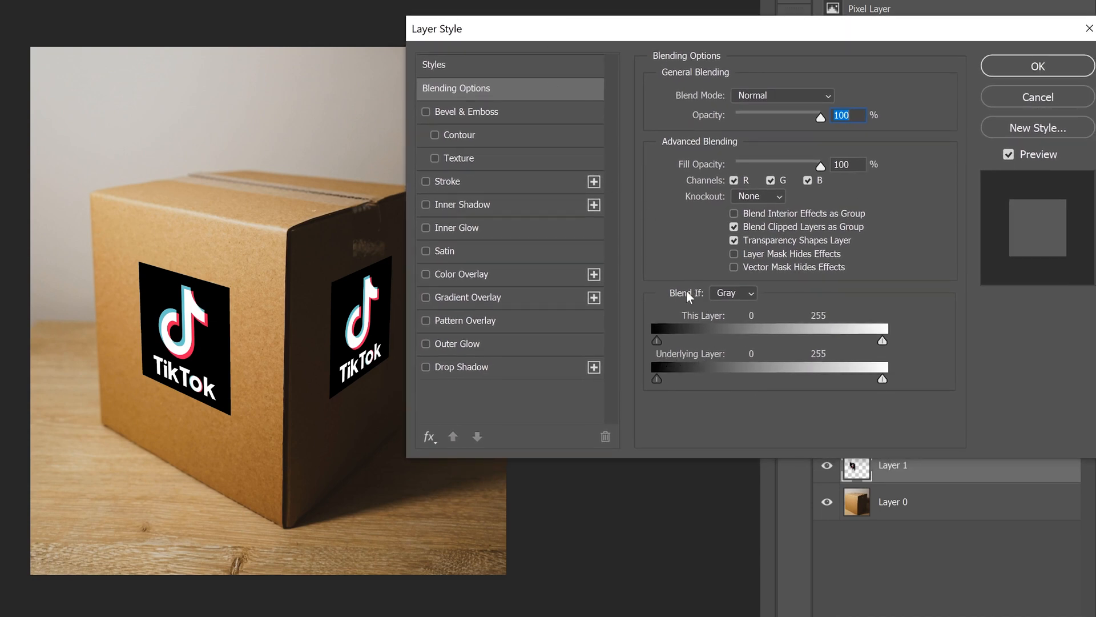
mouse_move(720, 361)
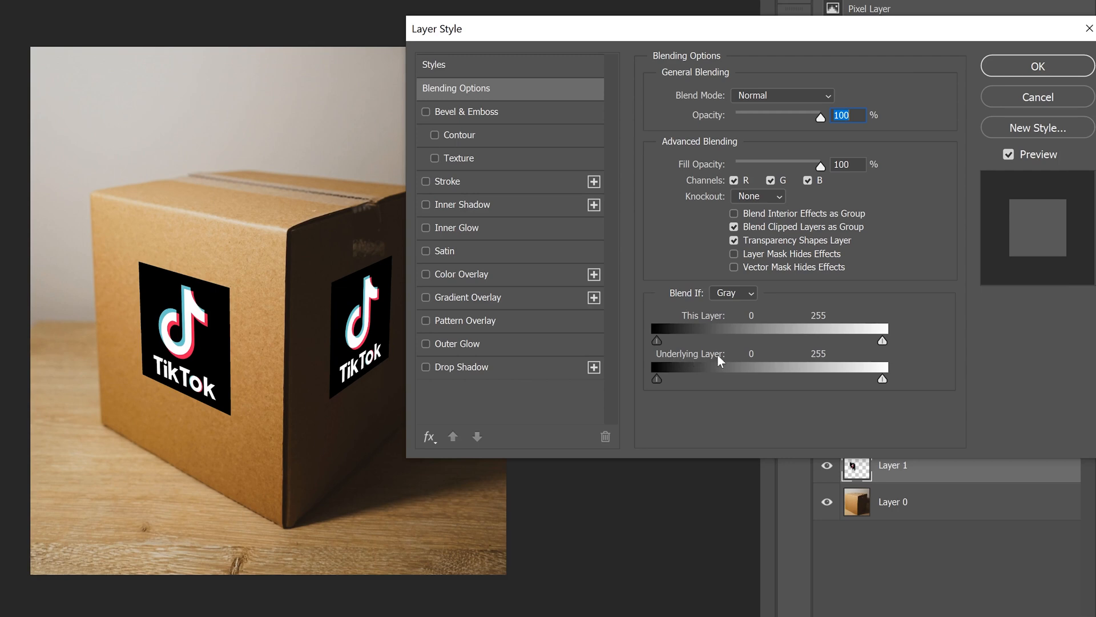
mouse_move(699, 398)
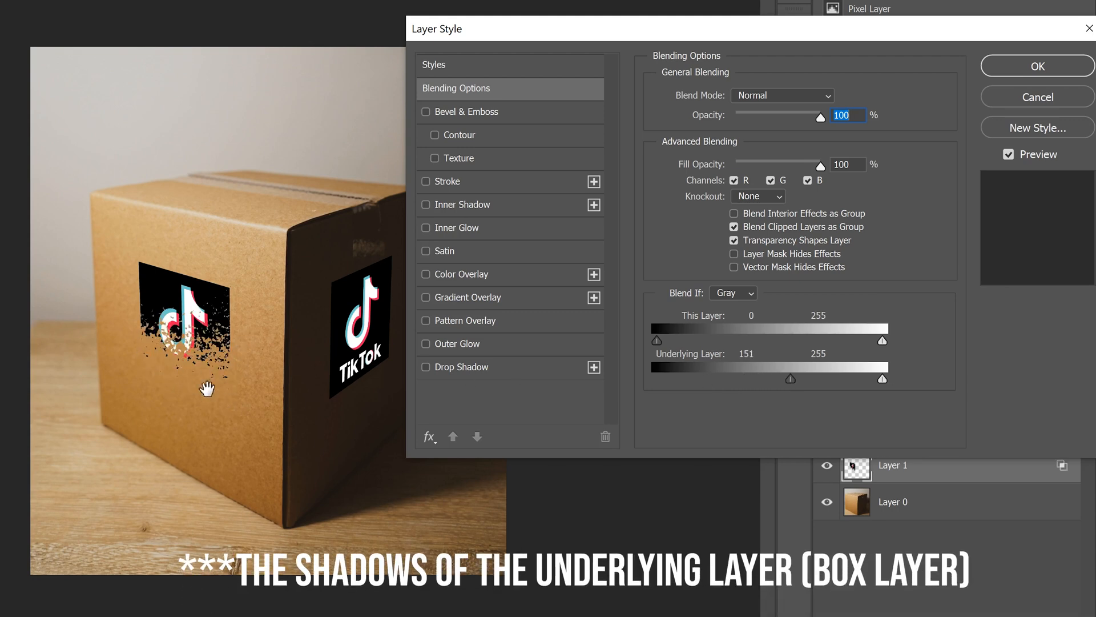
mouse_move(840, 439)
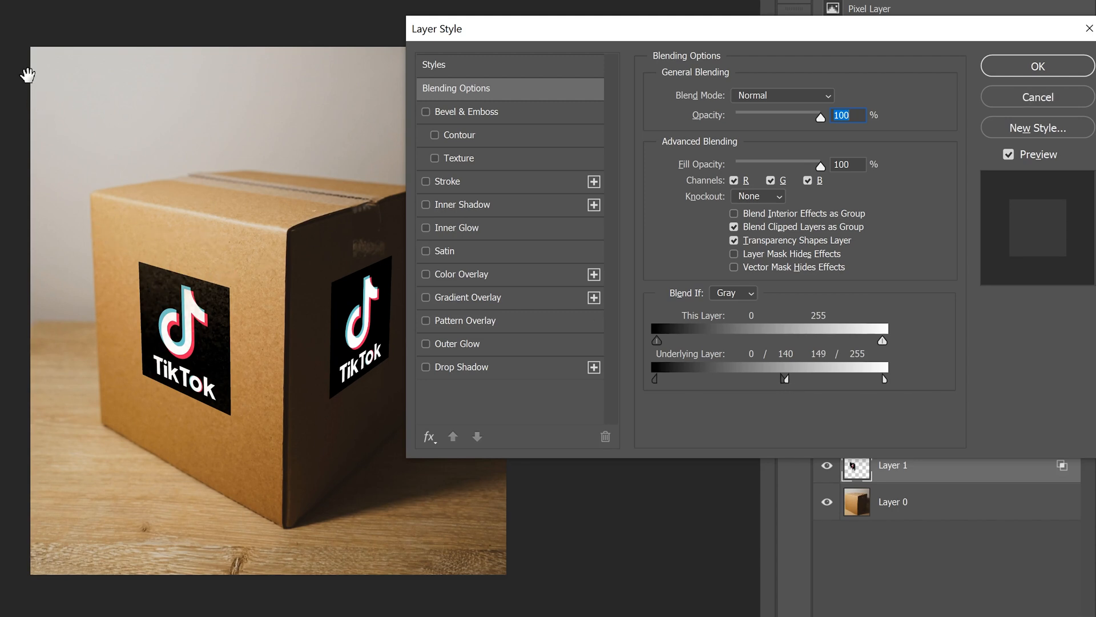
mouse_move(206, 272)
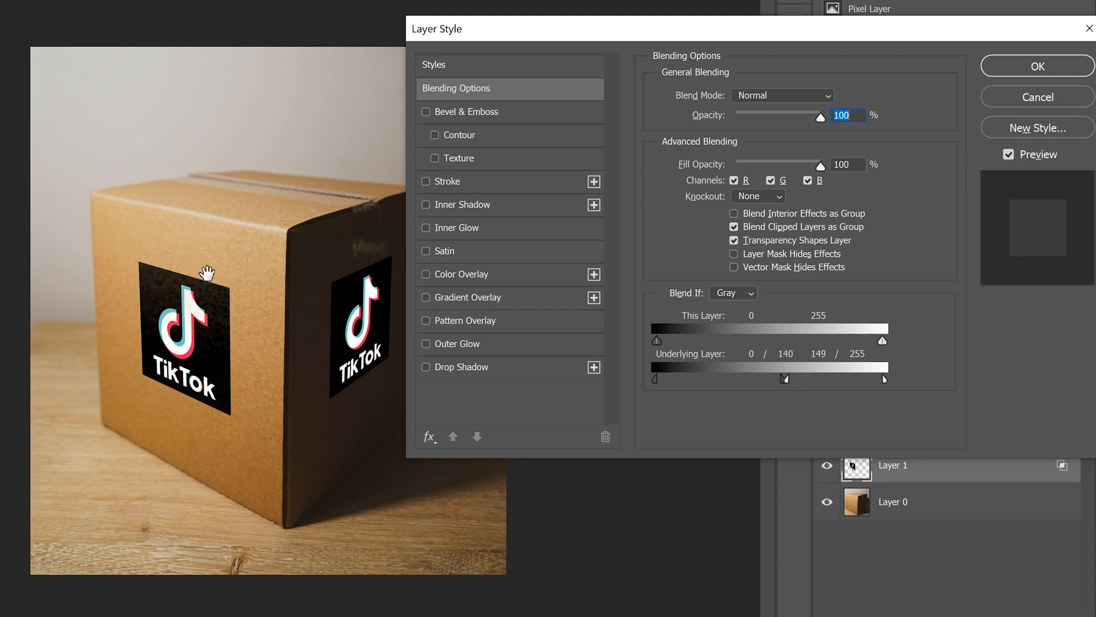
mouse_move(127, 271)
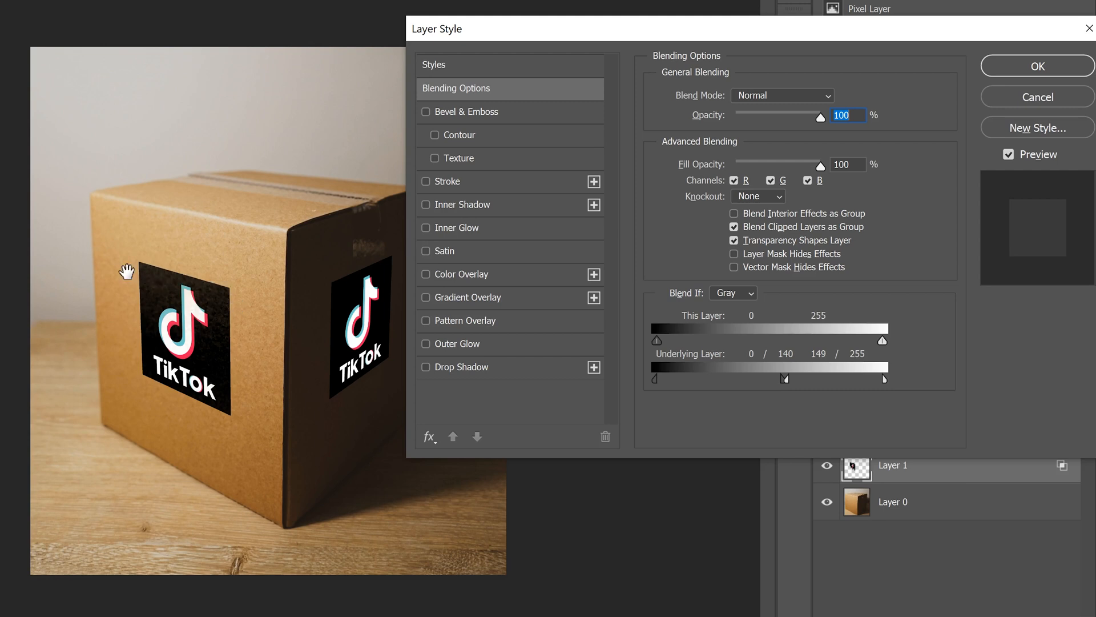
mouse_move(192, 305)
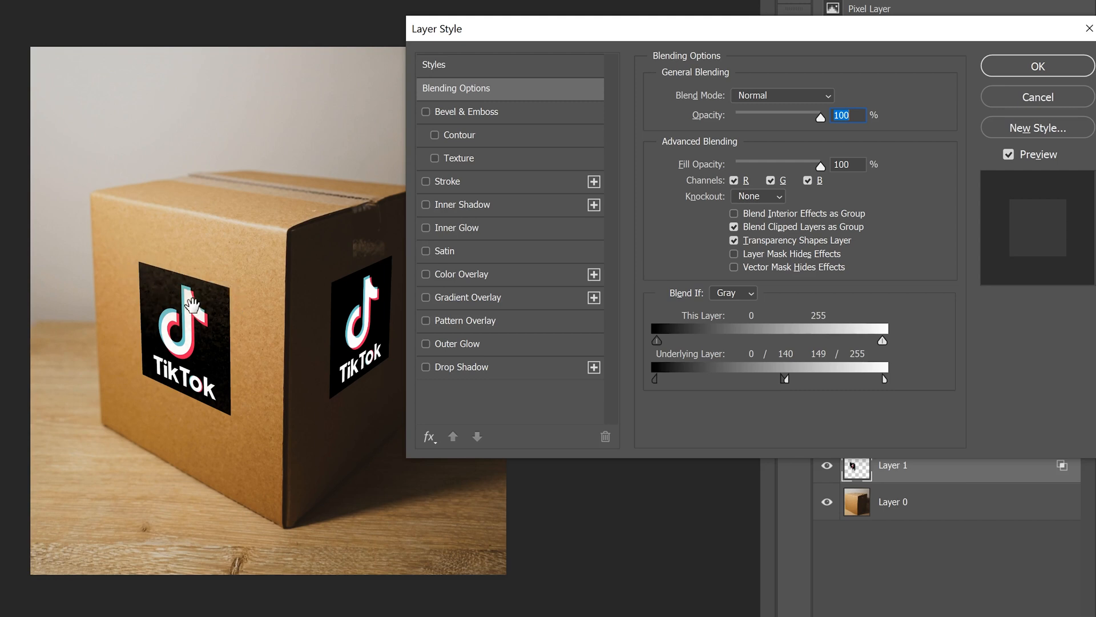
left_click(1036, 65)
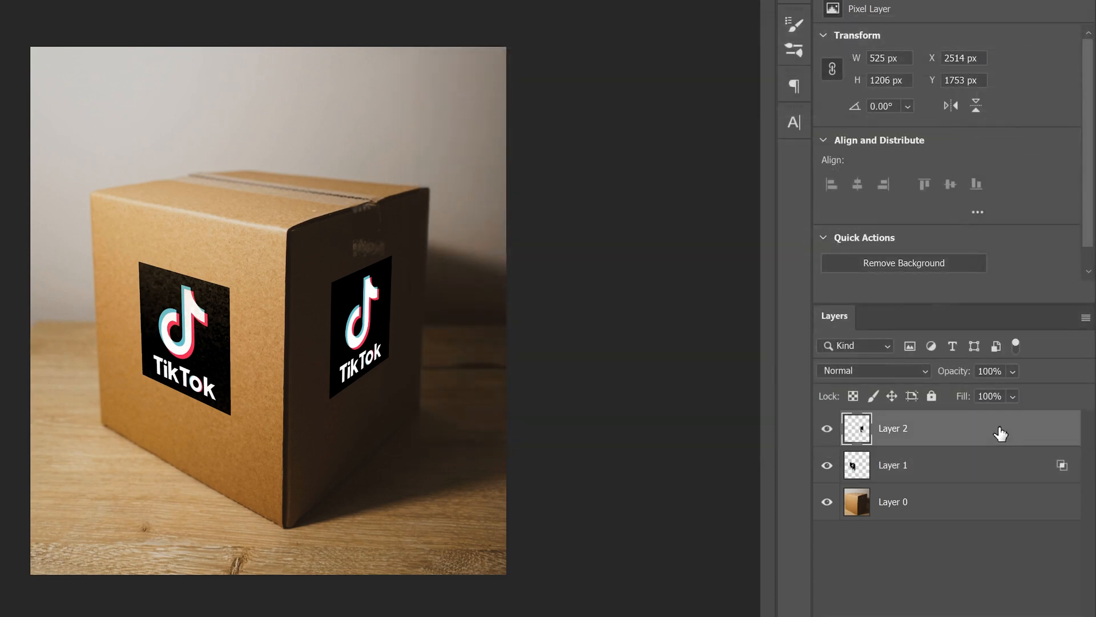
Step: Apply the same Blend If blending to Layer 2 so the side logo shows cardboard through it
double_click(893, 428)
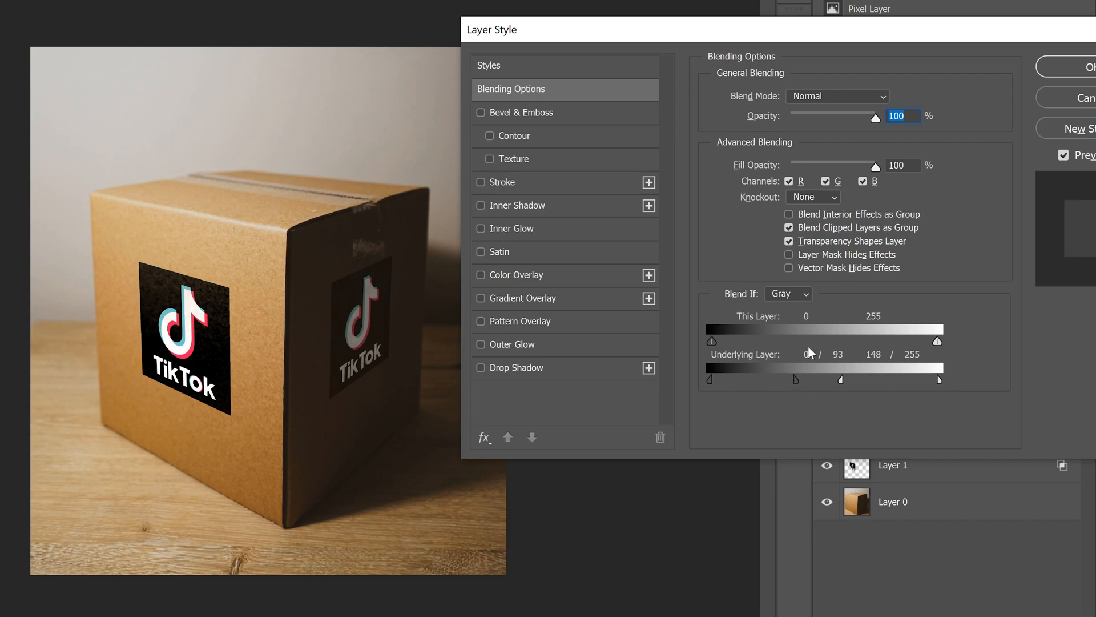
left_click(1086, 66)
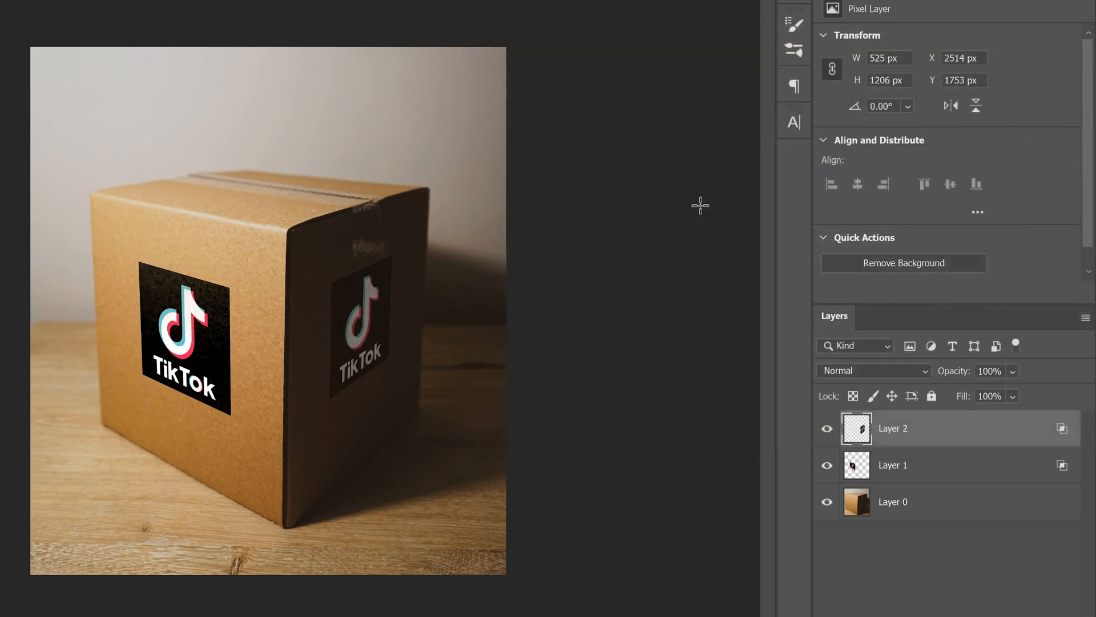
left_click(908, 465)
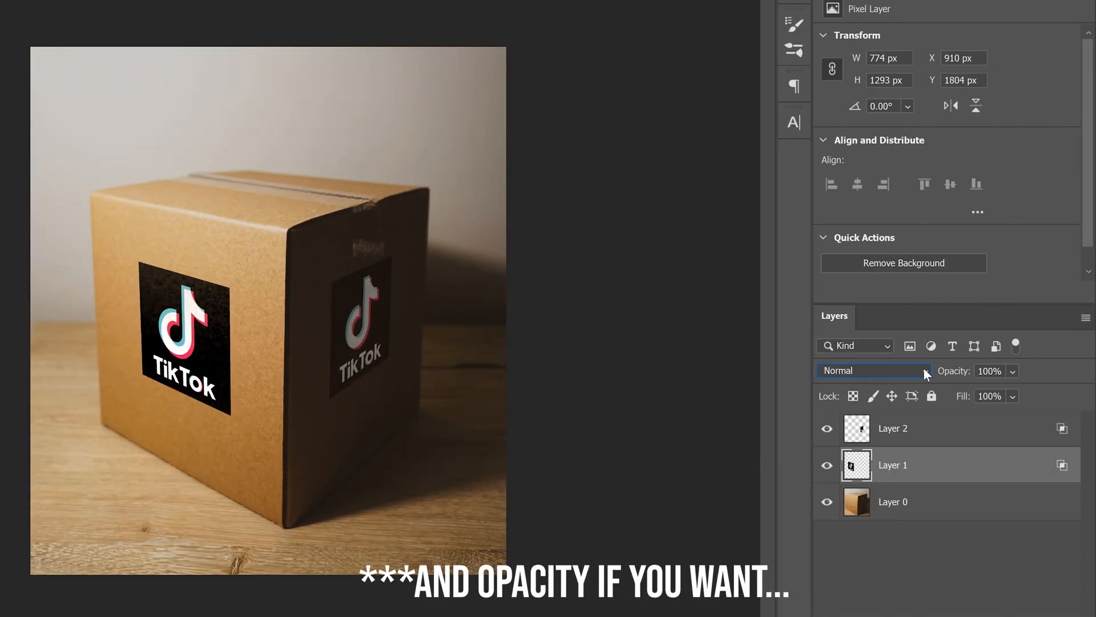
left_click(872, 371)
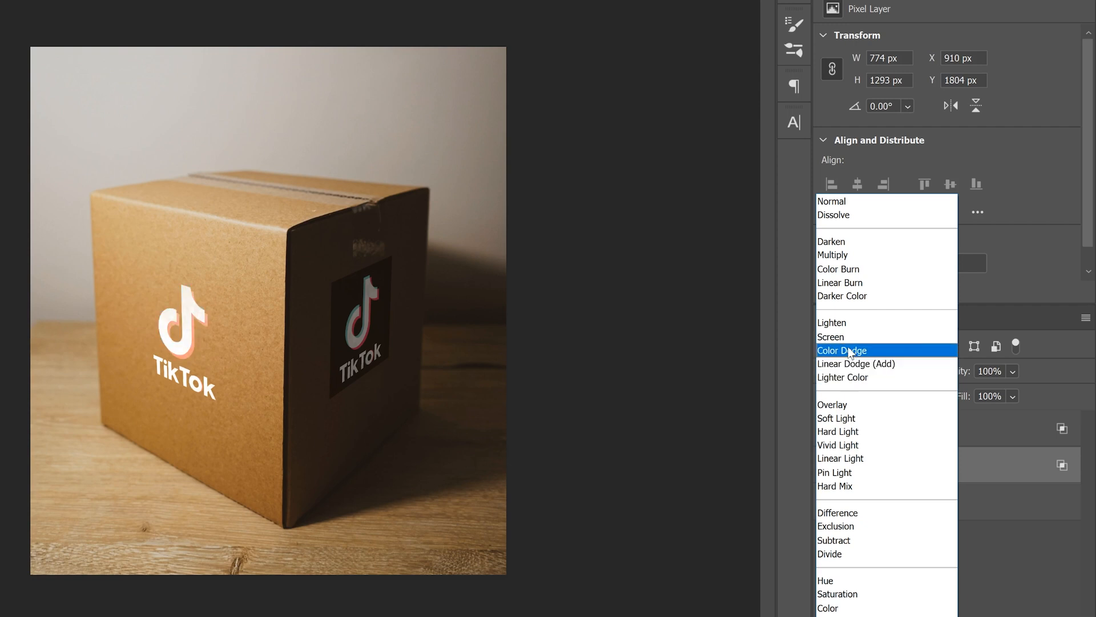
mouse_move(832, 322)
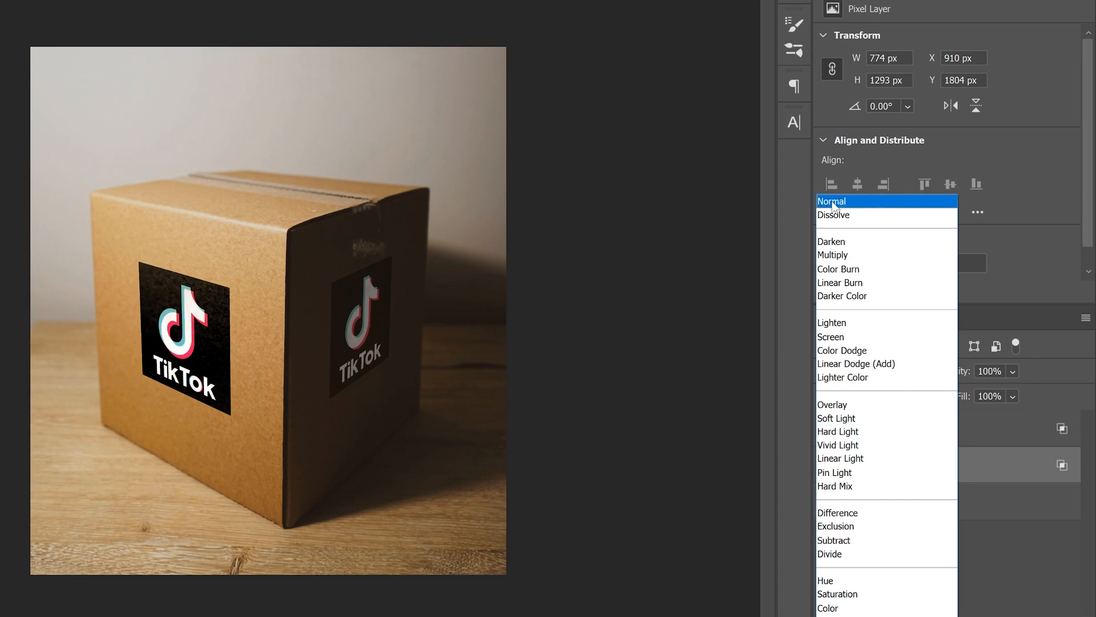
left_click(831, 201)
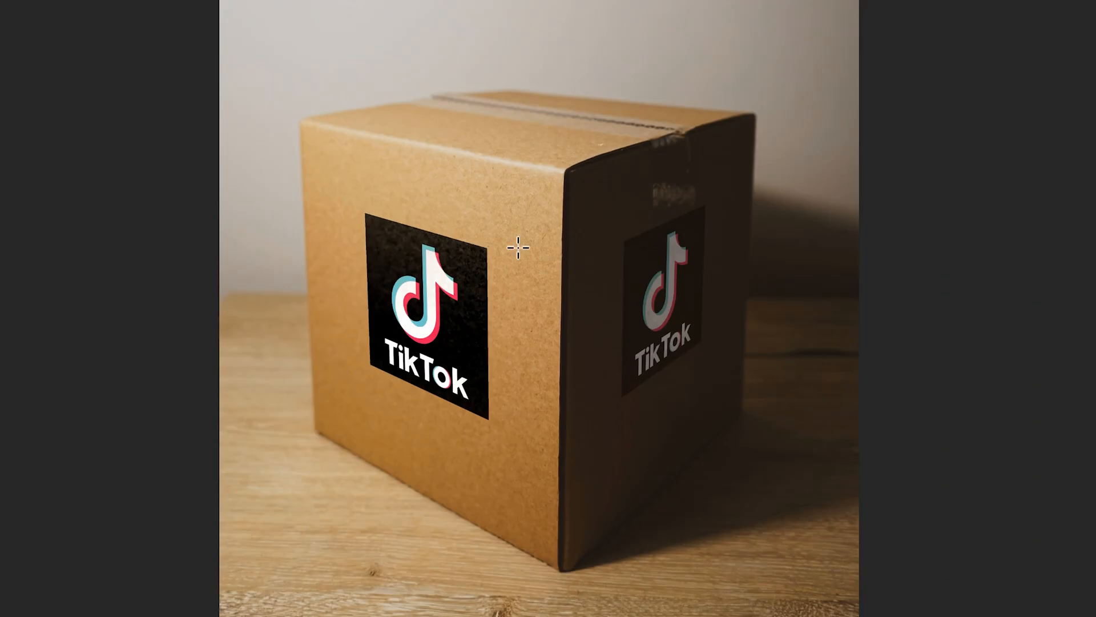
mouse_move(318, 161)
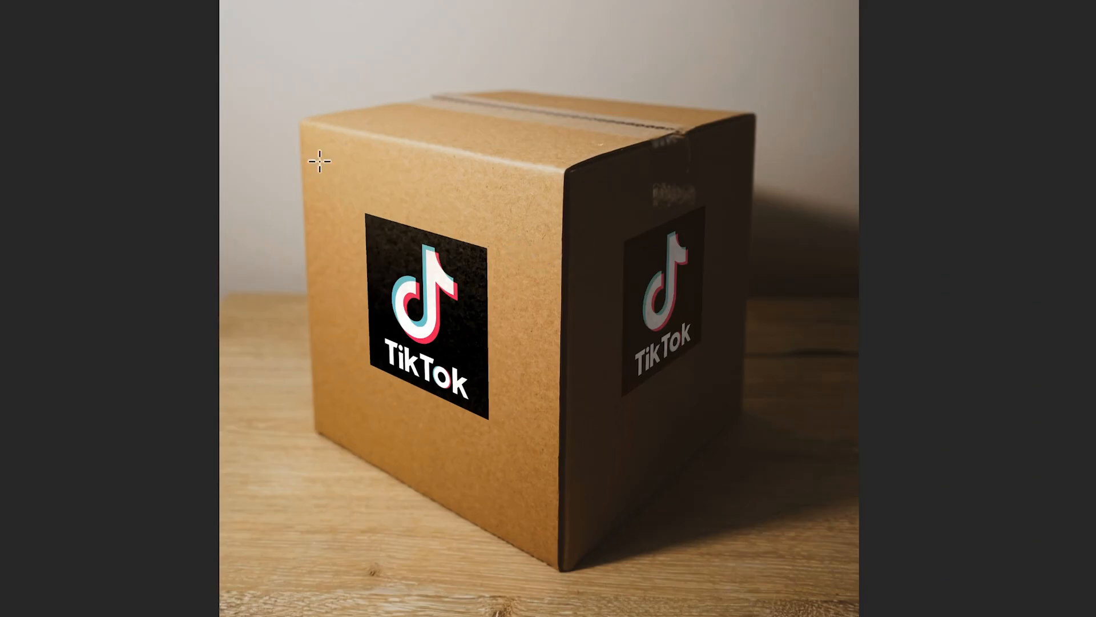
mouse_move(217, 151)
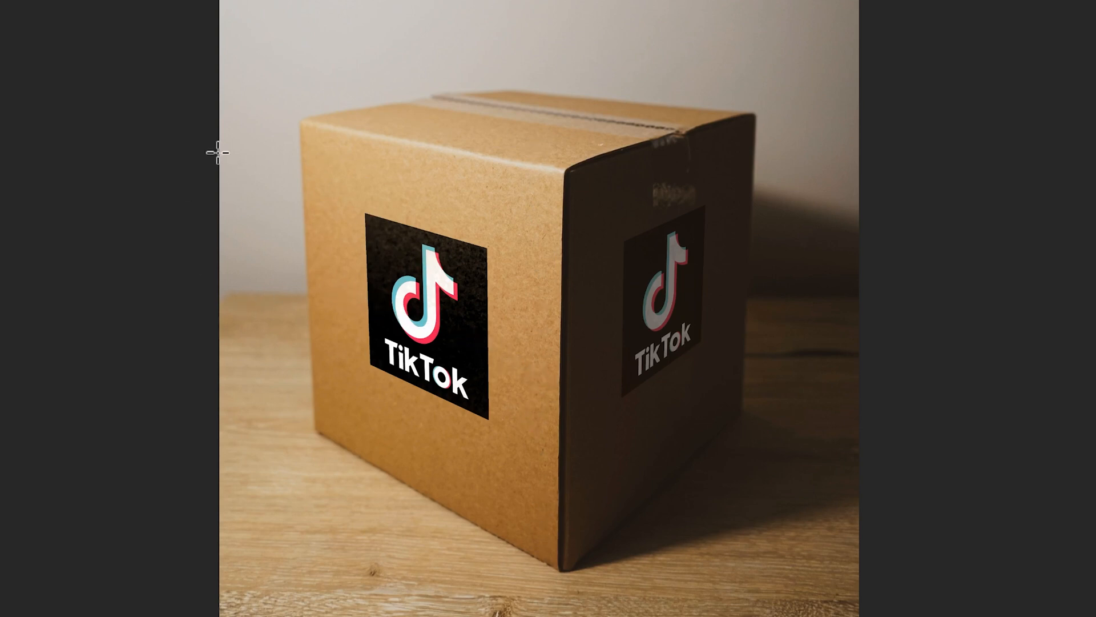
mouse_move(301, 240)
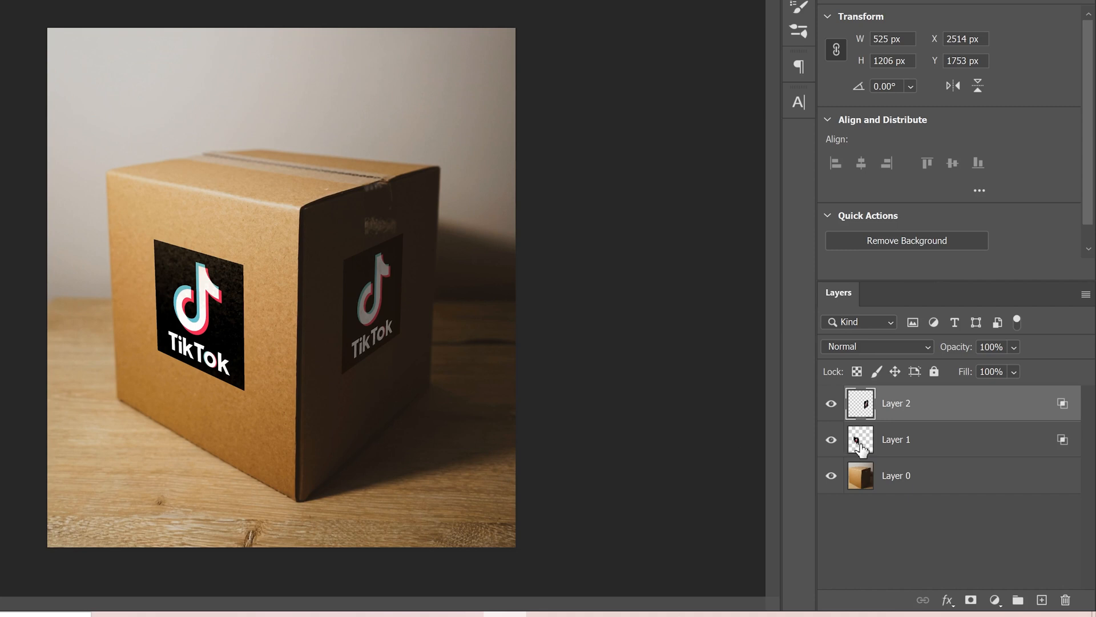
Step: Add a layer mask to Layer 1 and pick the Gradient Tool
left_click(896, 439)
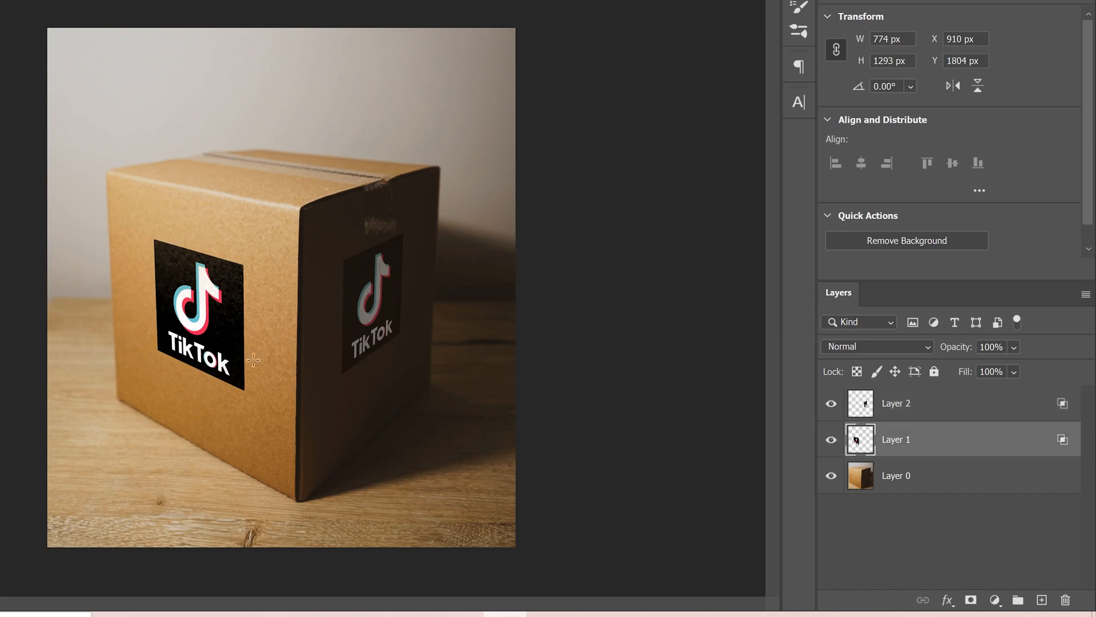
mouse_move(651, 376)
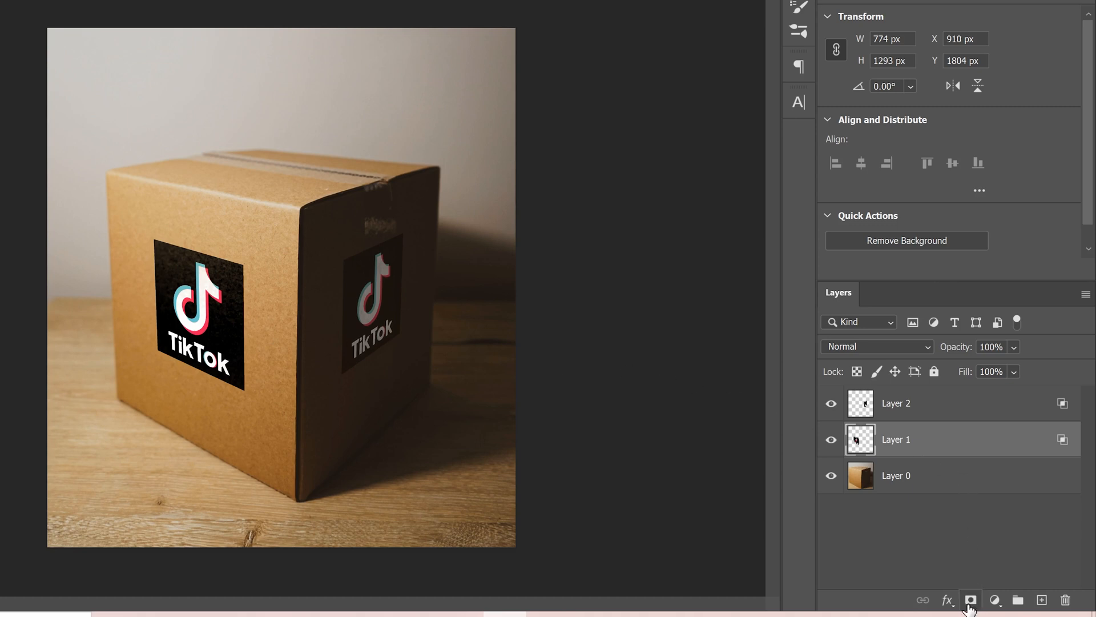
left_click(969, 600)
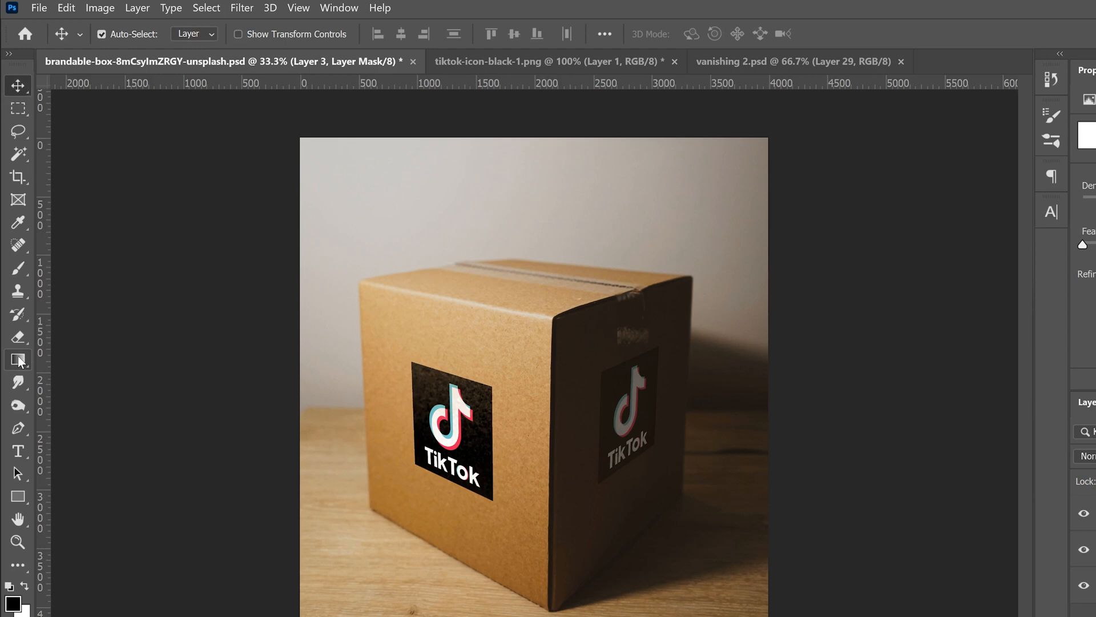
left_click(17, 359)
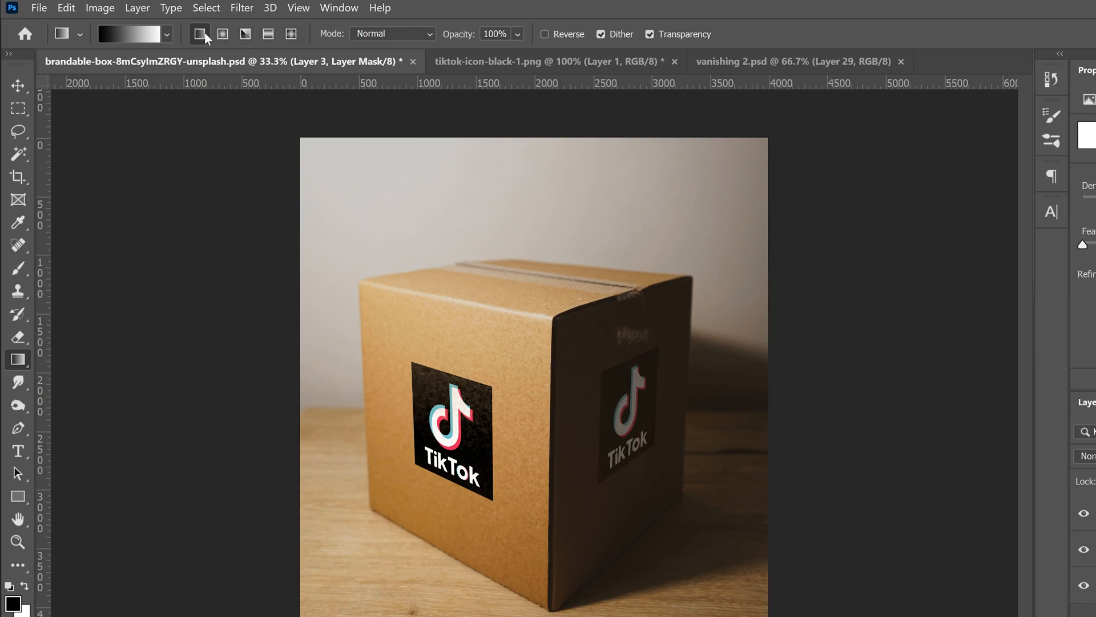
mouse_move(137, 38)
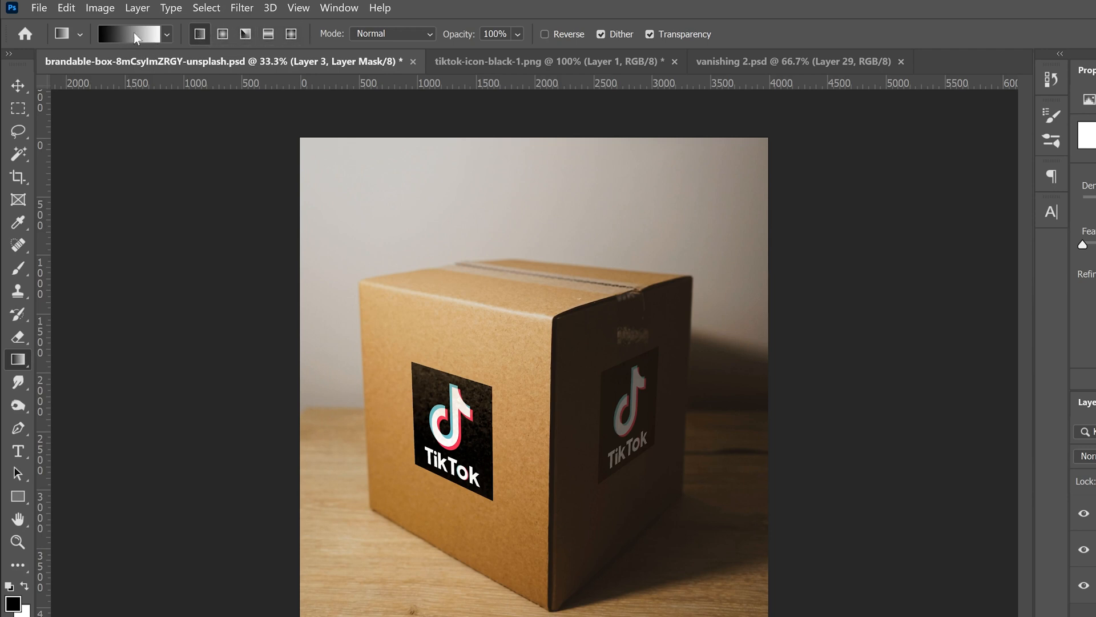
Step: Choose the Black, White preset from the Basics gradients
left_click(126, 34)
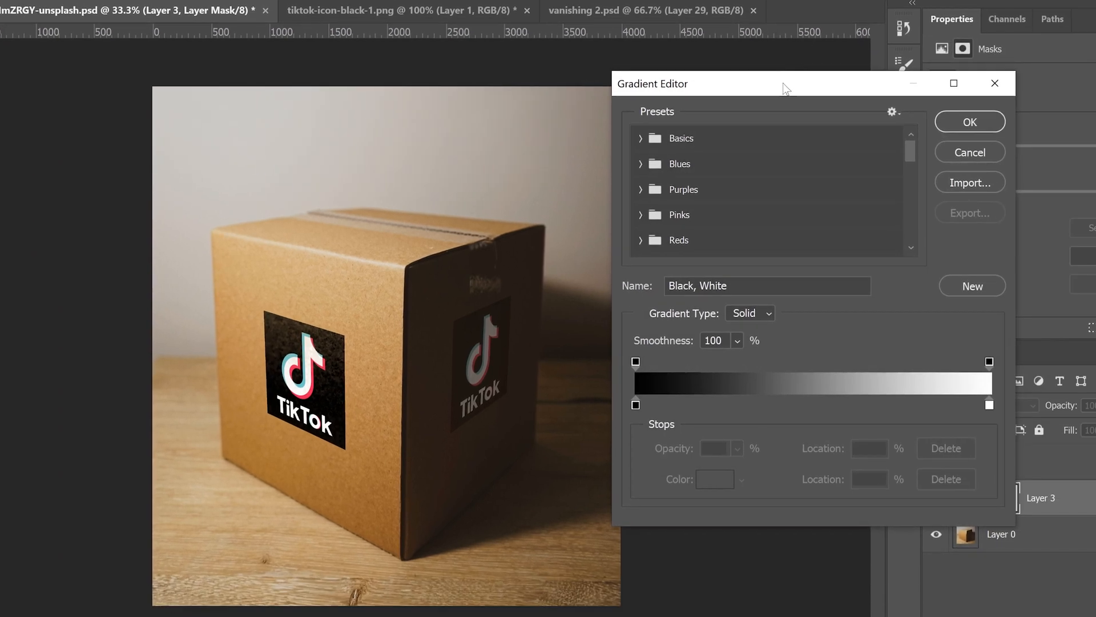
left_click_drag(699, 83, 699, 103)
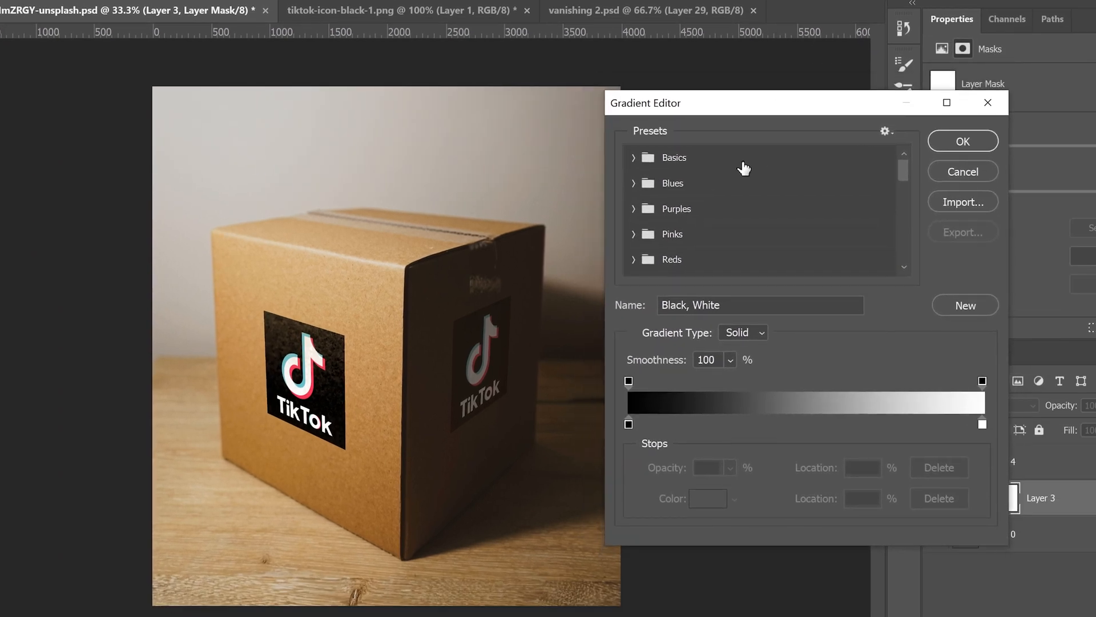
left_click(634, 157)
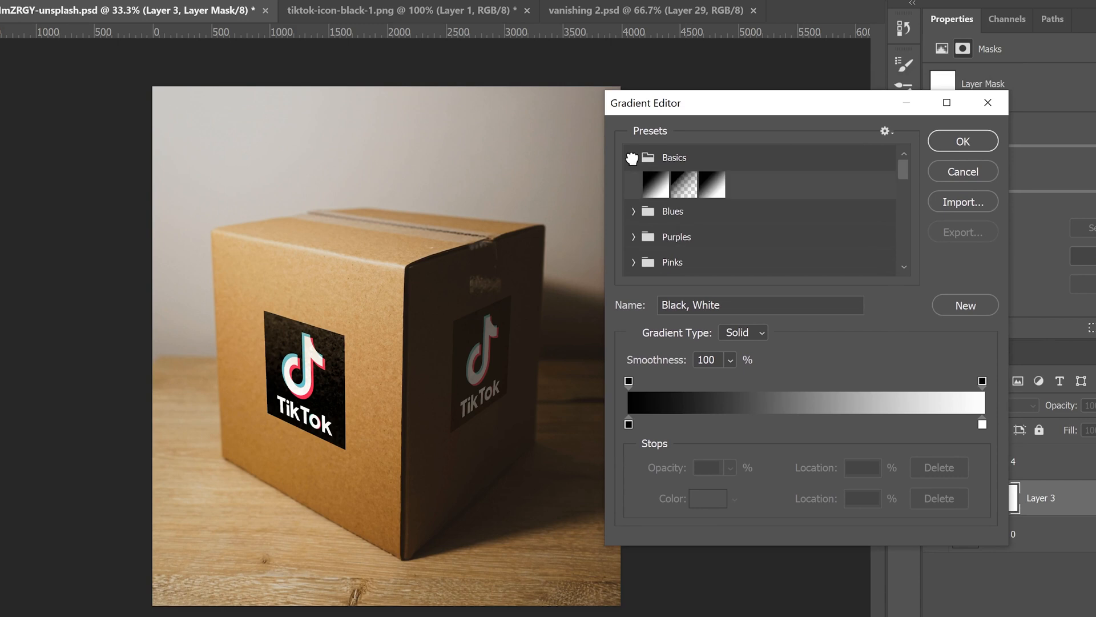
left_click(711, 183)
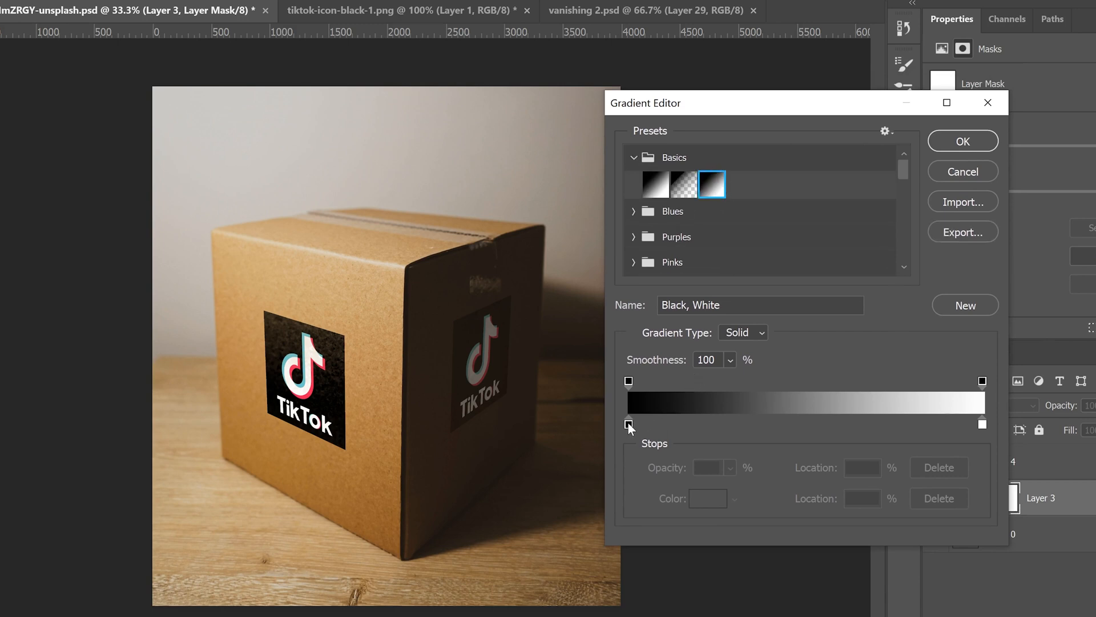
left_click(634, 157)
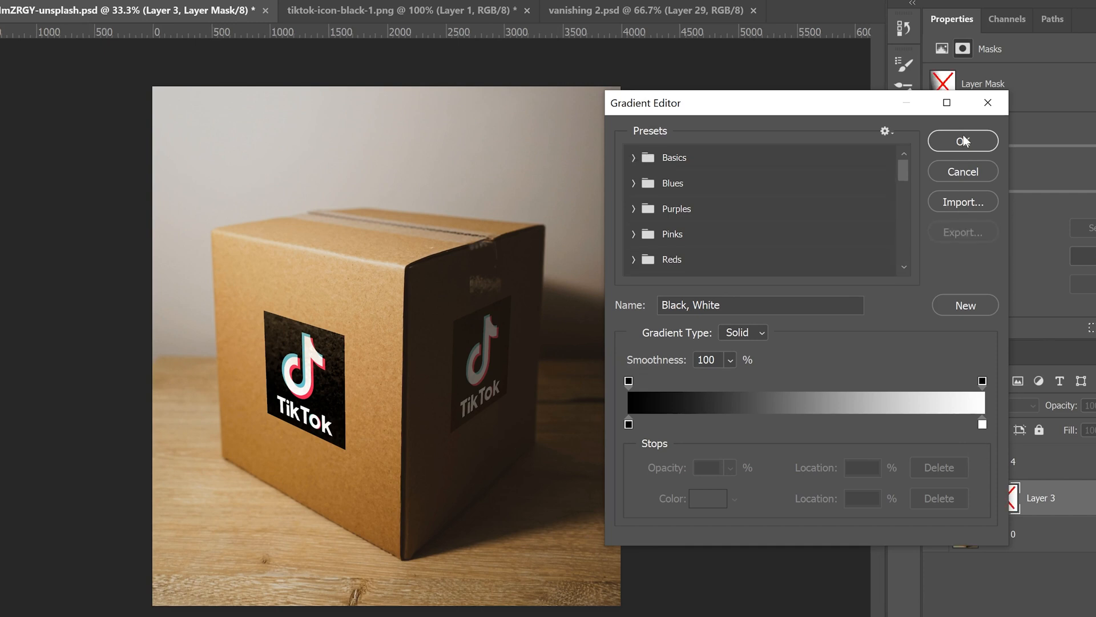
left_click(963, 140)
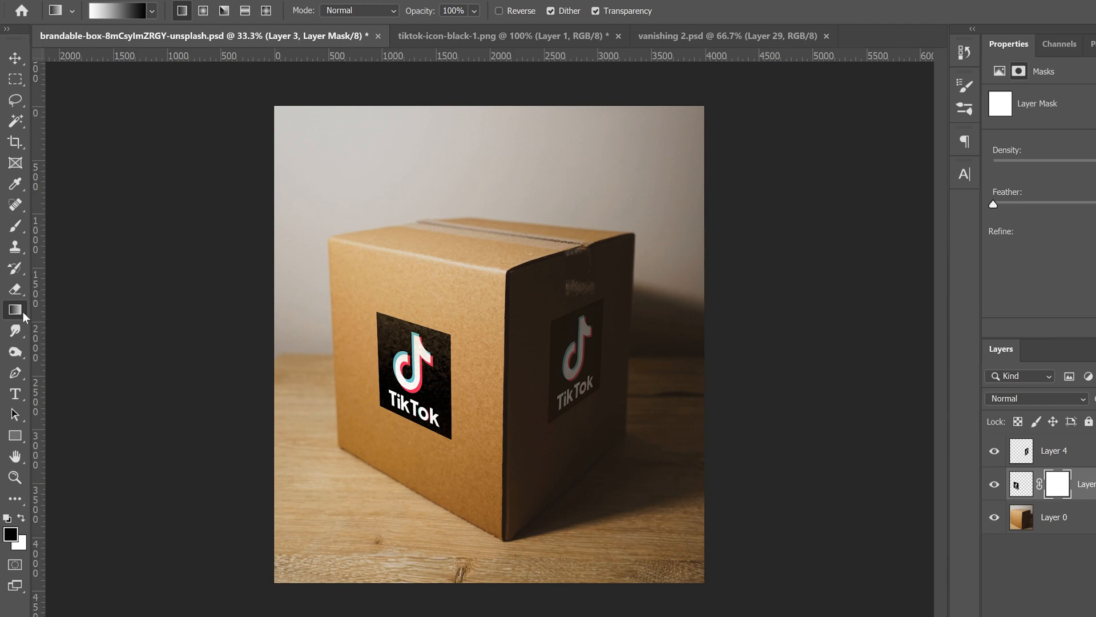
mouse_move(516, 294)
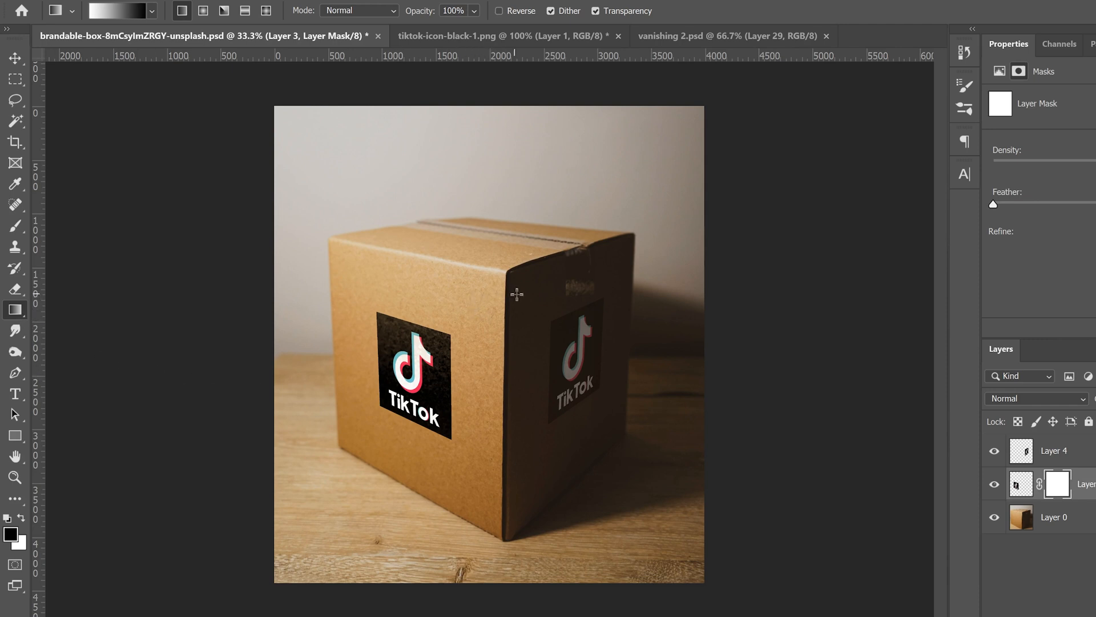
mouse_move(467, 383)
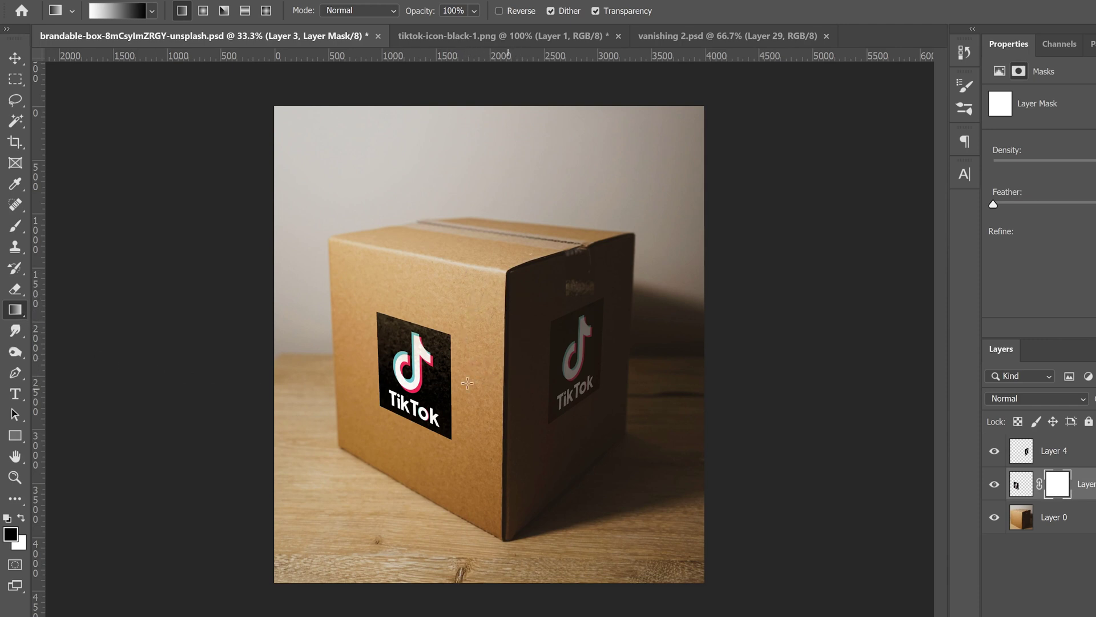
mouse_move(493, 322)
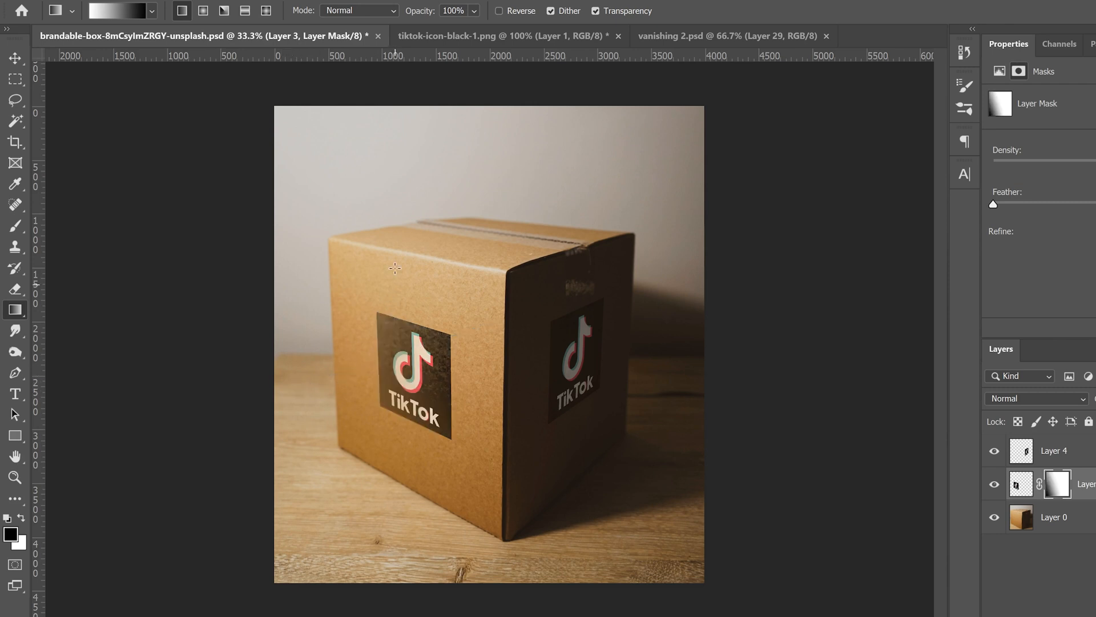
mouse_move(453, 290)
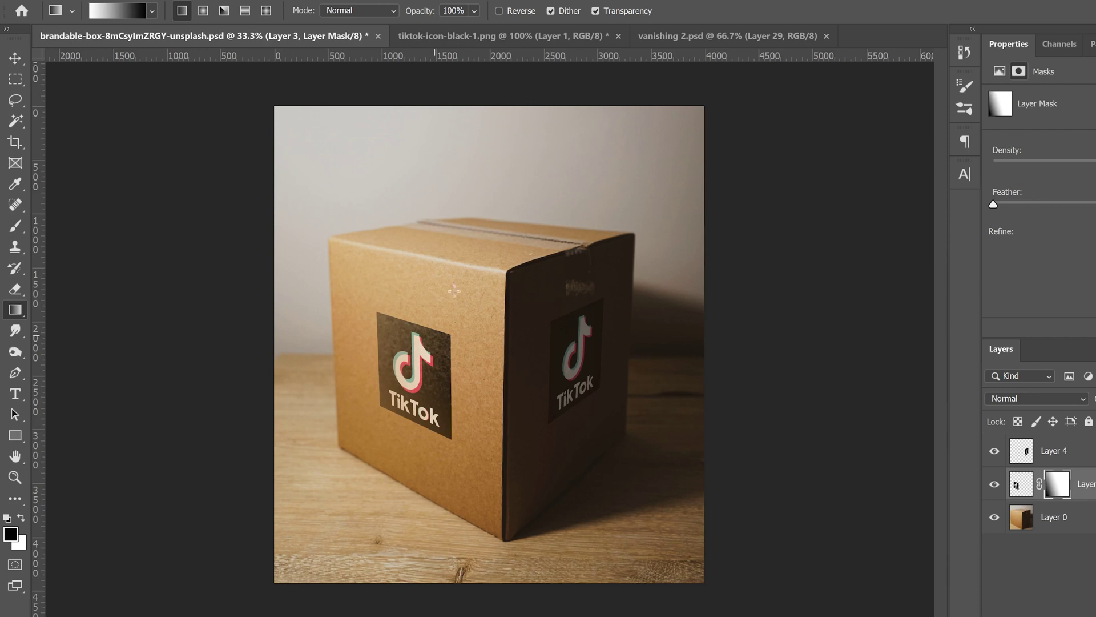
mouse_move(450, 304)
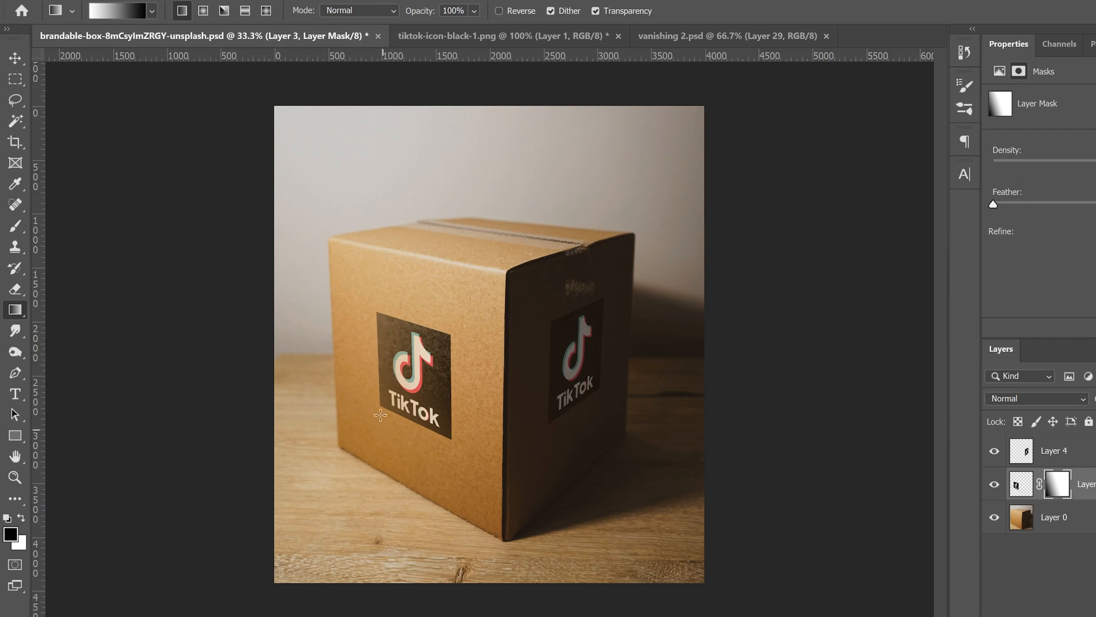
mouse_move(725, 339)
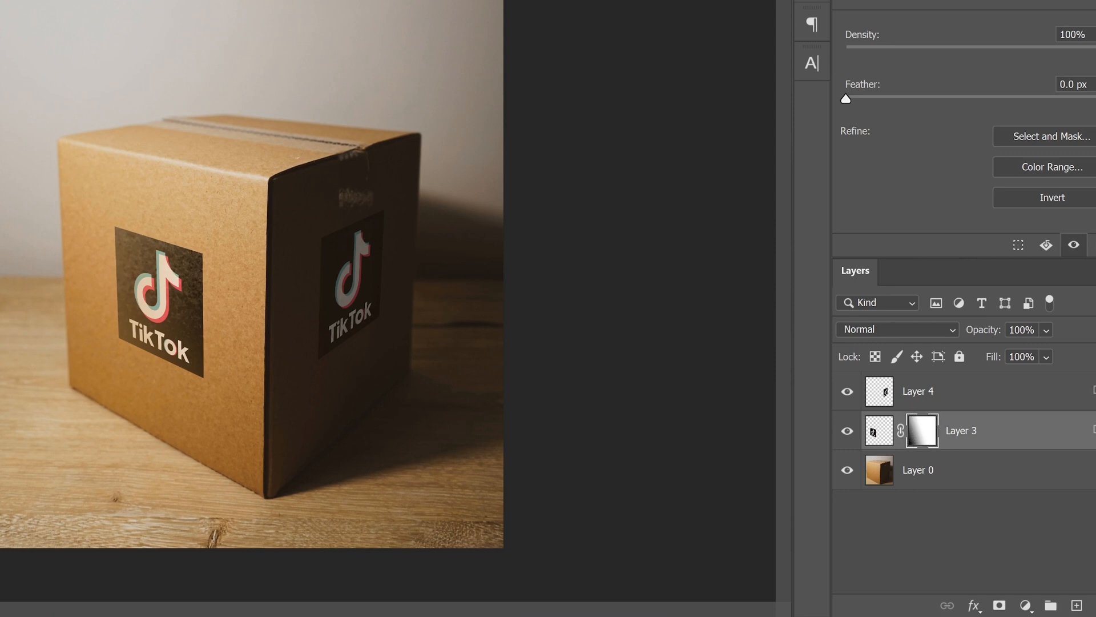
mouse_move(552, 262)
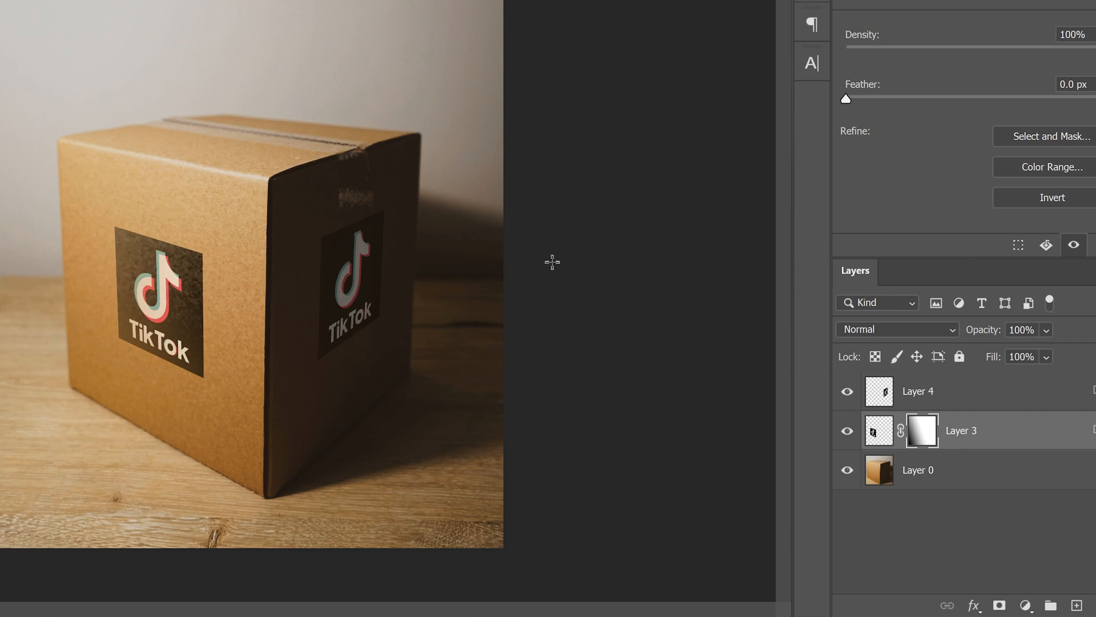
mouse_move(264, 284)
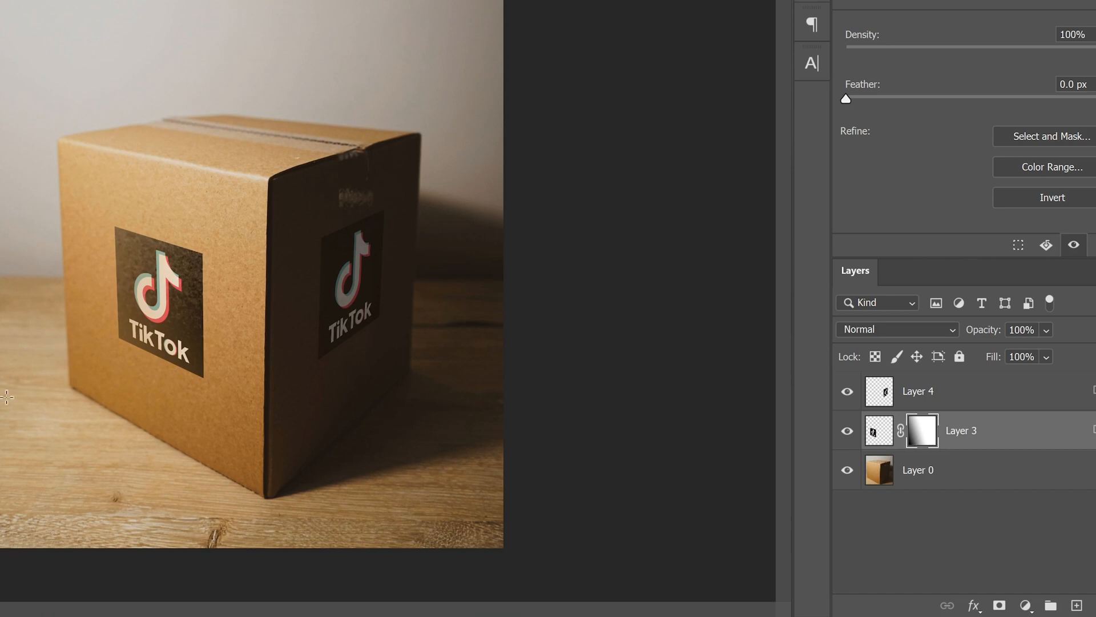
mouse_move(147, 316)
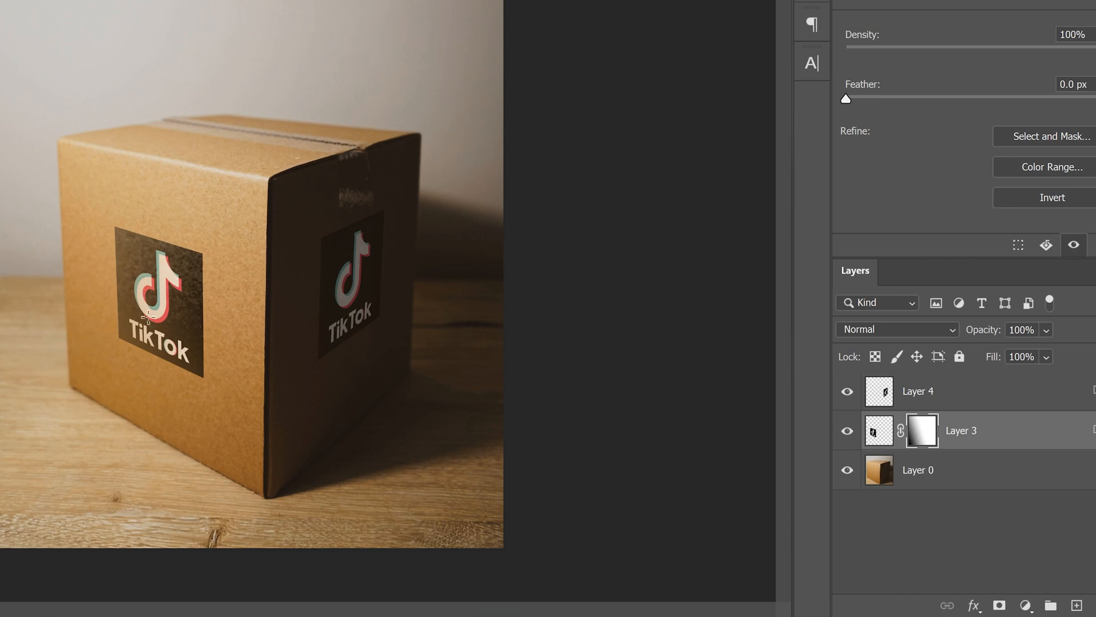
mouse_move(297, 219)
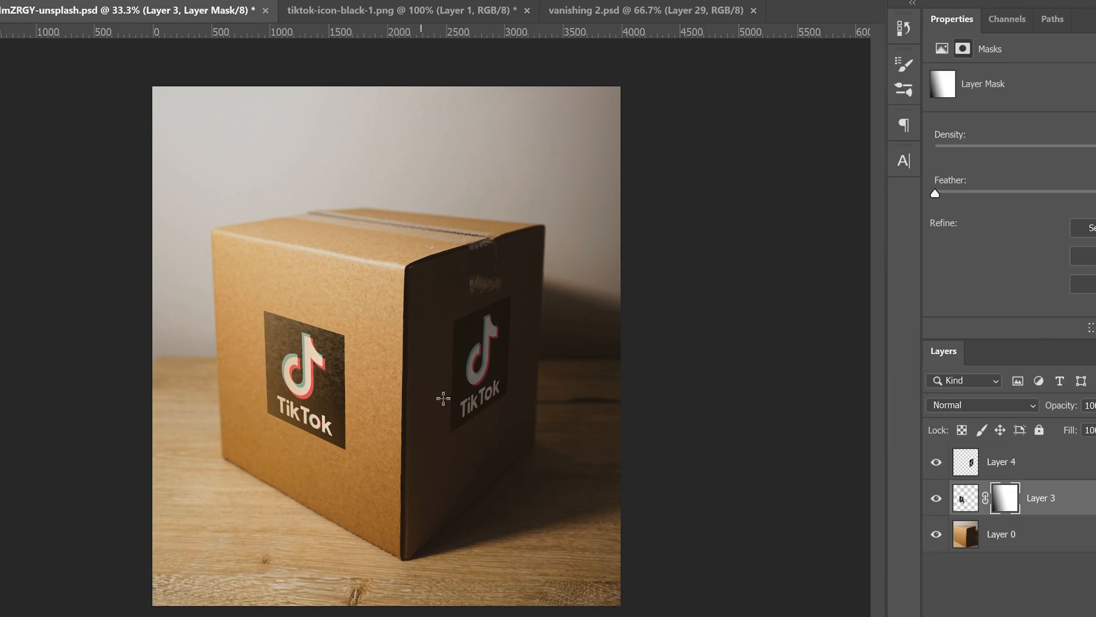
Step: Apply a Lens Blur of radius 40 using the layer mask as an inverted depth map
left_click(965, 497)
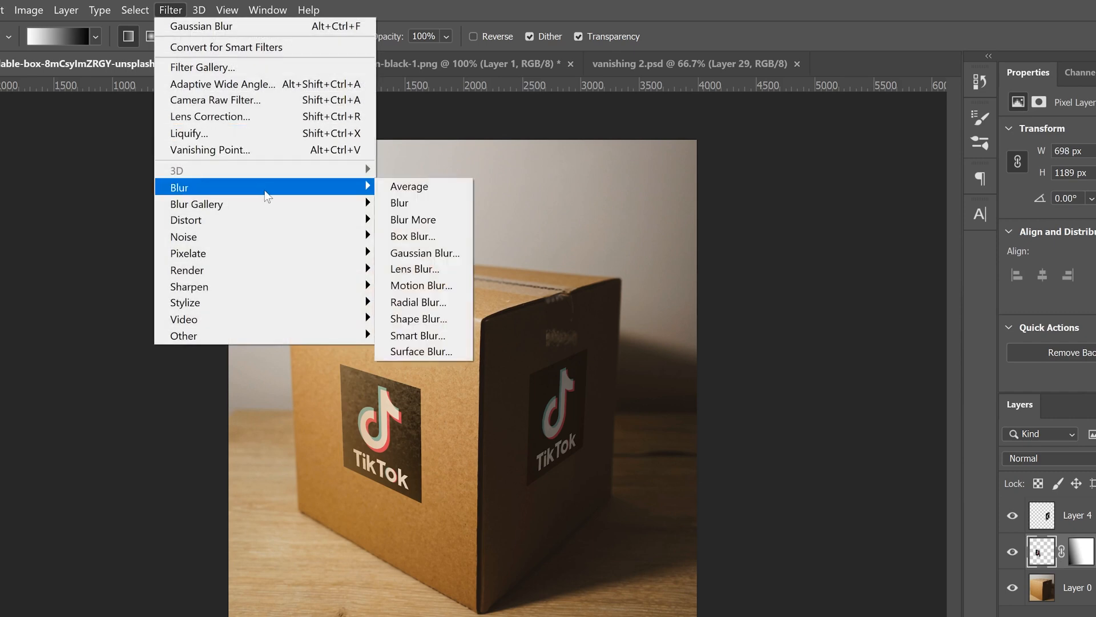
left_click(415, 269)
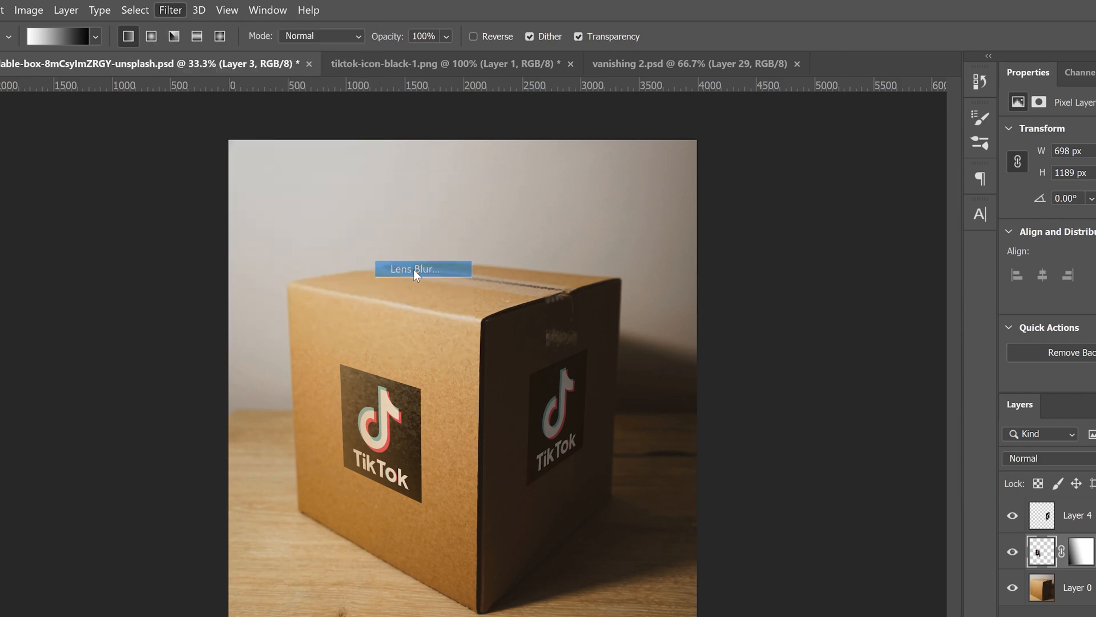
left_click(415, 269)
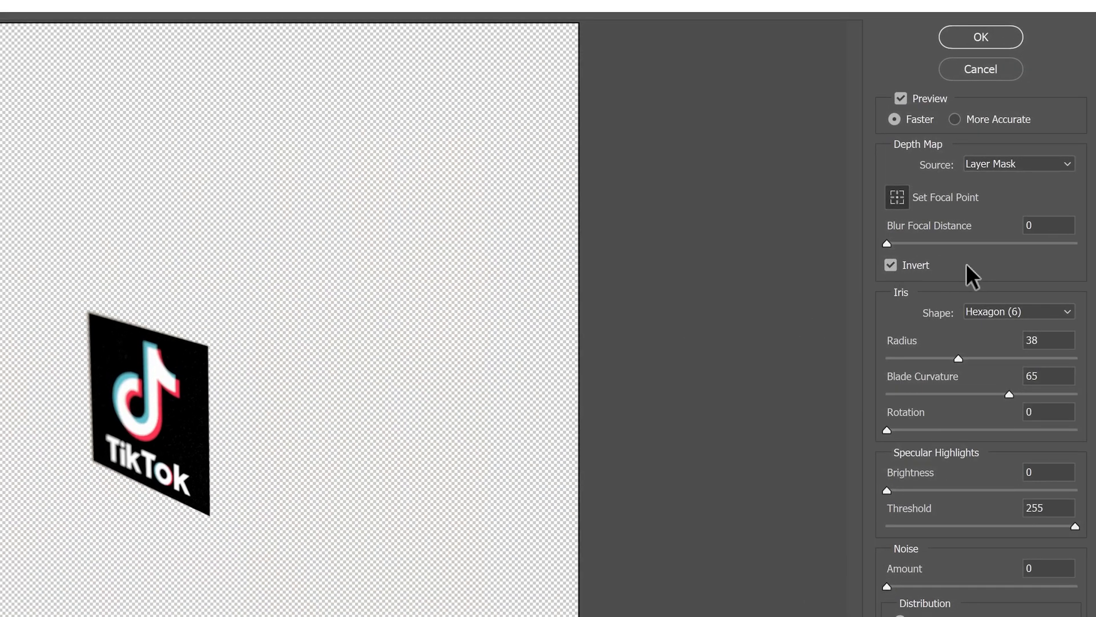
mouse_move(992, 182)
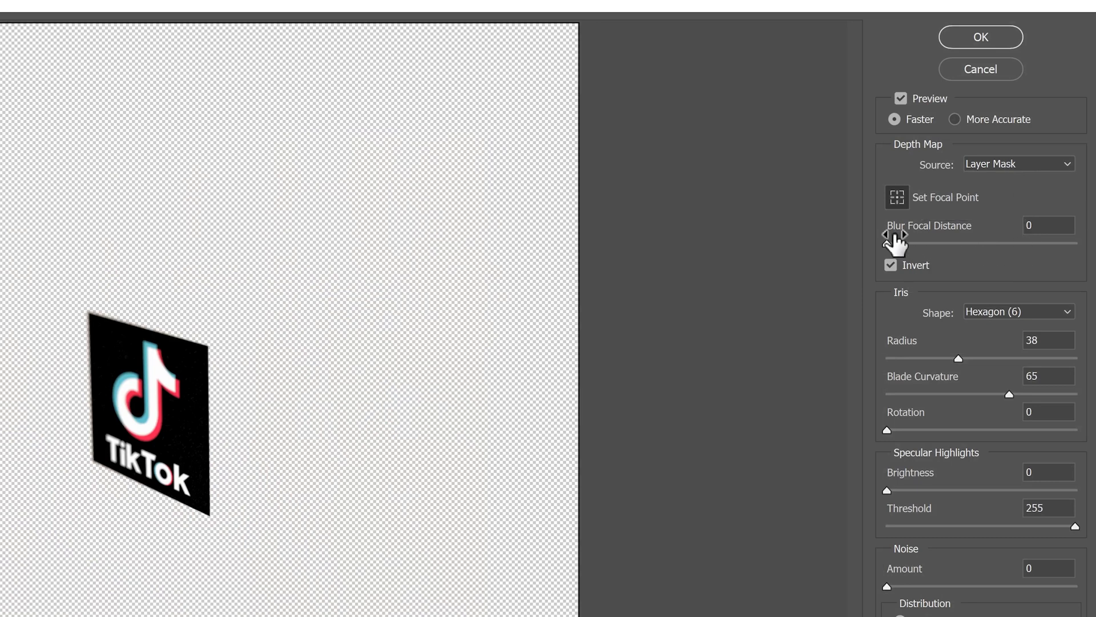
mouse_move(197, 484)
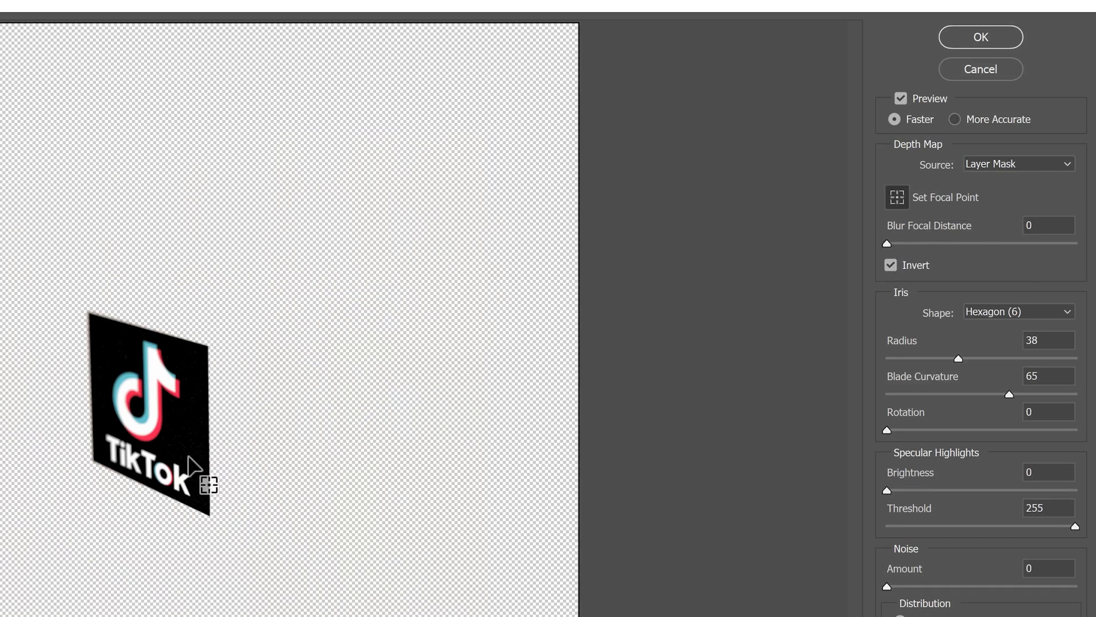
mouse_move(100, 330)
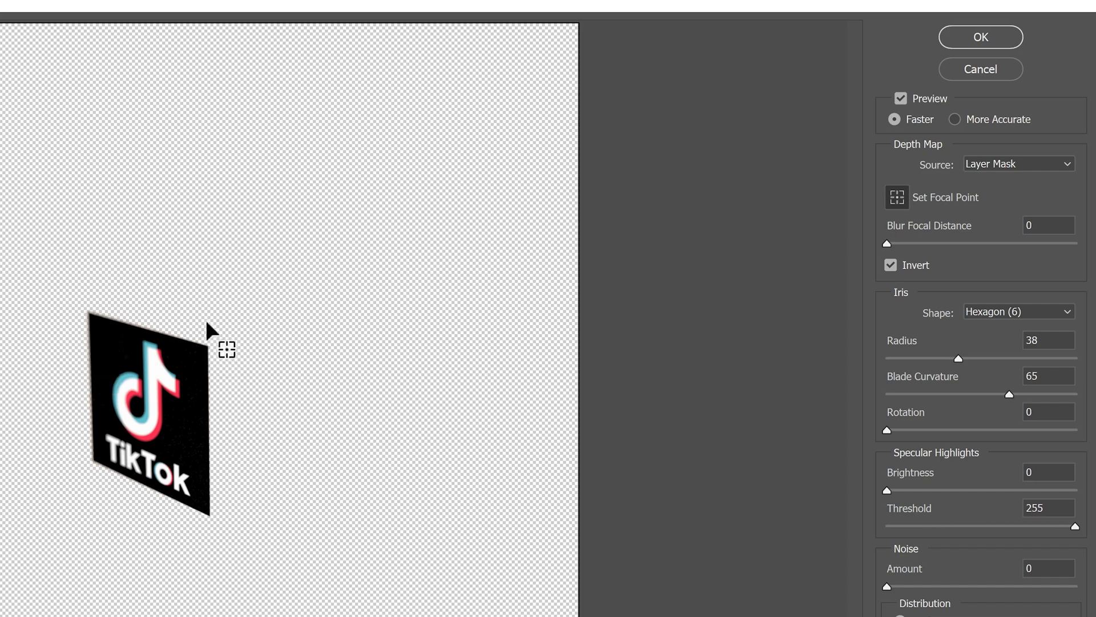
mouse_move(477, 446)
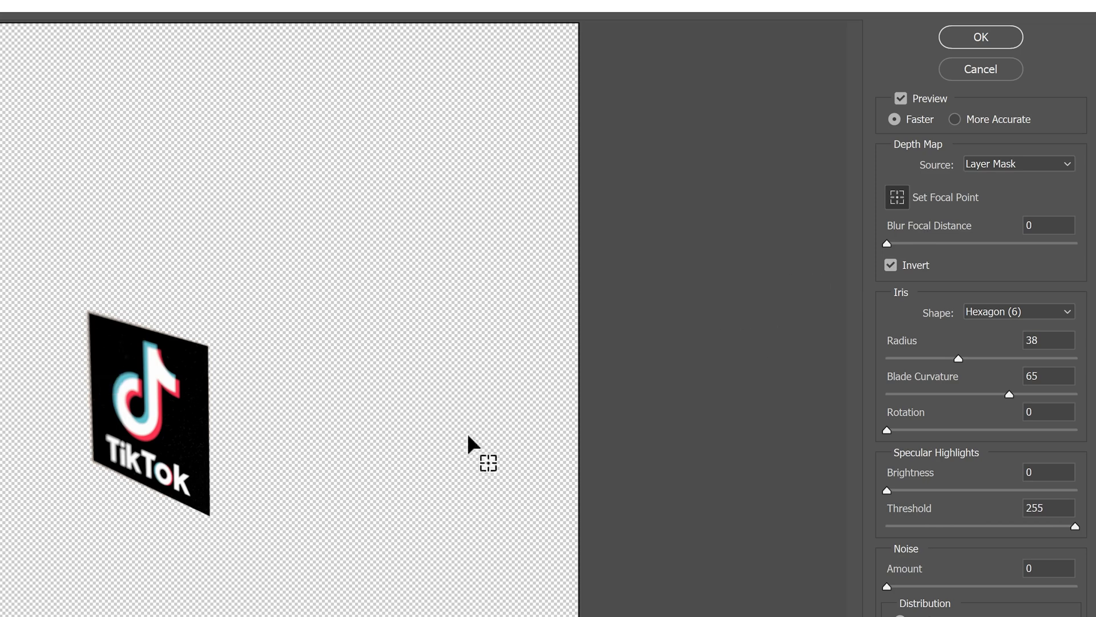
mouse_move(804, 311)
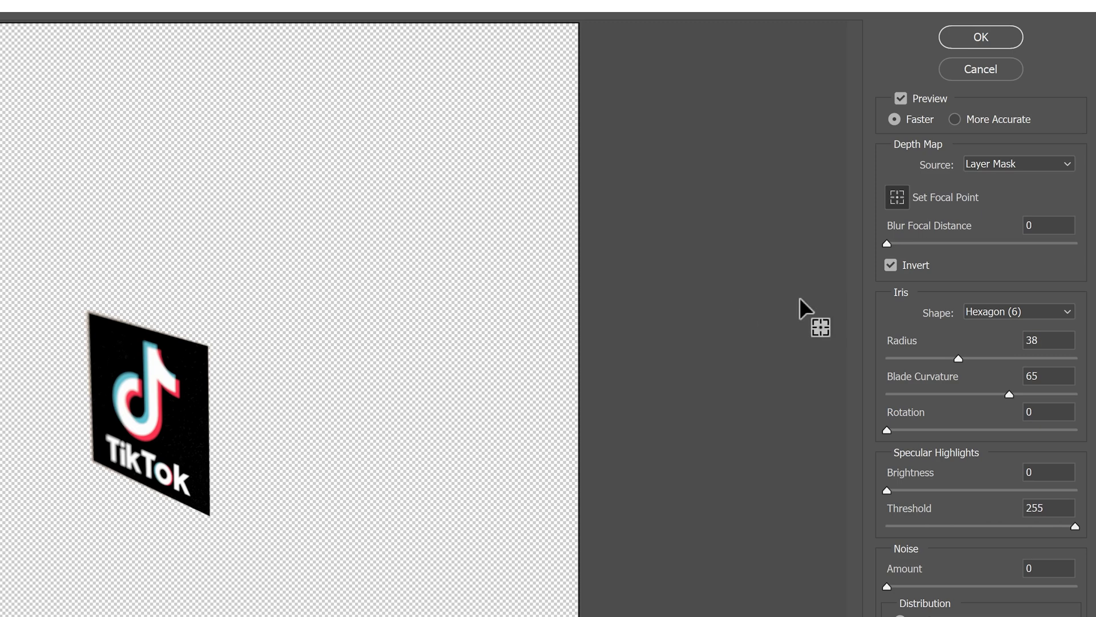
left_click(891, 265)
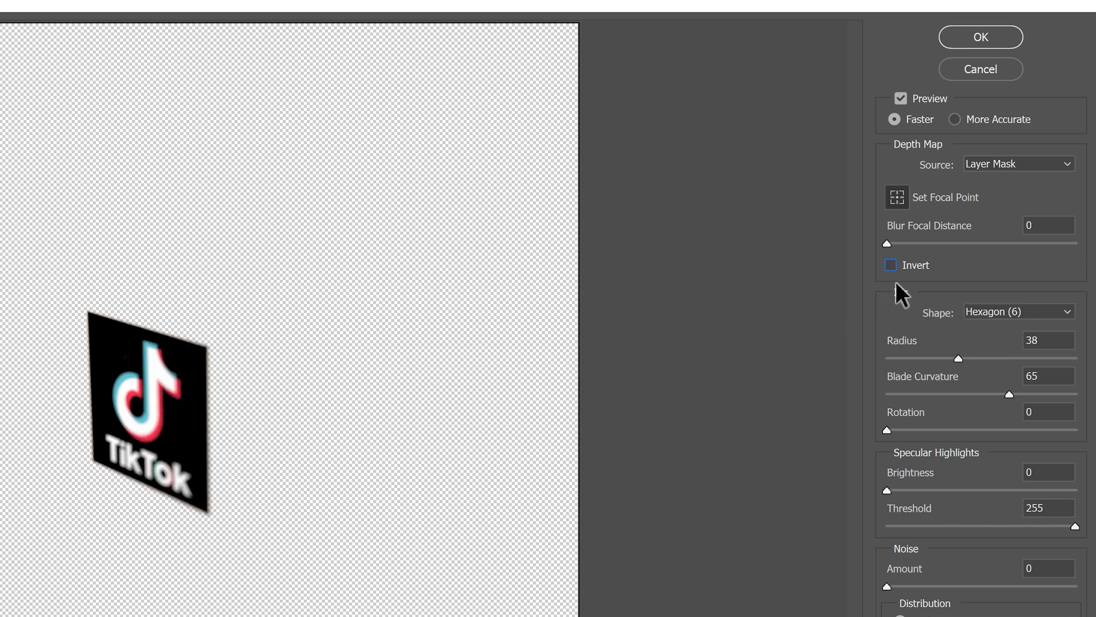
left_click(890, 265)
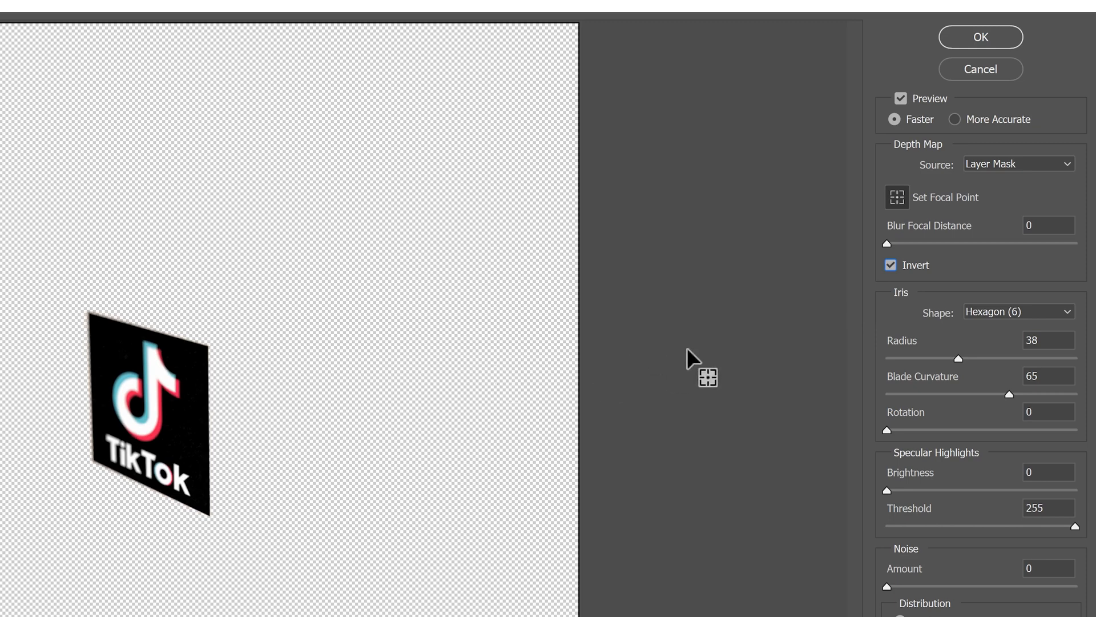
mouse_move(961, 356)
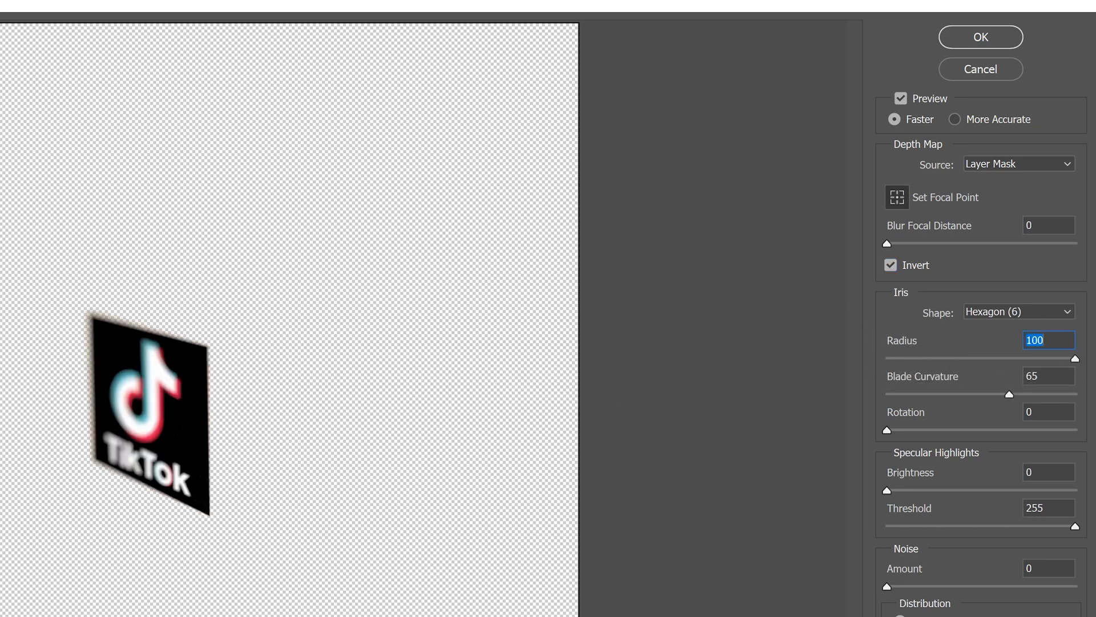
mouse_move(15, 346)
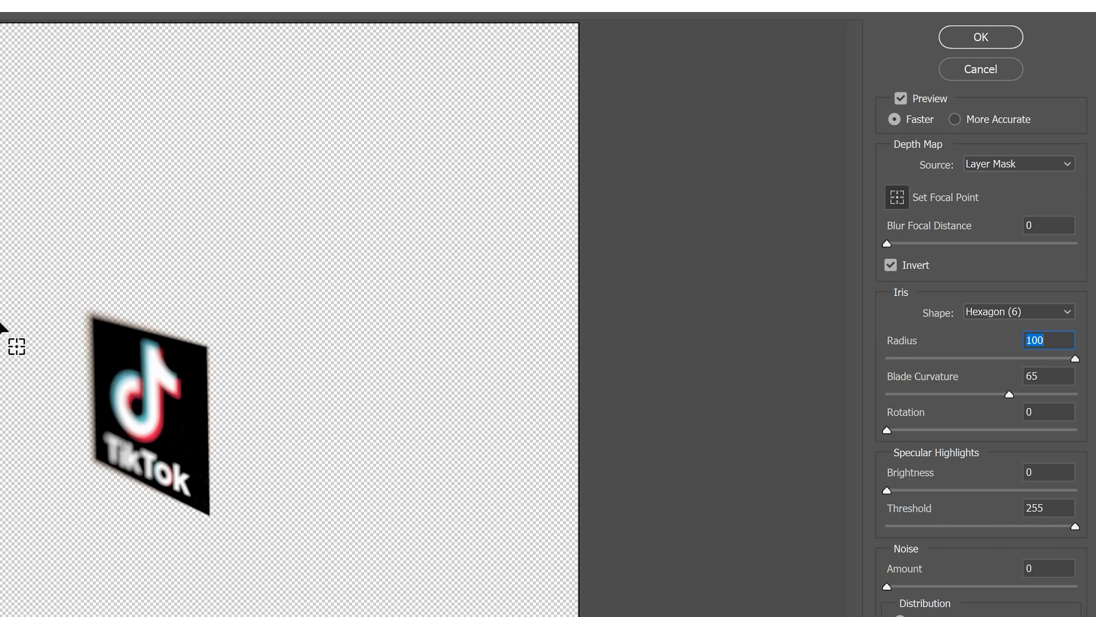
mouse_move(1080, 370)
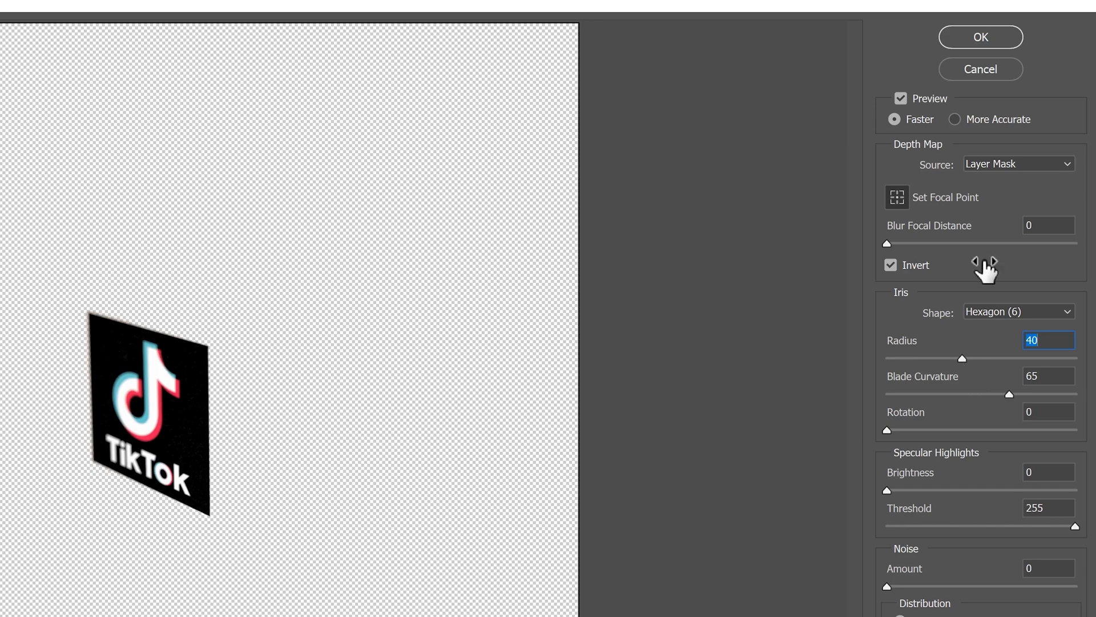
left_click(981, 37)
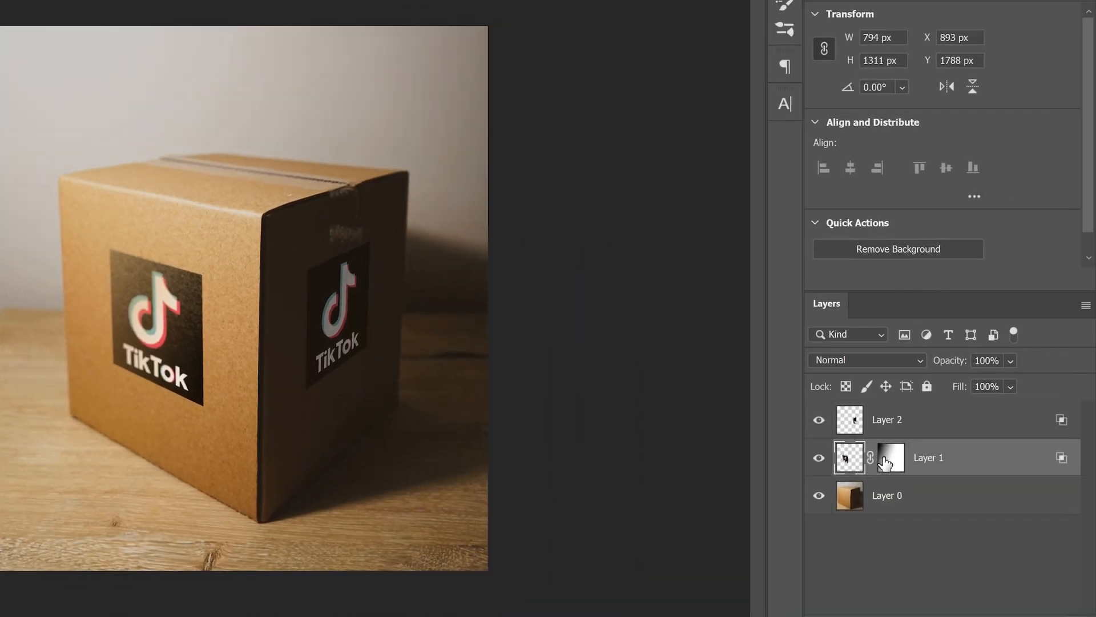
Step: Disable the gradient mask on Layer 1 so the front logo shows unfaded
left_click(890, 457)
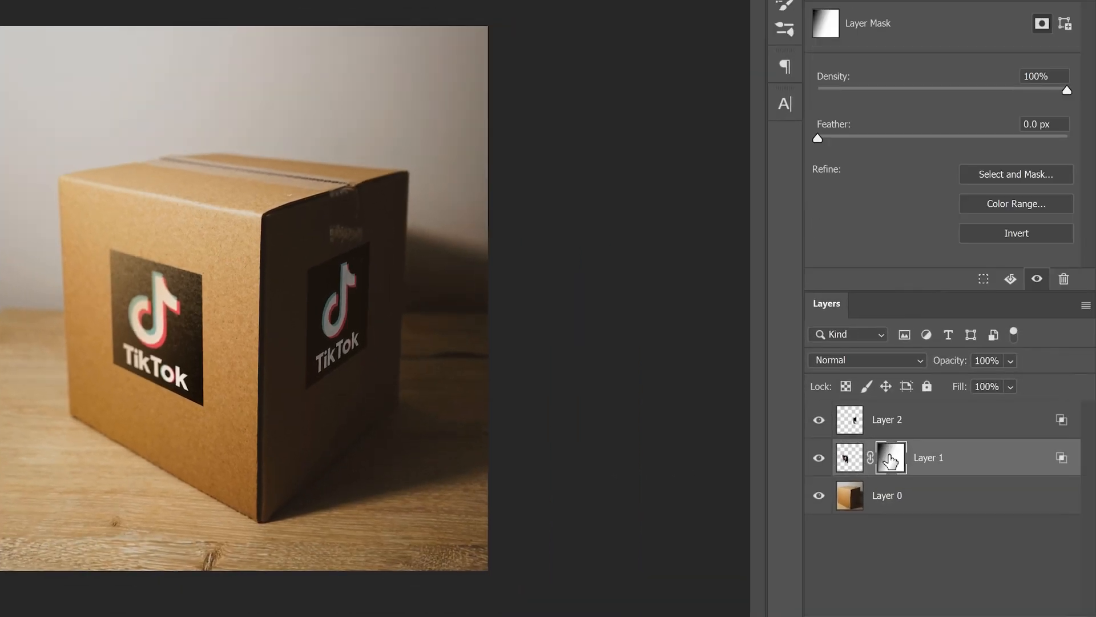
right_click(889, 457)
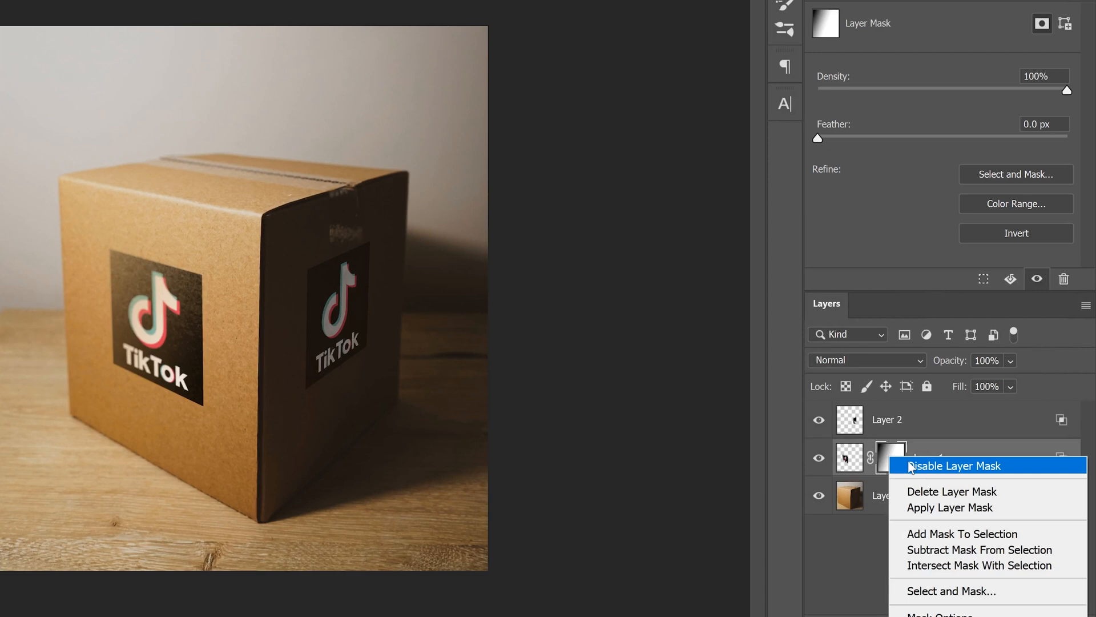
left_click(956, 466)
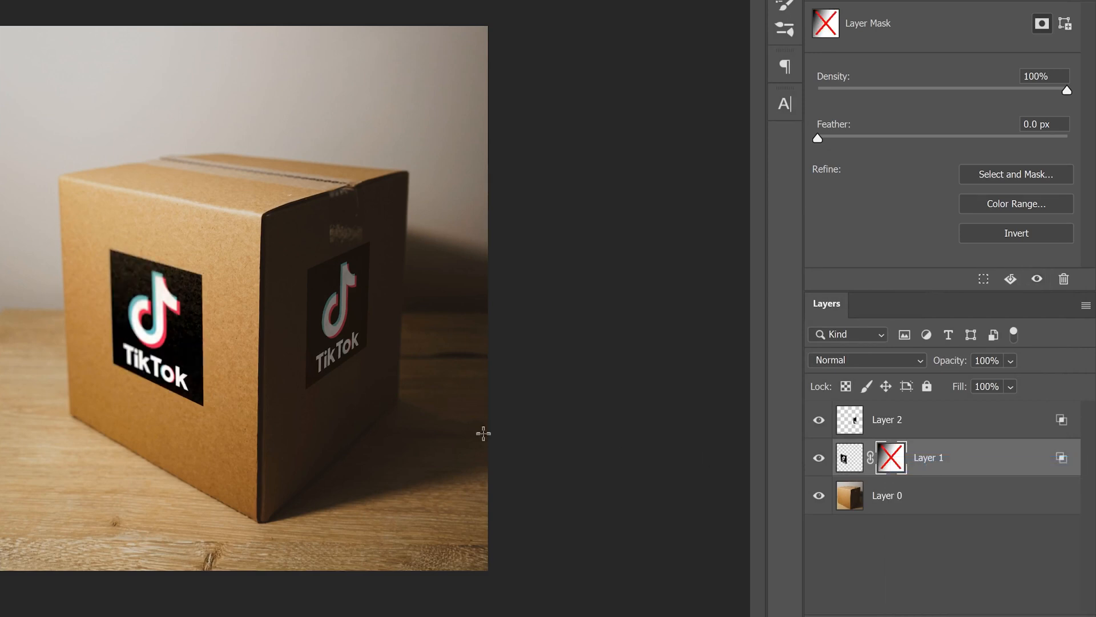
mouse_move(120, 246)
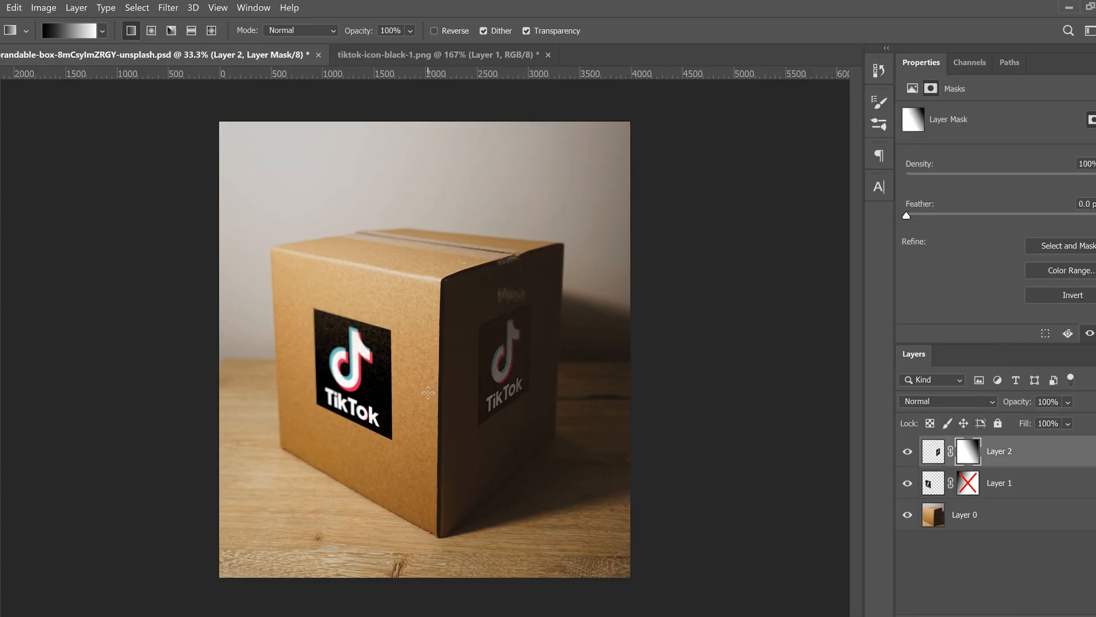
Step: Confirm the radius-40 Lens Blur on the second TikTok logo
left_click(167, 7)
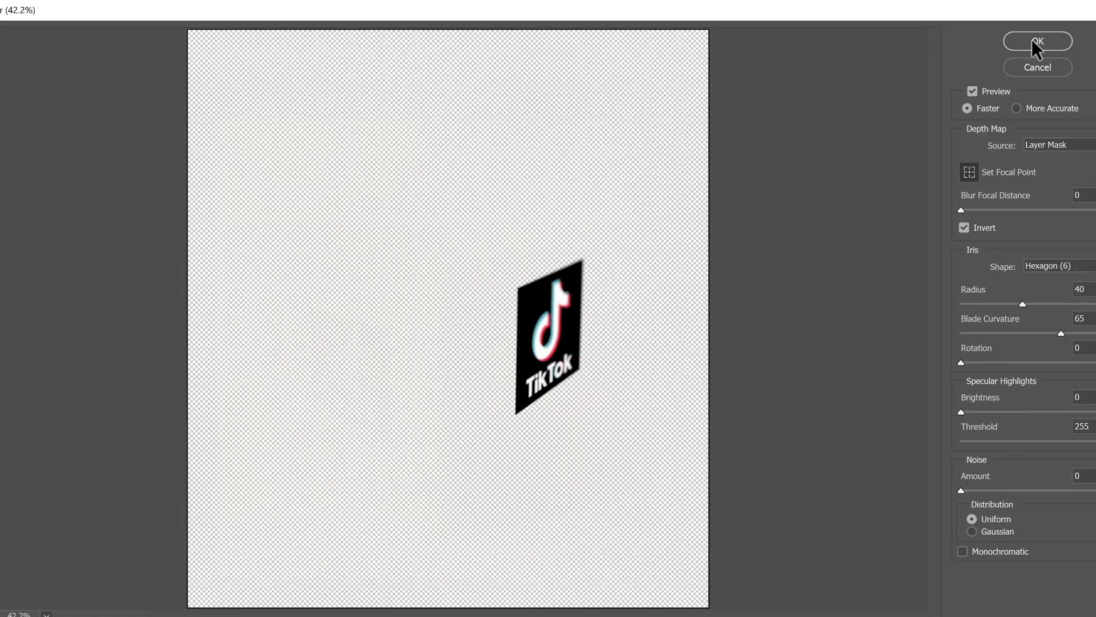
left_click(1037, 41)
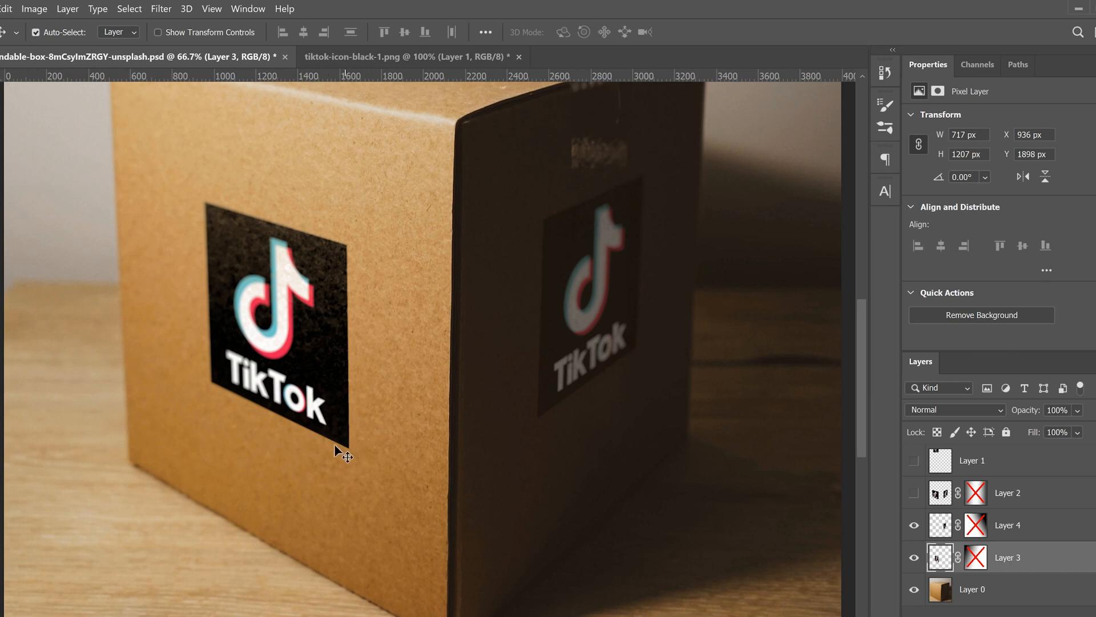
mouse_move(1019, 558)
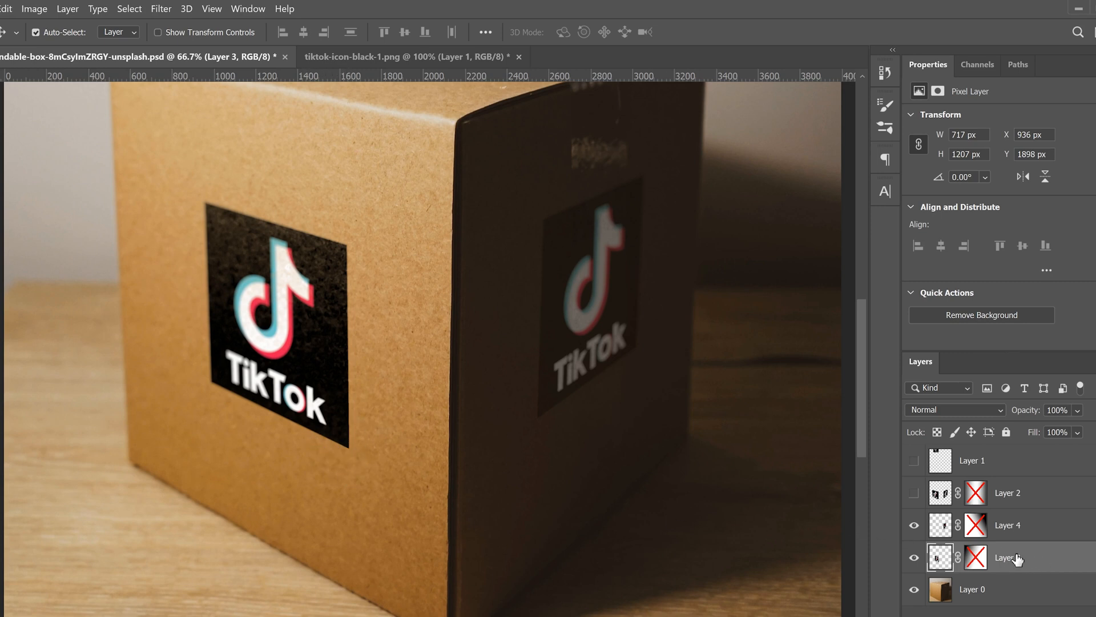
Step: Soften the Layer 3 logo with a 2.5-pixel Gaussian Blur
left_click(161, 9)
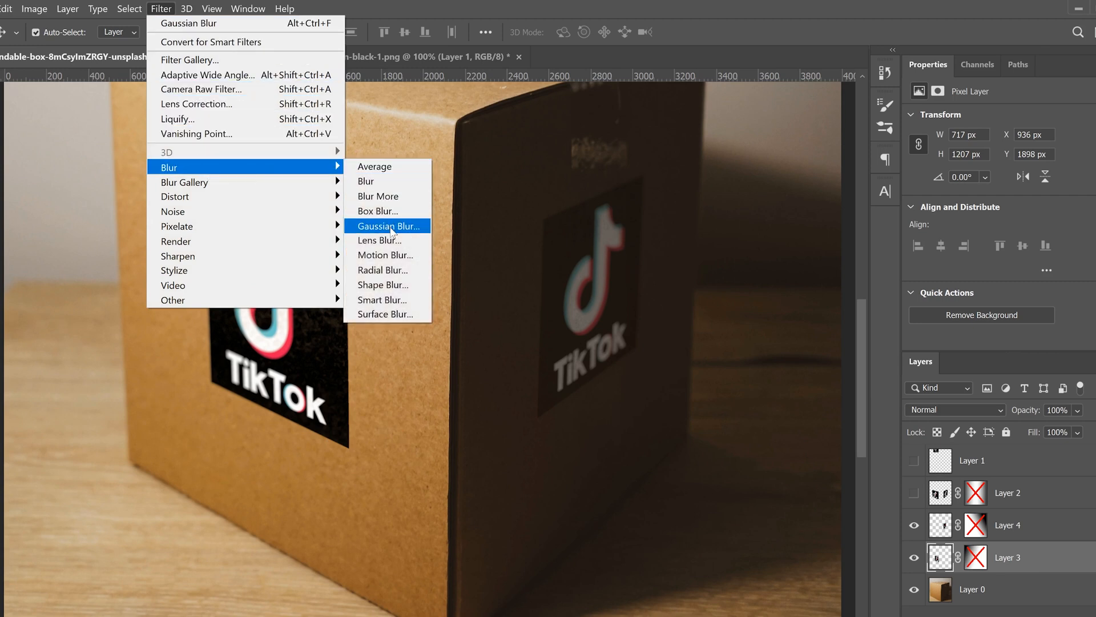
left_click(386, 226)
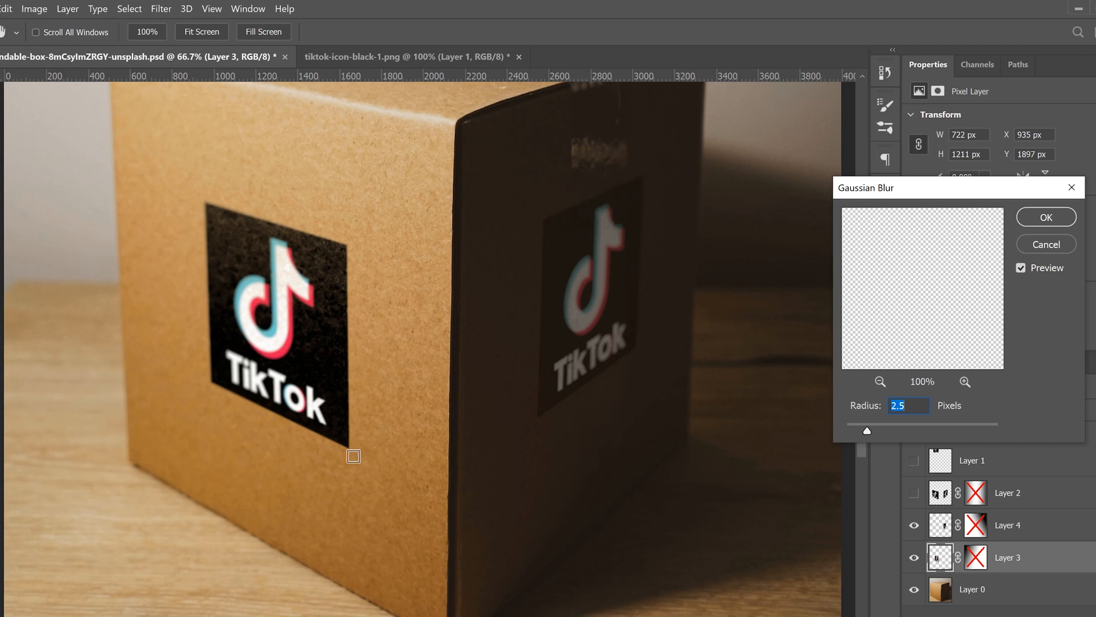
mouse_move(342, 448)
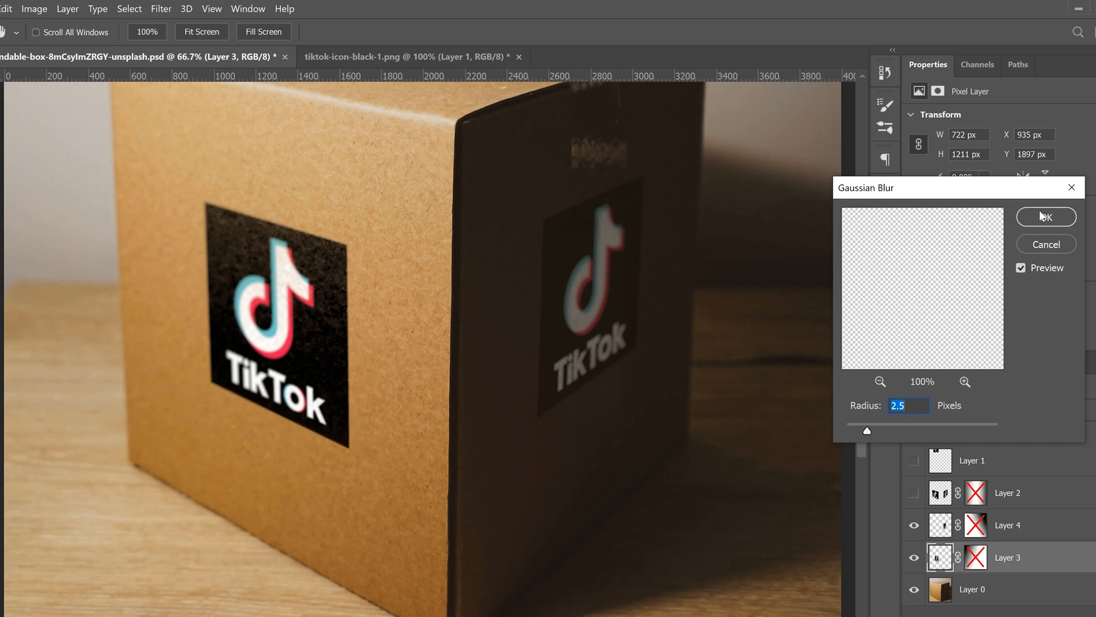
left_click(1045, 217)
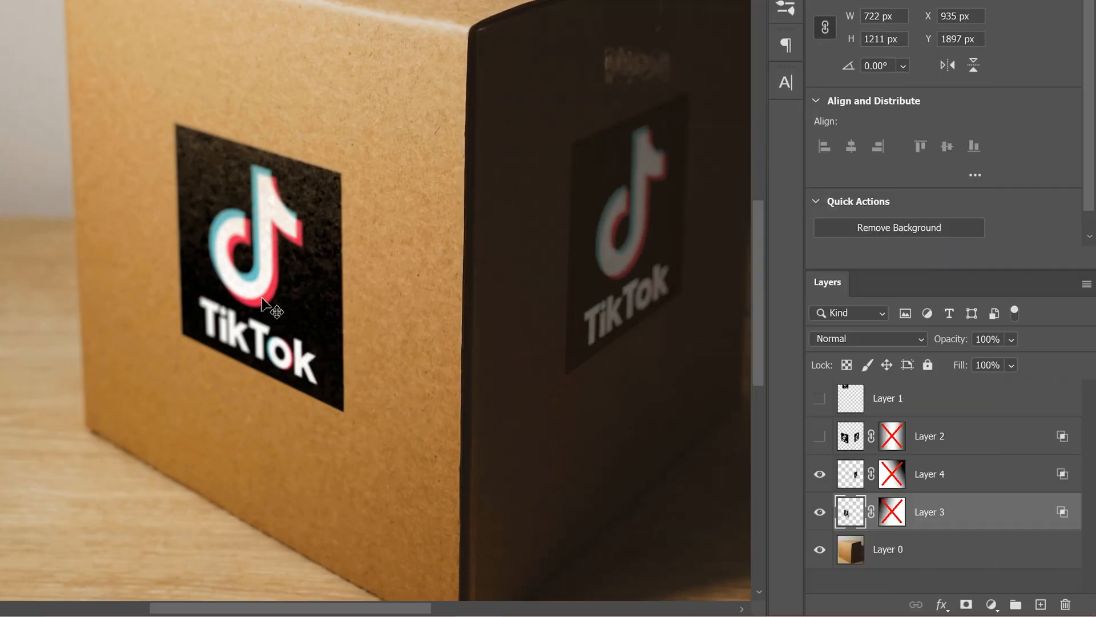
mouse_move(960, 350)
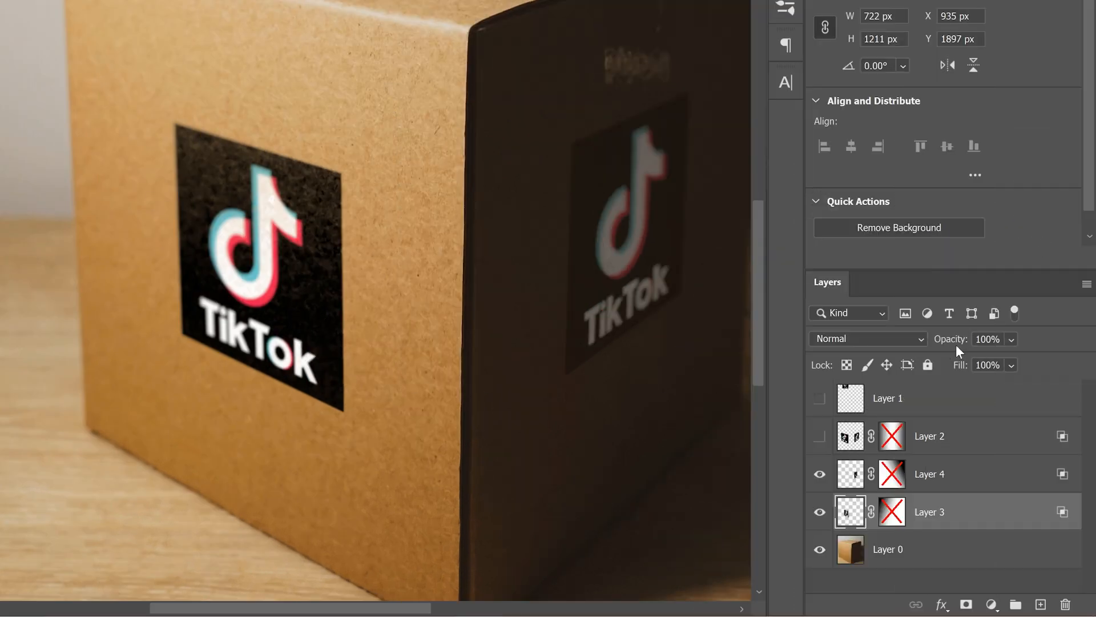